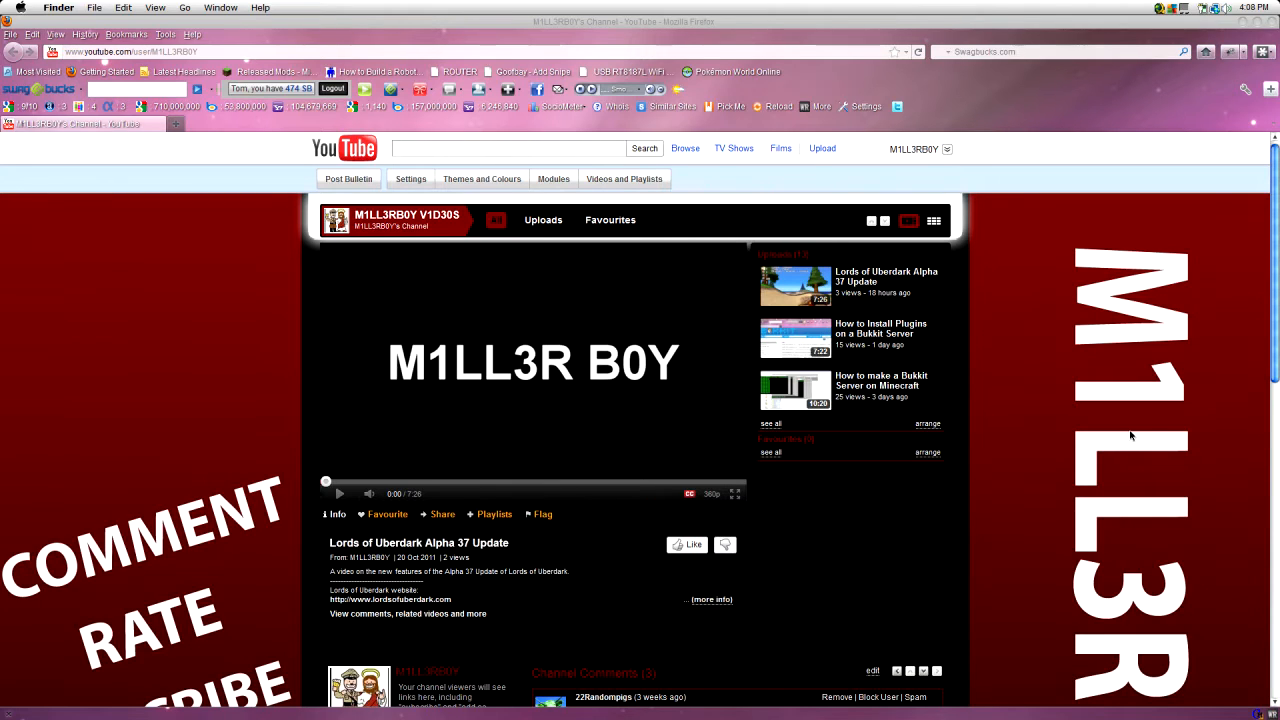
{"action": "mouse_move", "coordinate": [995, 408]}
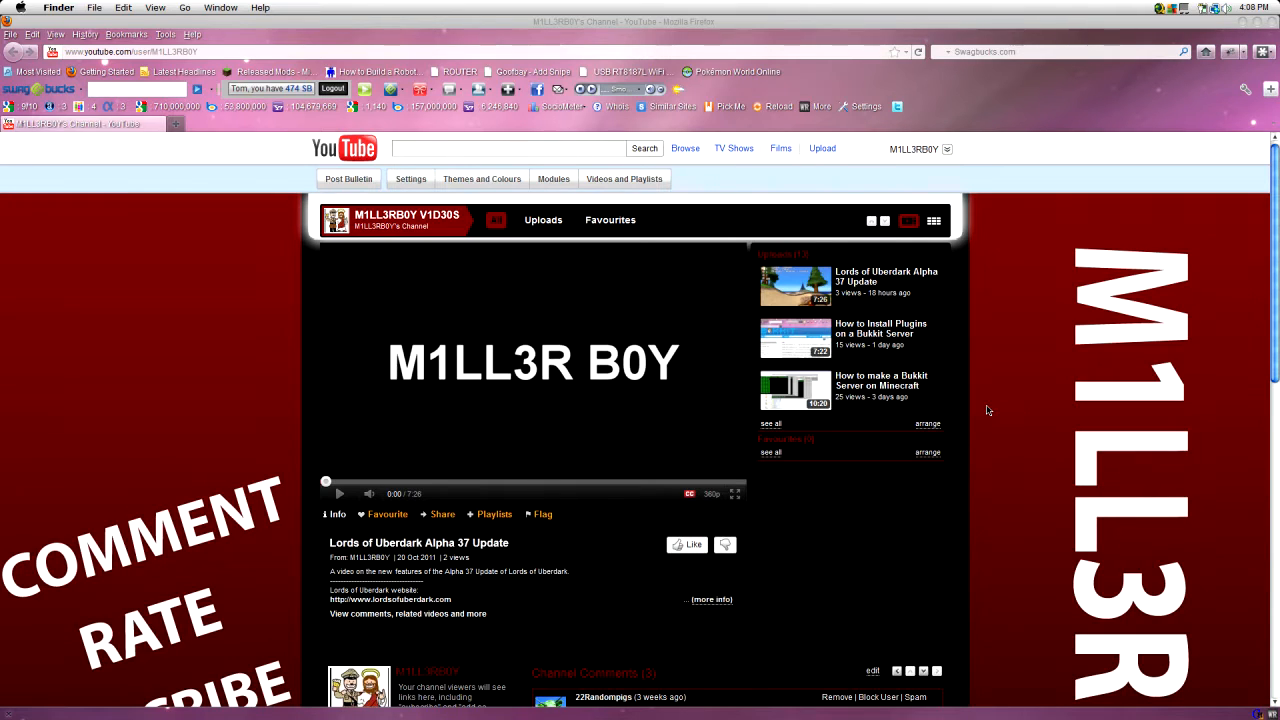
{"action": "mouse_move", "coordinate": [980, 412]}
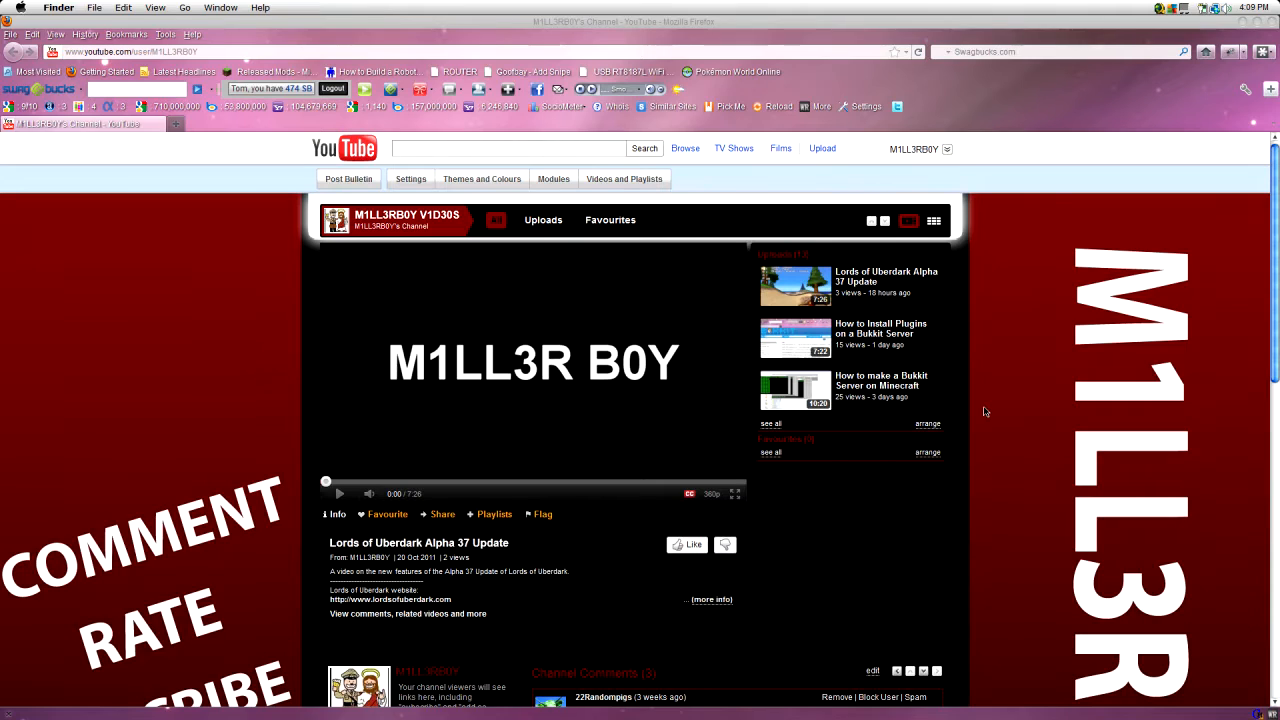
{"action": "mouse_move", "coordinate": [950, 423]}
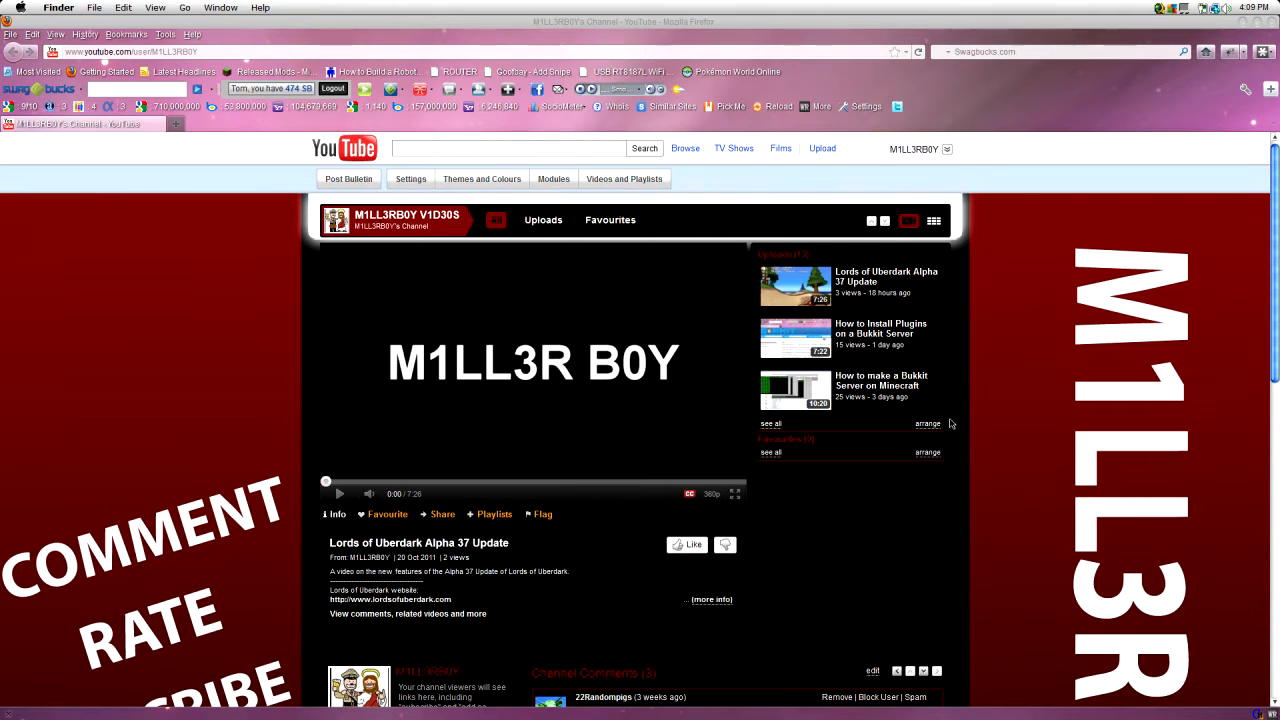
{"action": "mouse_move", "coordinate": [1158, 472]}
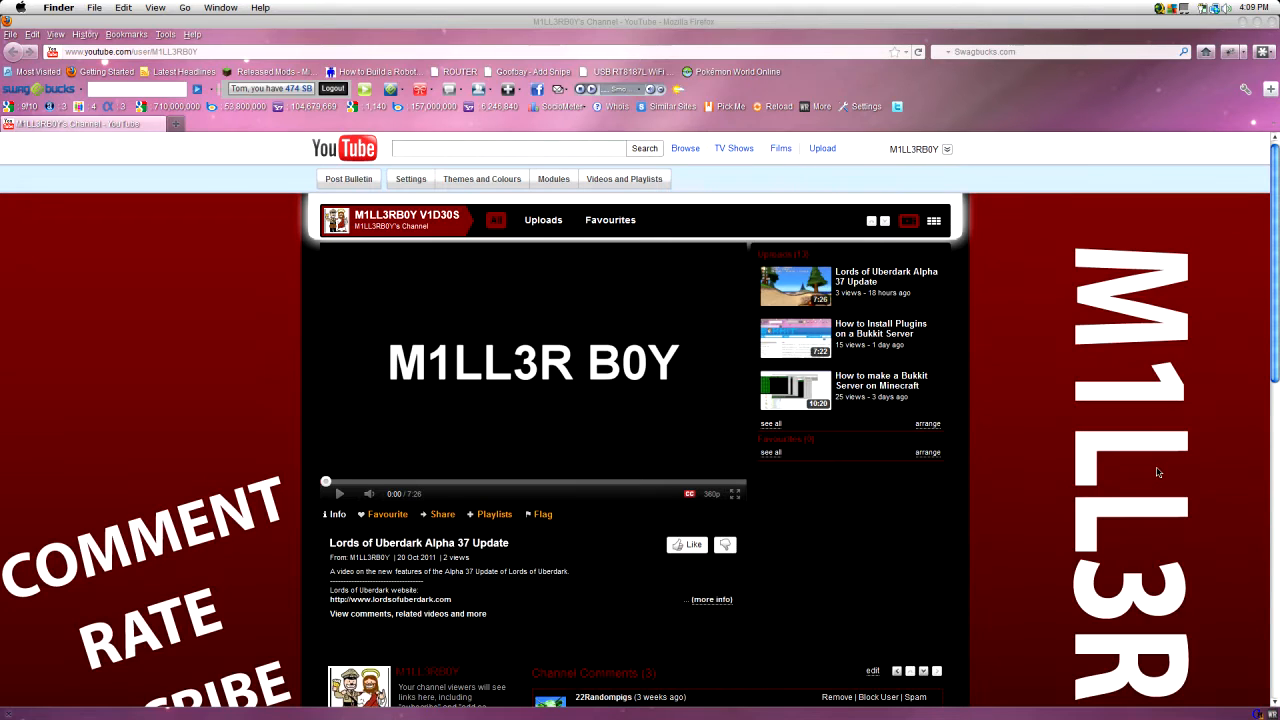
{"action": "mouse_move", "coordinate": [107, 62]}
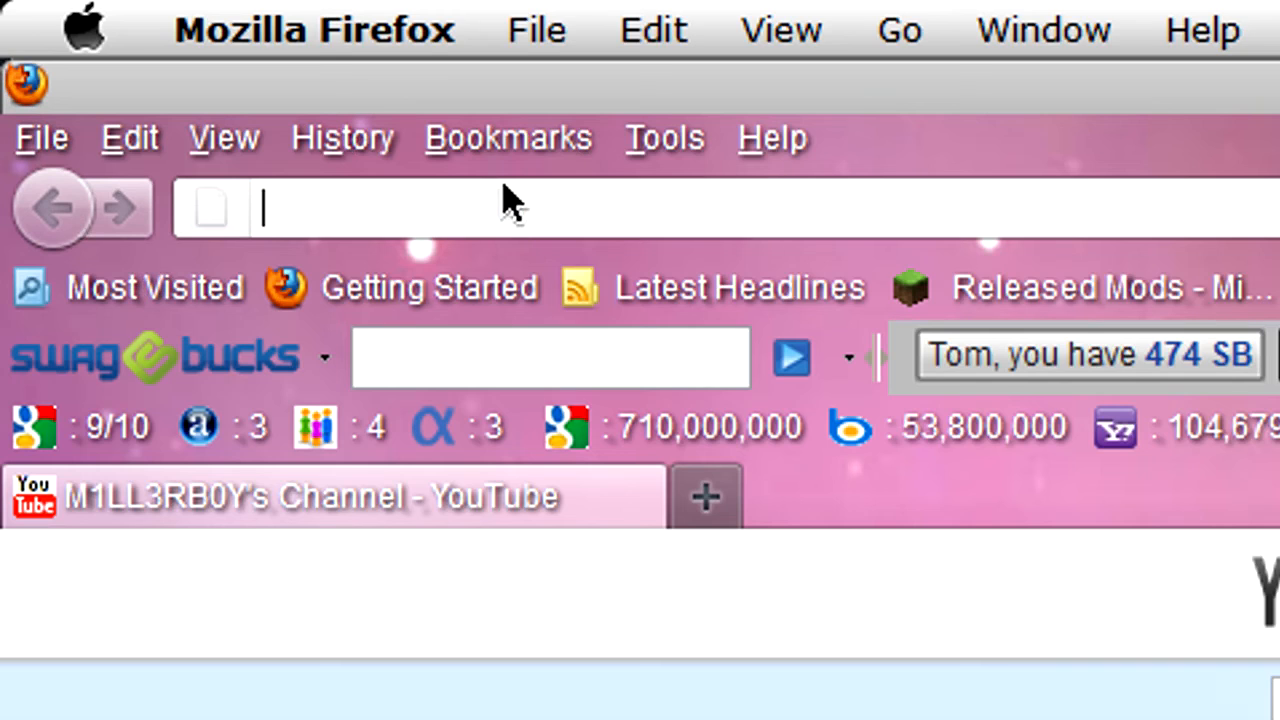
- Enter xbox360 in the address bar to reach the xbox360iso.com site
{"action": "type", "text": "xbox"}
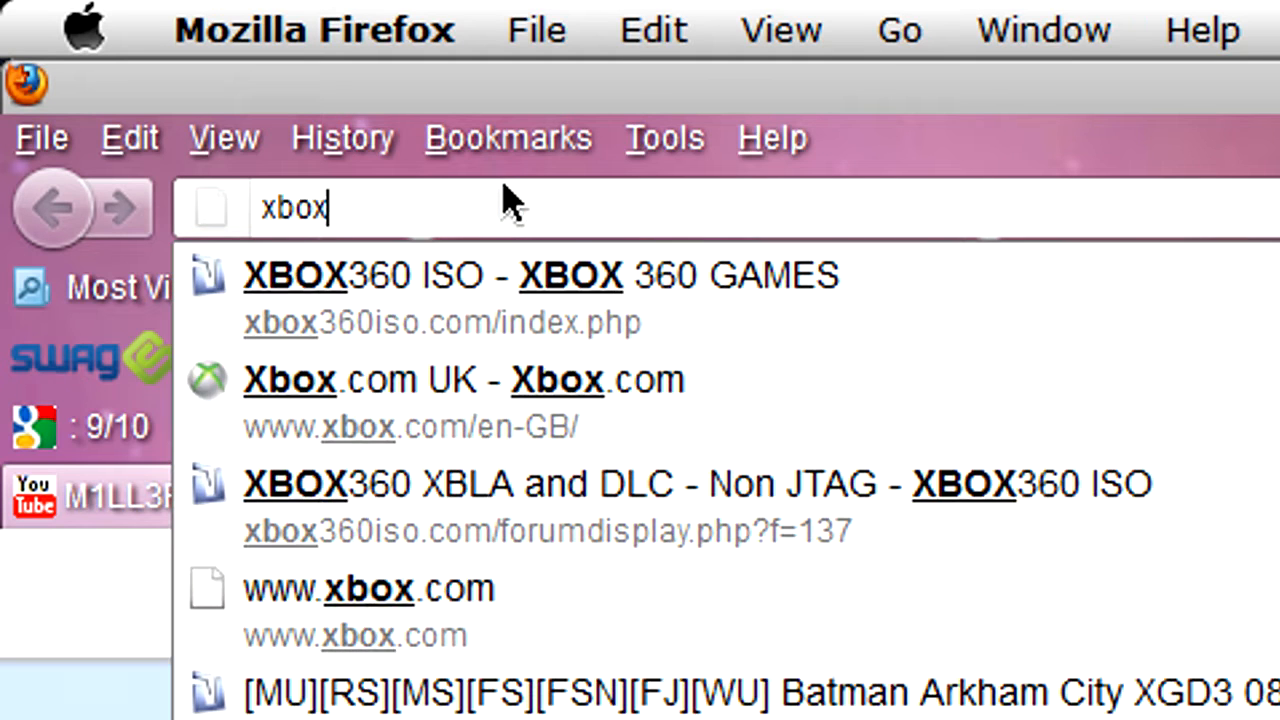
{"action": "type", "text": "360iso.com"}
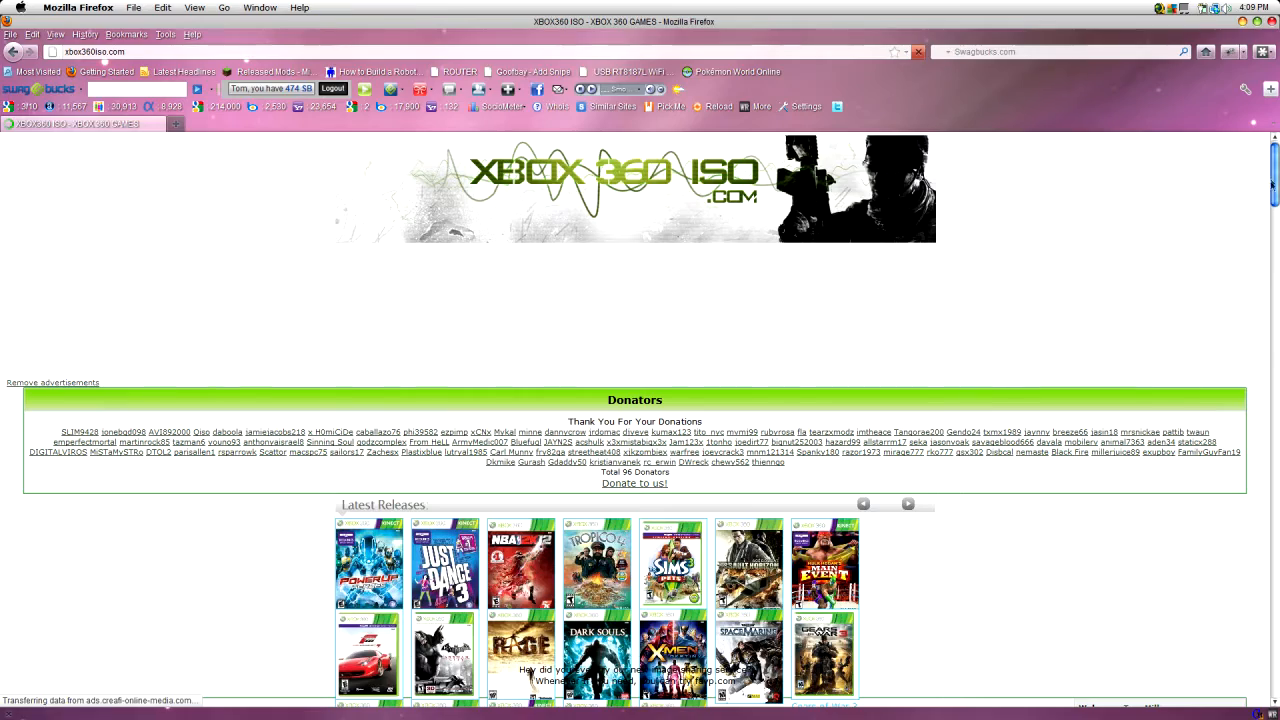
- Scroll the forum index down to the Xbox360 Downloads section listing DVD Game Downloads
{"action": "scroll", "scroll_direction": "down", "scroll_amount": 3}
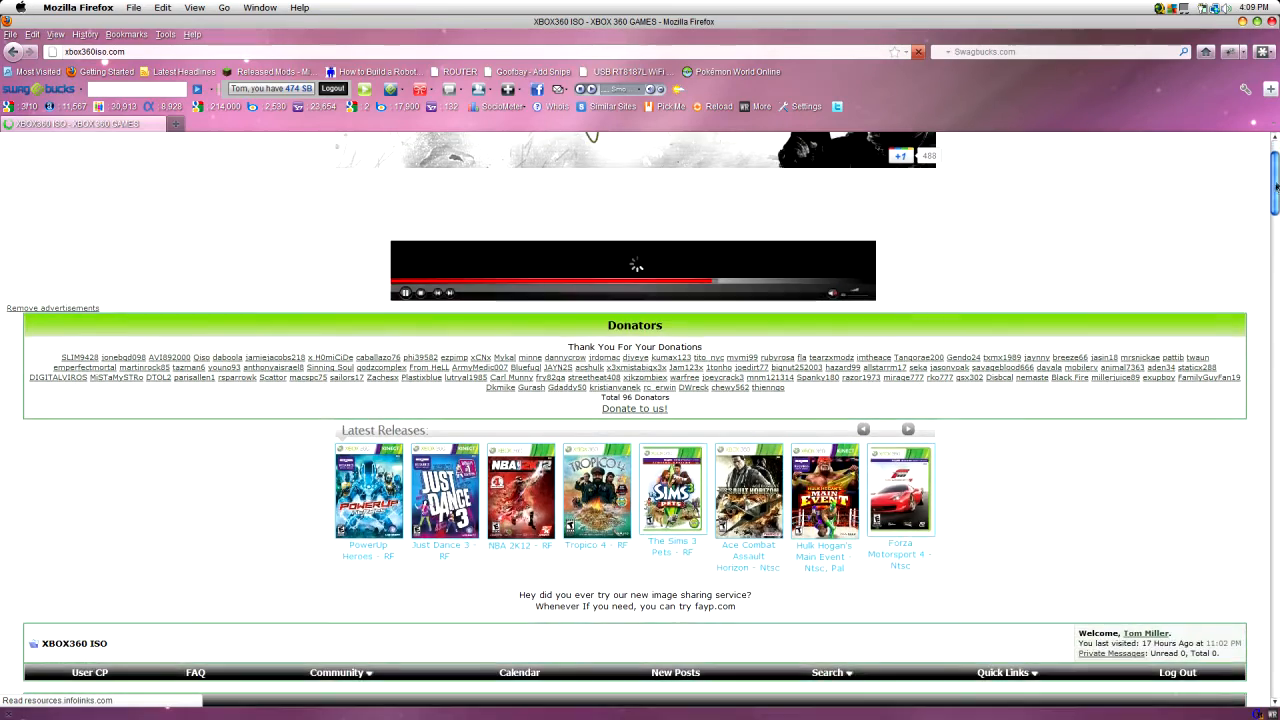
{"action": "scroll", "scroll_direction": "down", "scroll_amount": 3}
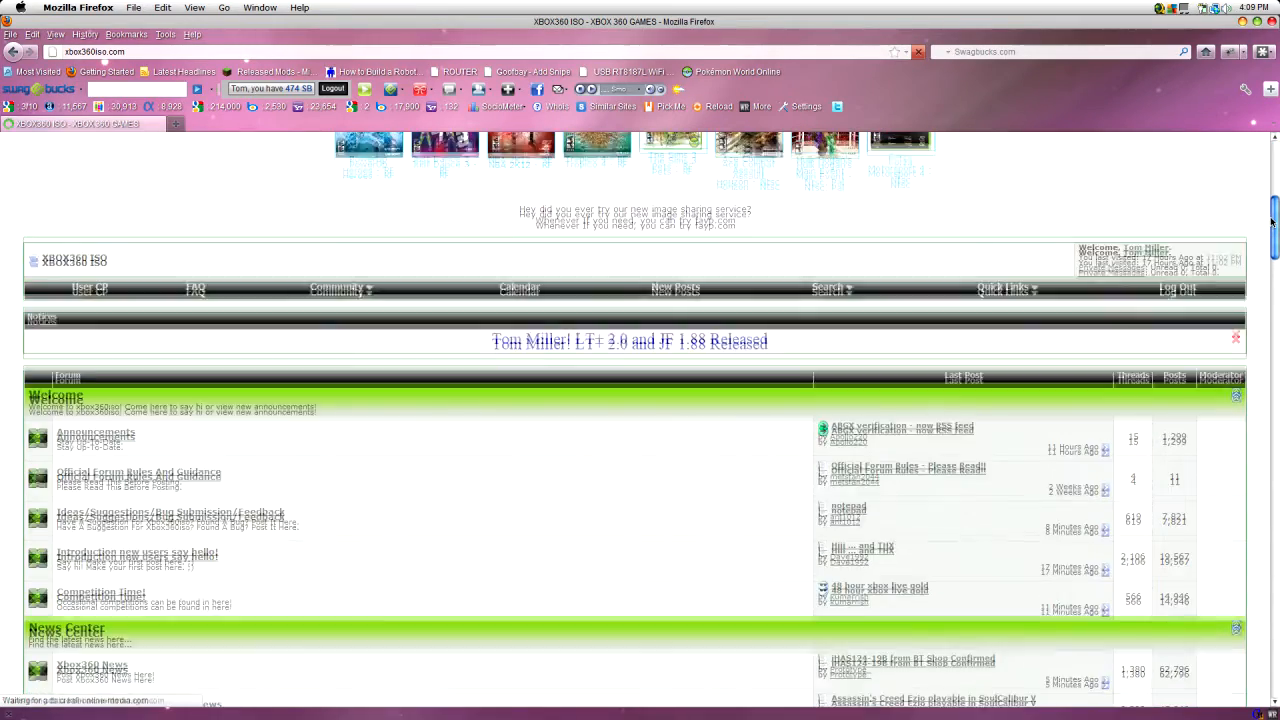
{"action": "scroll", "scroll_direction": "down", "scroll_amount": 3}
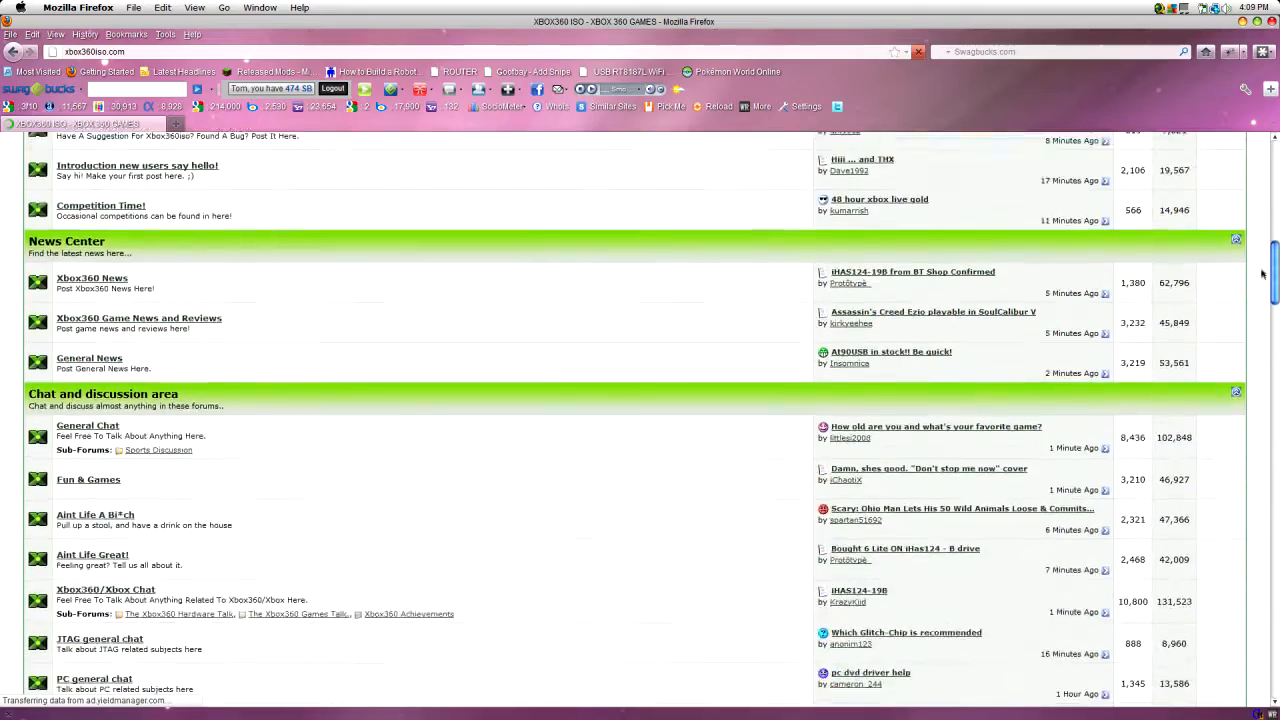
{"action": "scroll", "scroll_direction": "down", "scroll_amount": 3}
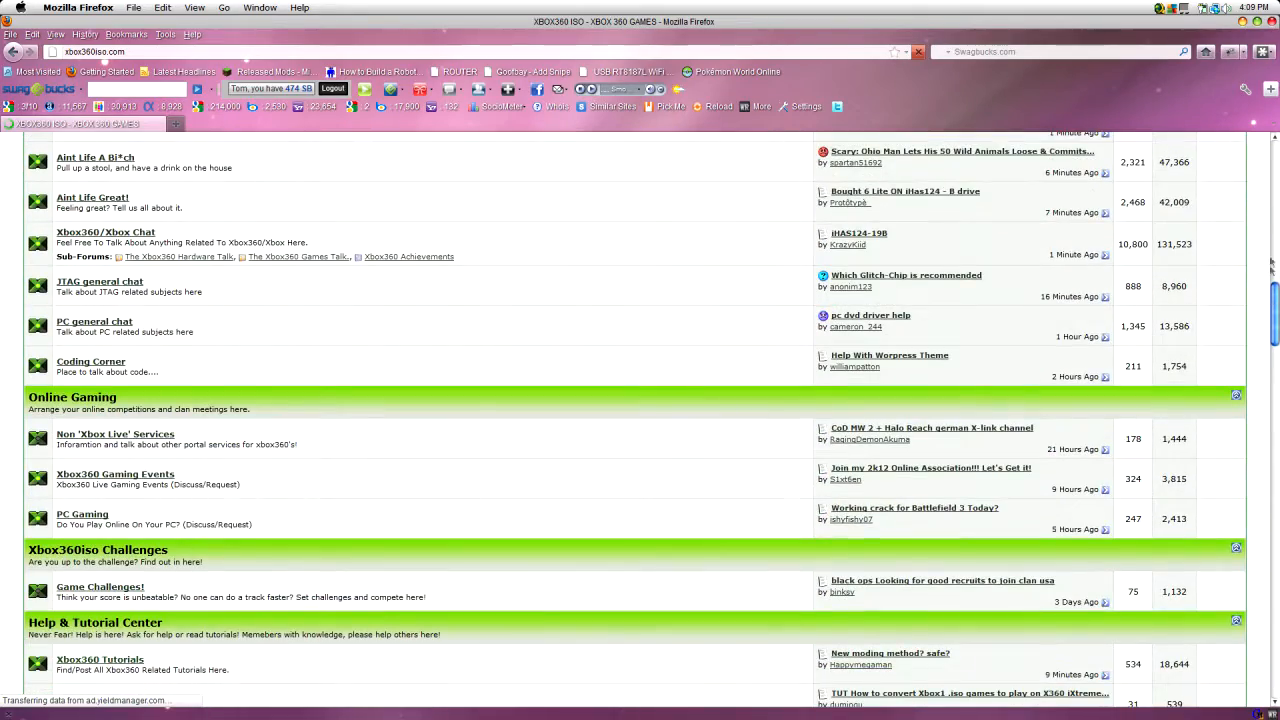
{"action": "scroll", "scroll_direction": "up", "scroll_amount": 3}
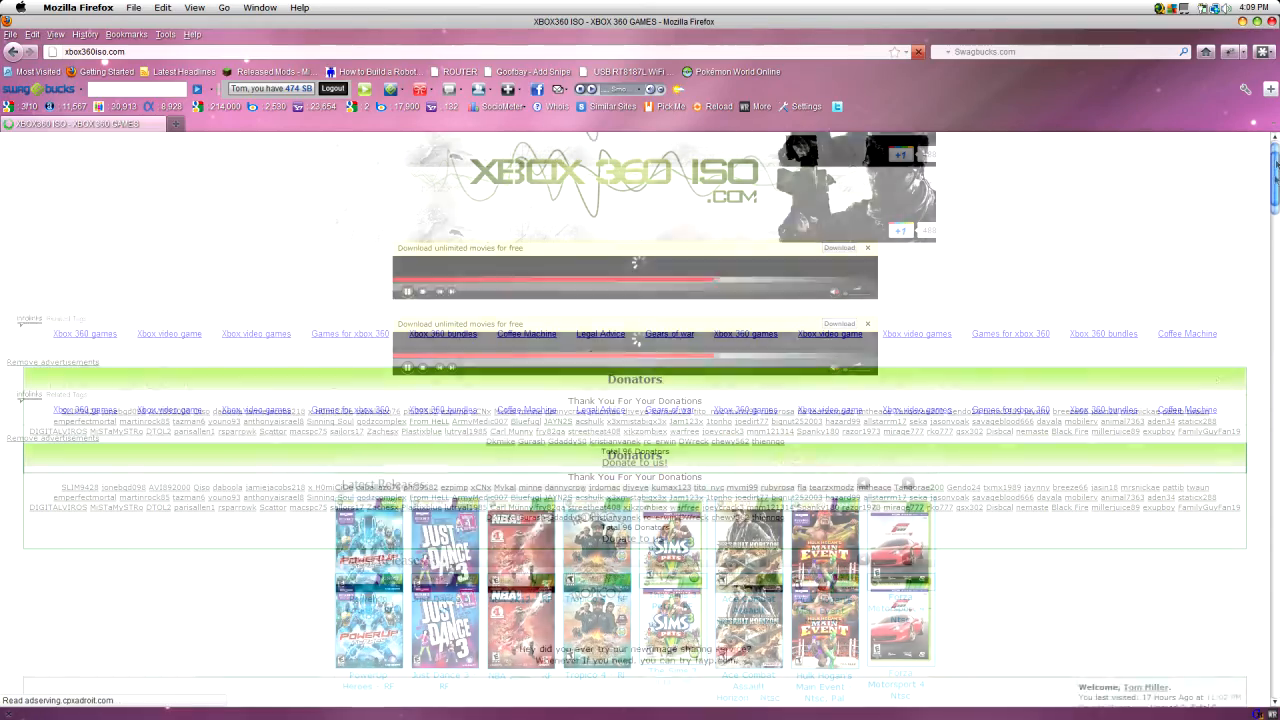
{"action": "scroll", "scroll_direction": "down", "scroll_amount": 3}
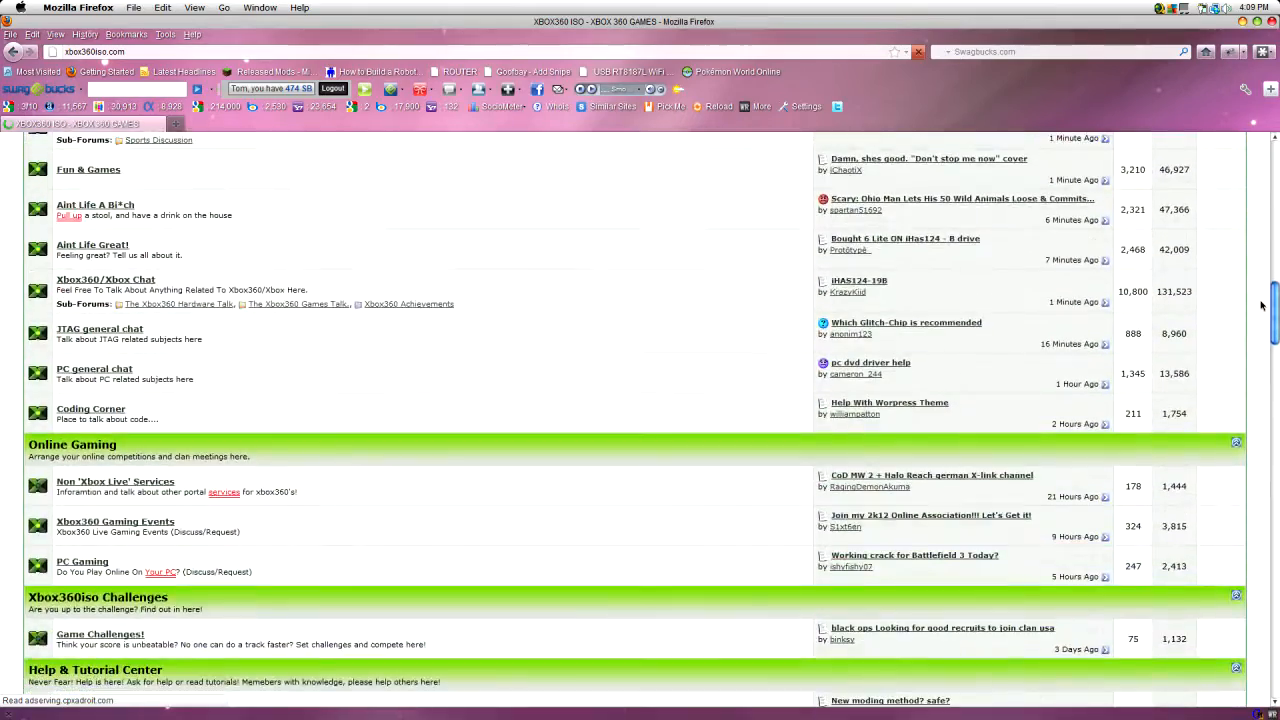
{"action": "scroll", "scroll_direction": "down", "scroll_amount": 3}
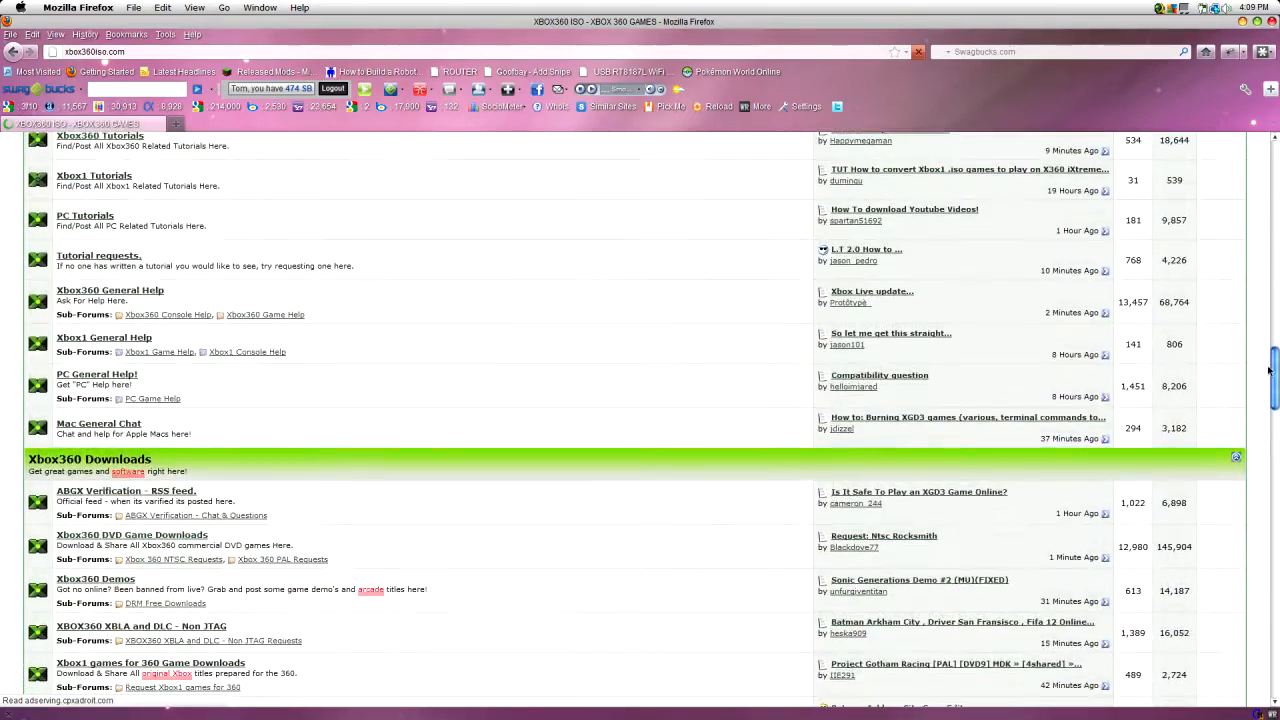
{"action": "scroll", "scroll_direction": "down", "scroll_amount": 3}
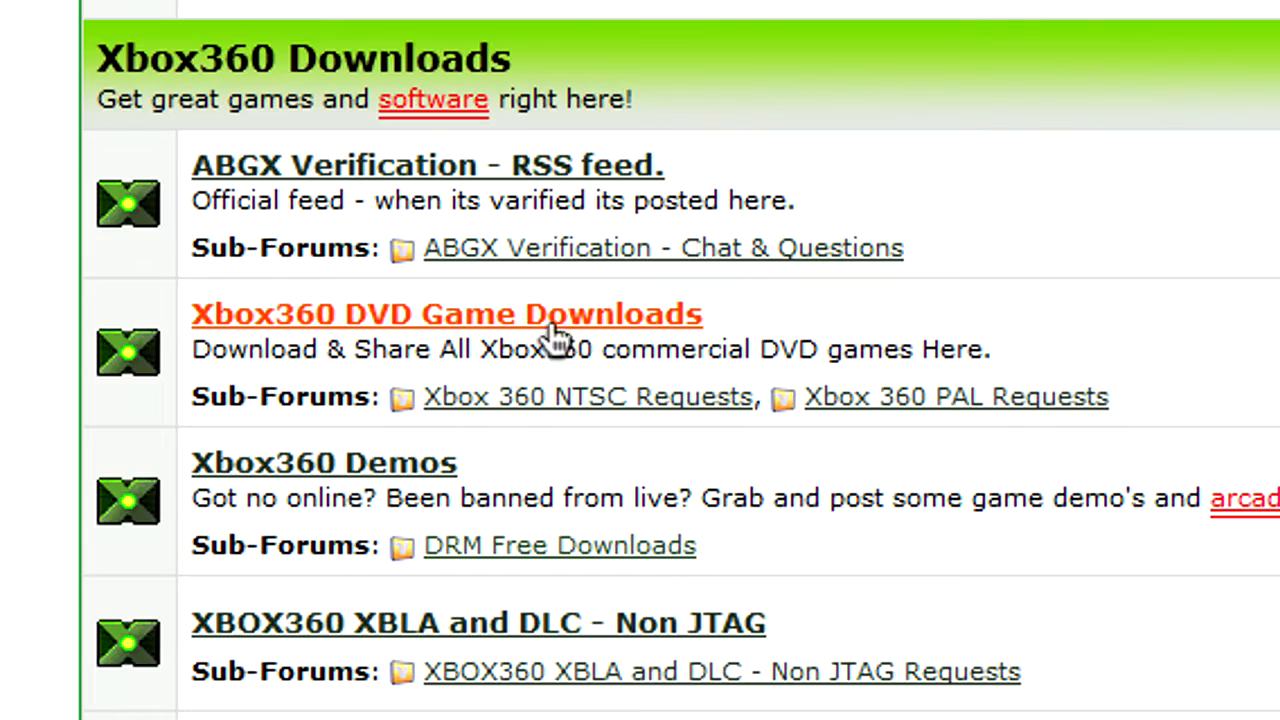
{"action": "mouse_move", "coordinate": [420, 325]}
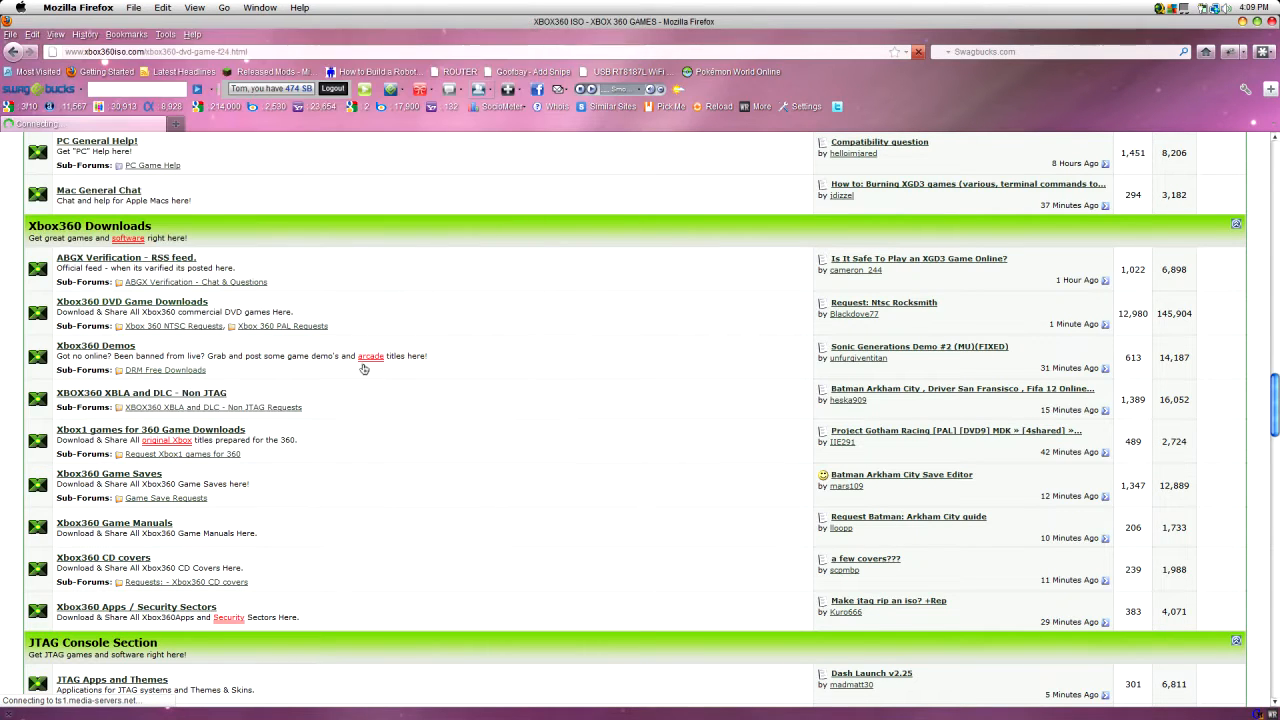
- Open the Xbox360 DVD Game Downloads forum and browse its sticky thread list
{"action": "left_click", "coordinate": [132, 301]}
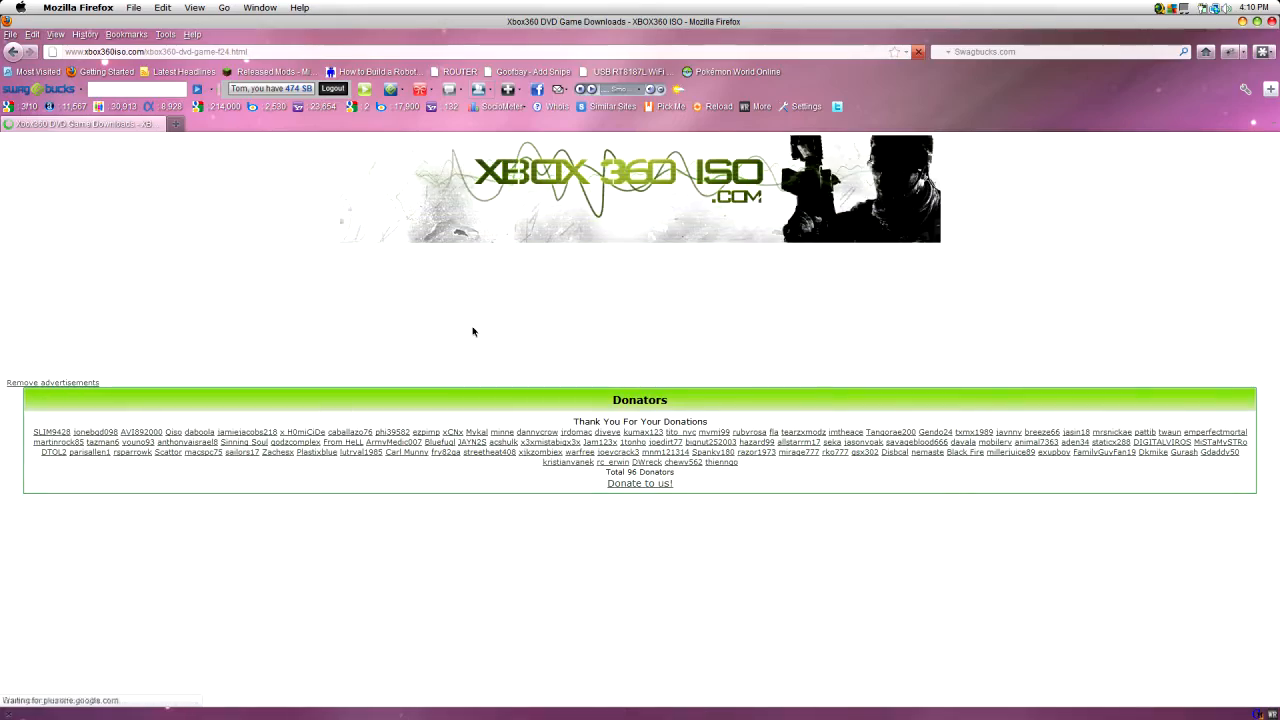
{"action": "scroll", "scroll_direction": "down", "scroll_amount": 3}
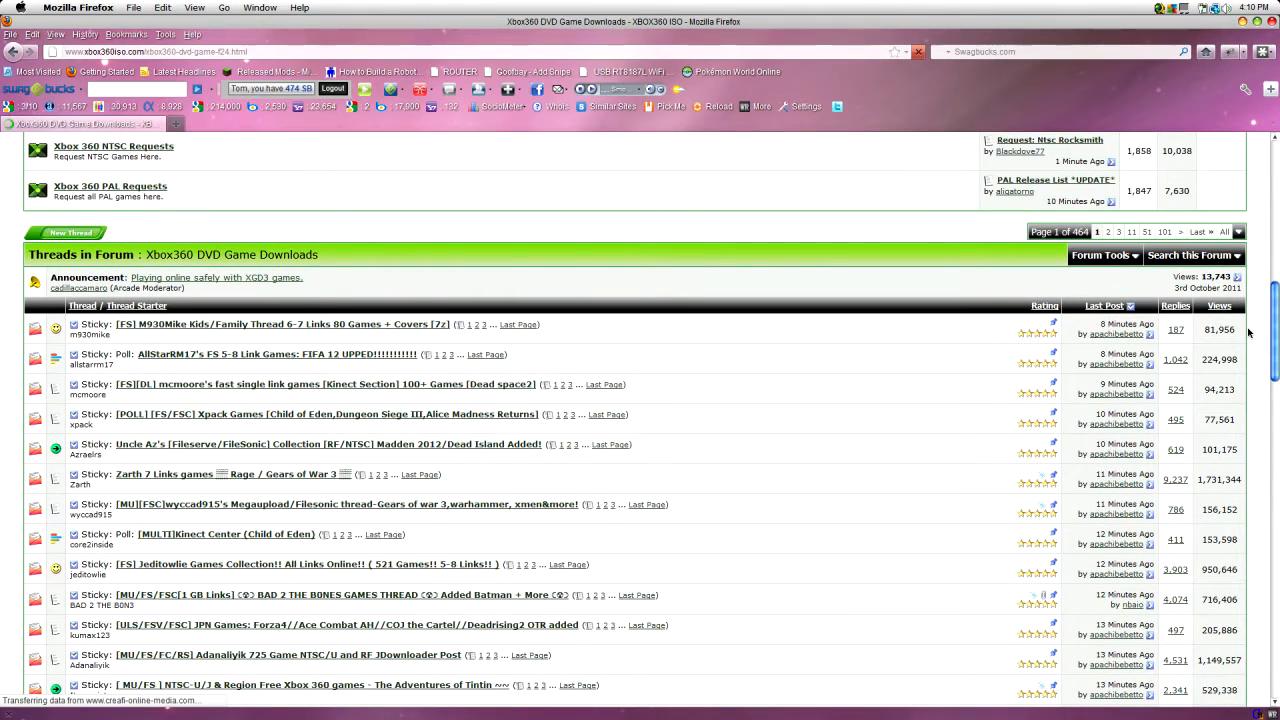
{"action": "scroll", "scroll_direction": "up", "scroll_amount": 3}
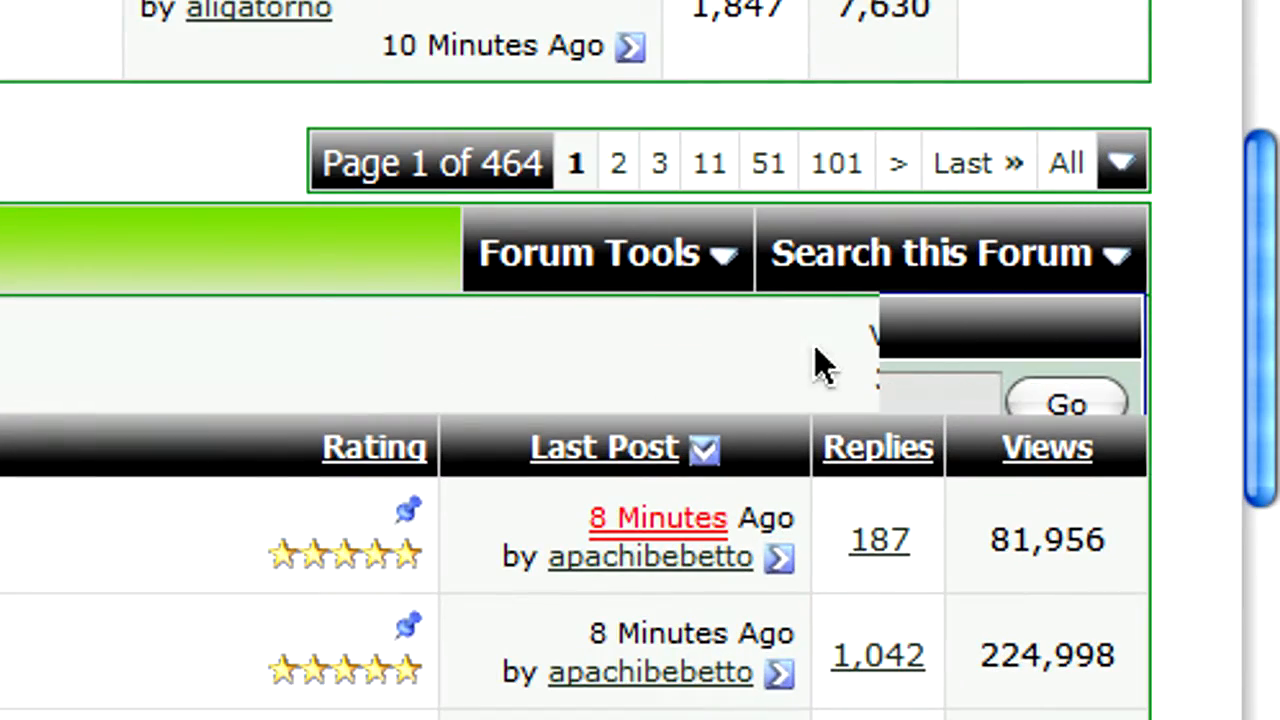
- Search the DVD Game Downloads forum for 'batman', returning 147 threads
{"action": "left_click", "coordinate": [945, 252]}
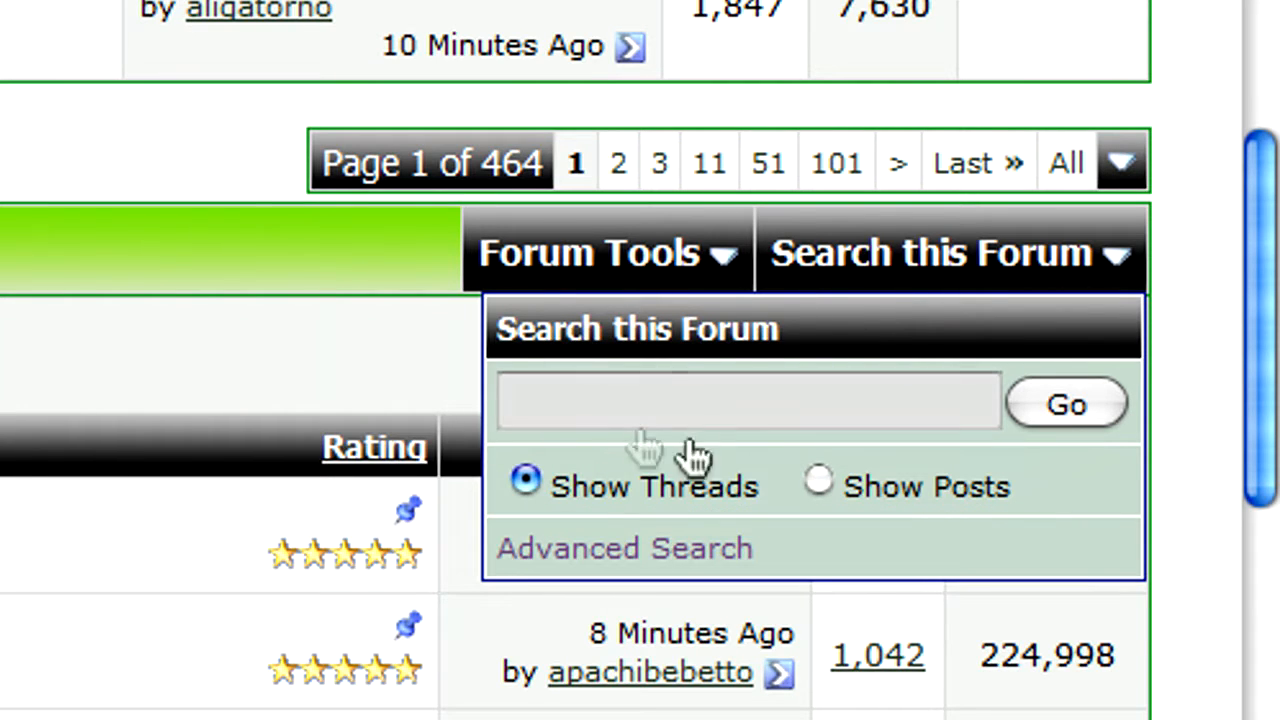
{"action": "type", "text": "bt"}
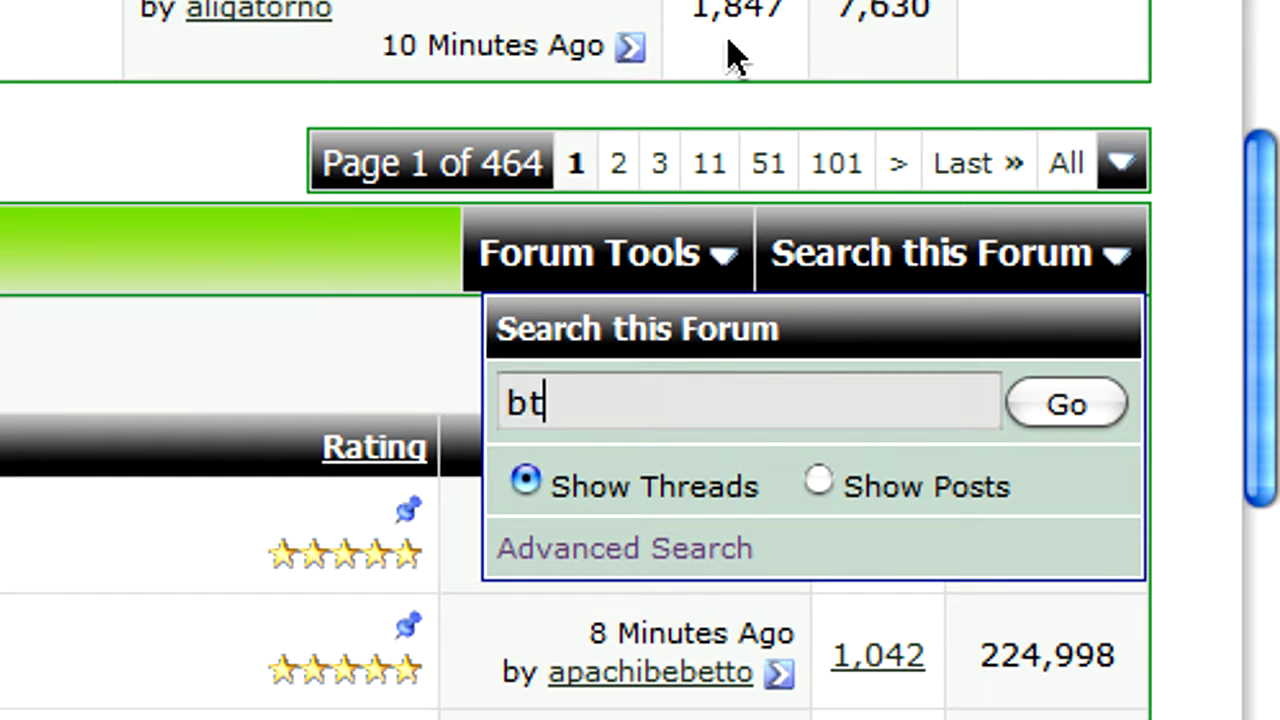
{"action": "type", "text": "batman"}
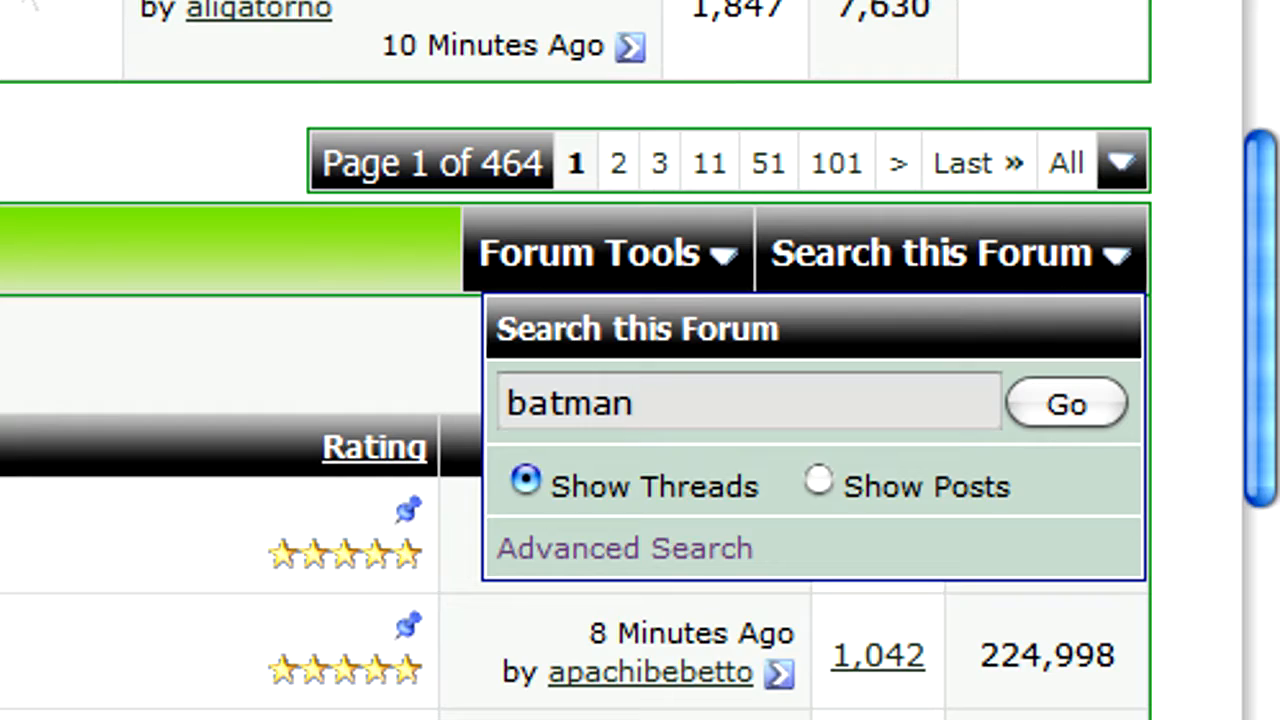
{"action": "left_click", "coordinate": [1066, 403]}
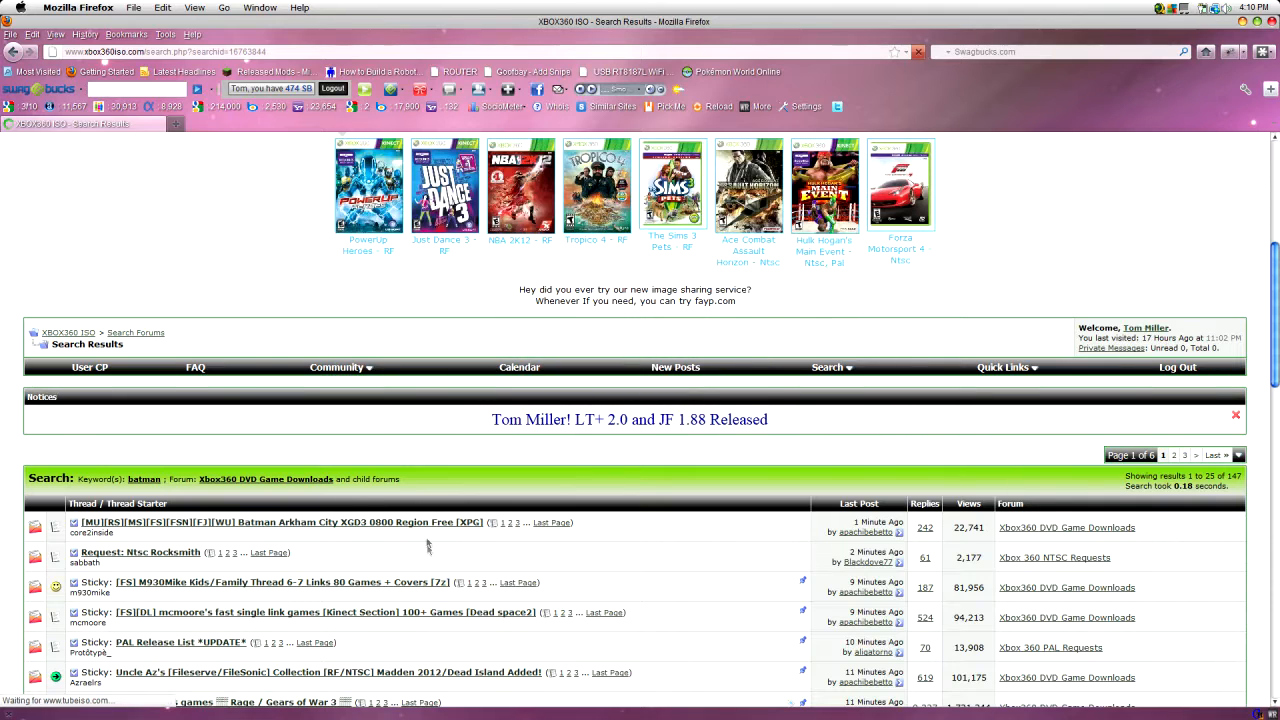
- Open the [MU][RS] Batman Arkham City XGD3 0800 Region Free [XPG] thread
{"action": "scroll", "scroll_direction": "down", "scroll_amount": 3}
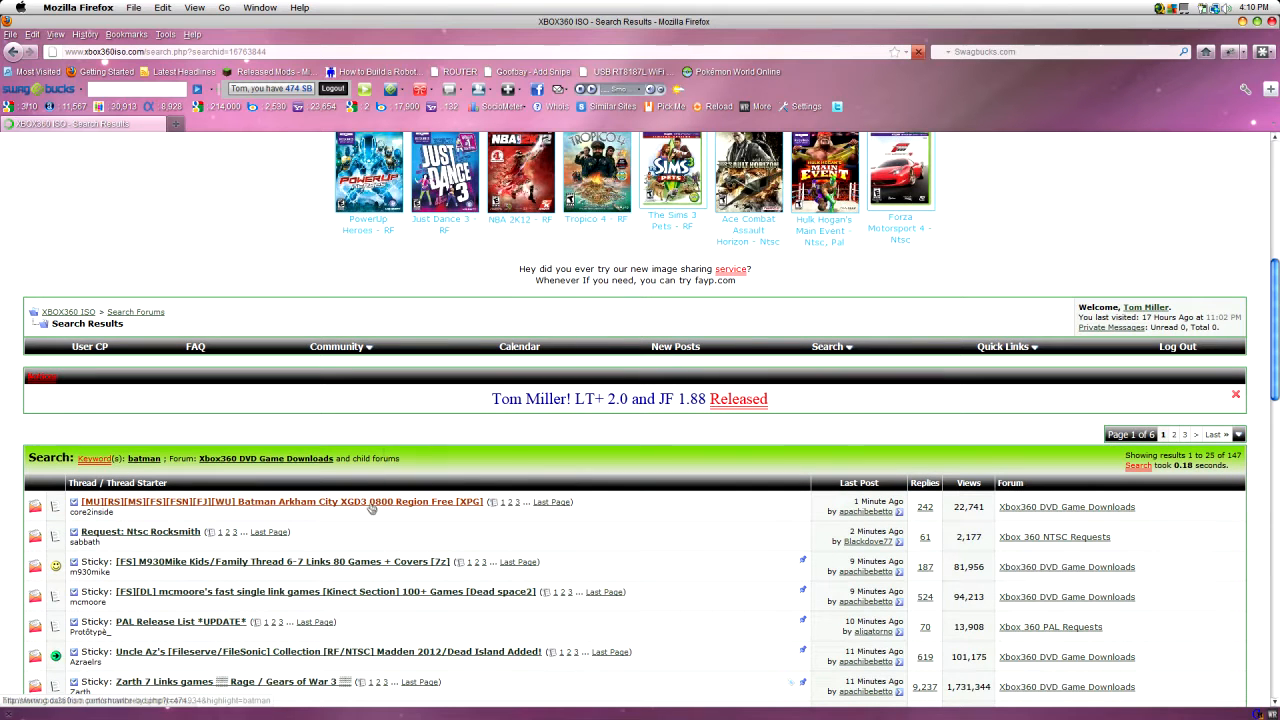
{"action": "mouse_move", "coordinate": [400, 527]}
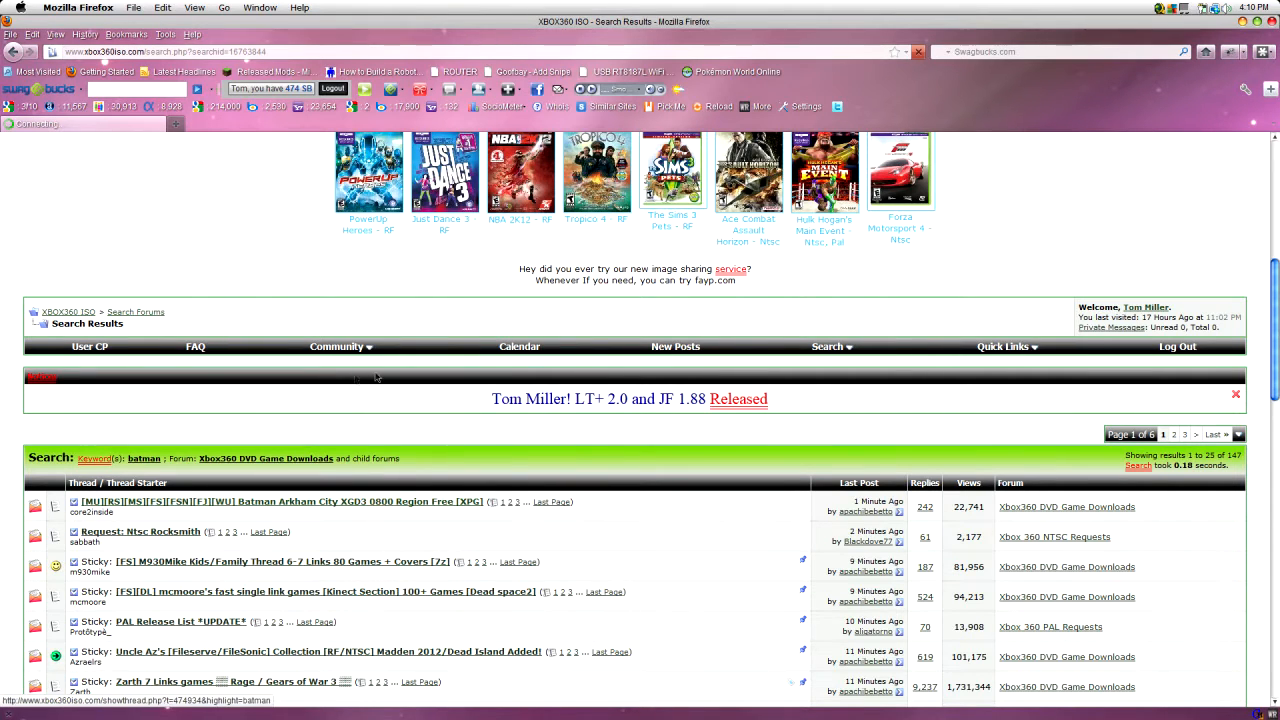
{"action": "left_click", "coordinate": [280, 501]}
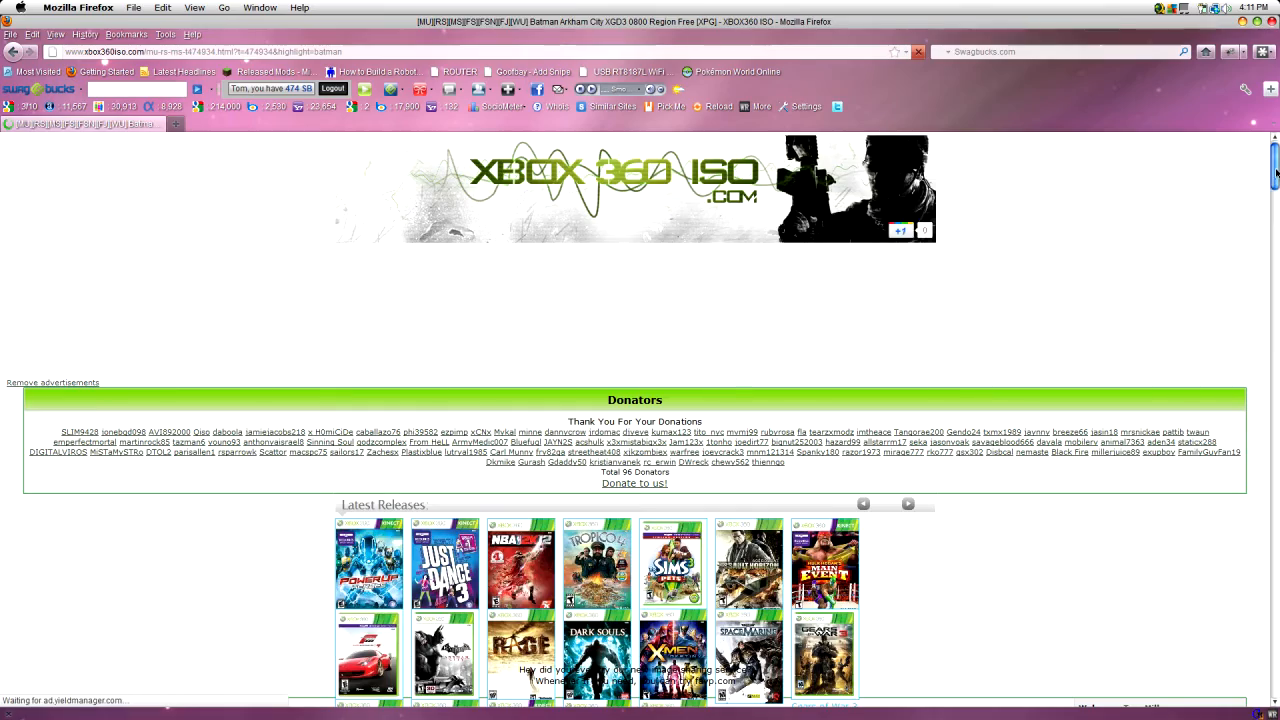
- Scroll past the cover art to the Region Free, Stealth patched, LT+2.0 notes
{"action": "scroll", "scroll_direction": "down", "scroll_amount": 3}
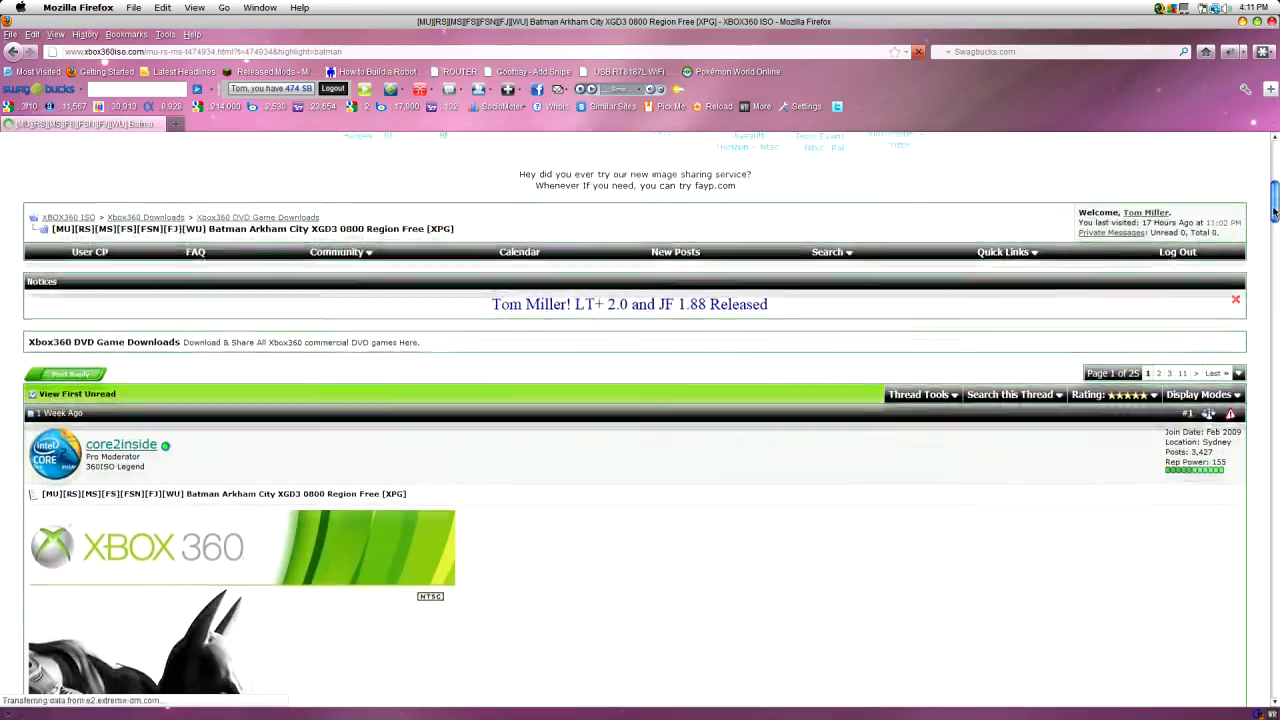
{"action": "scroll", "scroll_direction": "down", "scroll_amount": 3}
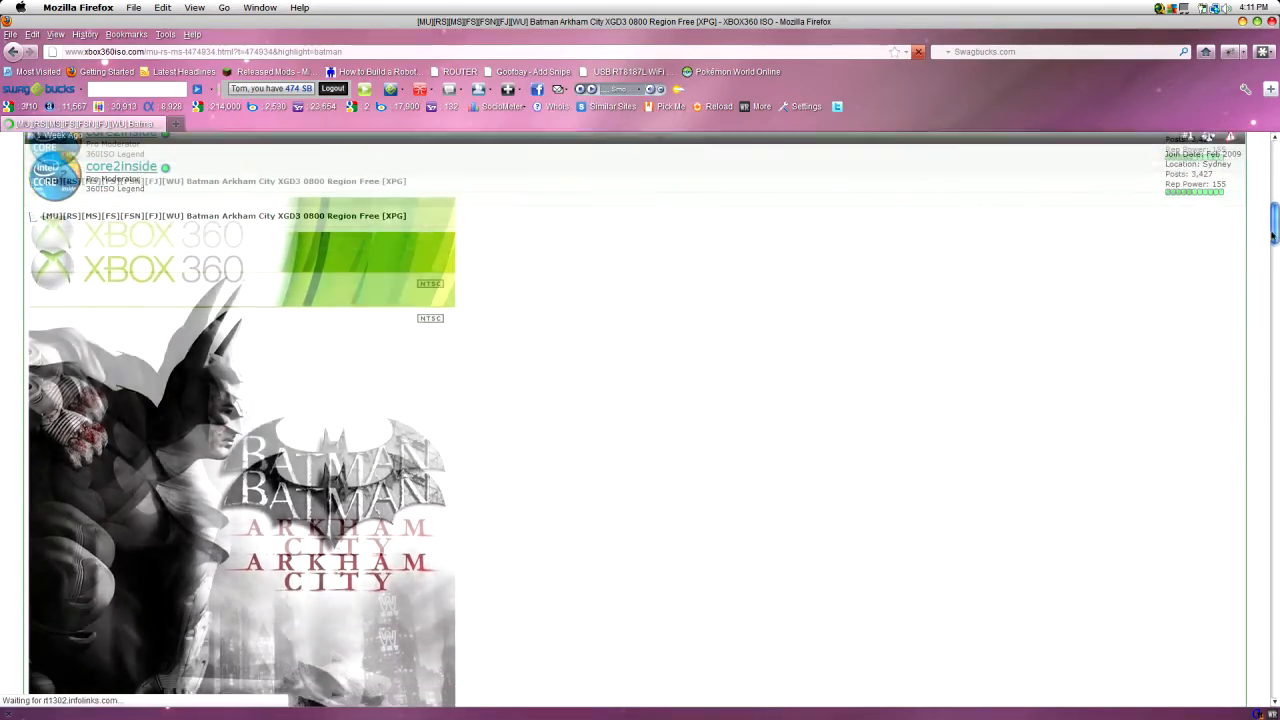
{"action": "scroll", "scroll_direction": "down", "scroll_amount": 3}
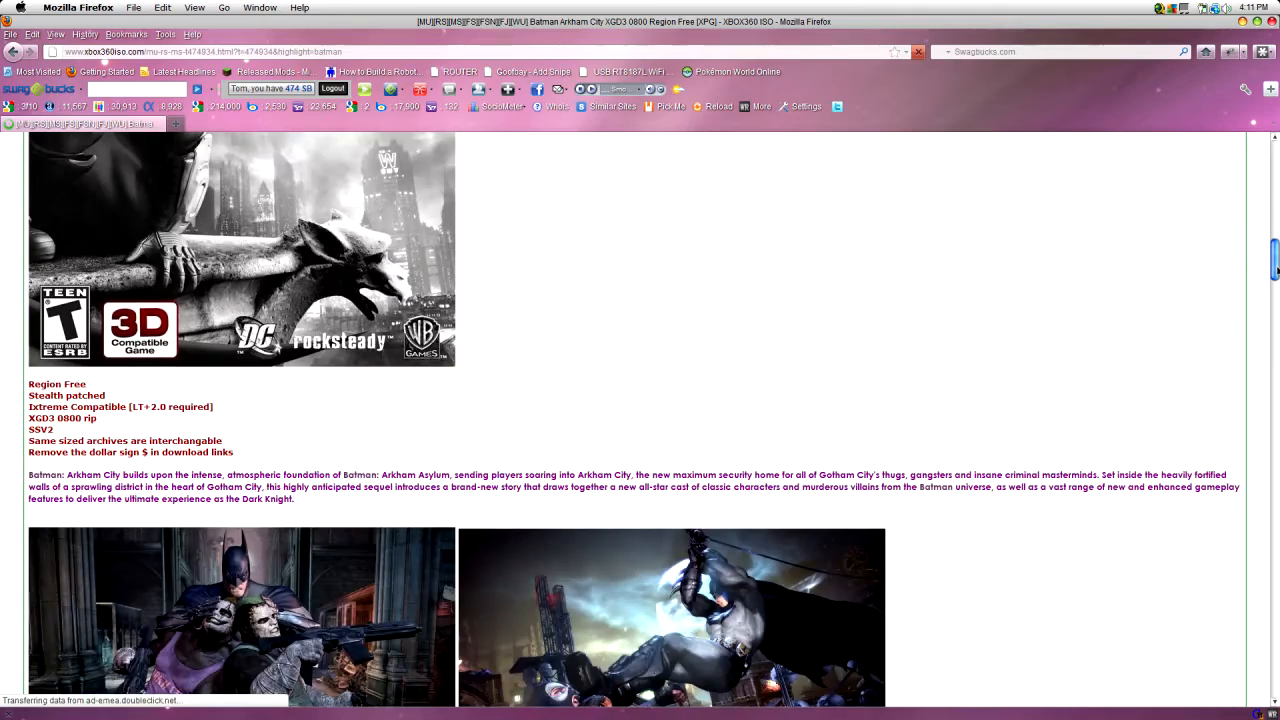
{"action": "scroll", "scroll_direction": "down", "scroll_amount": 3}
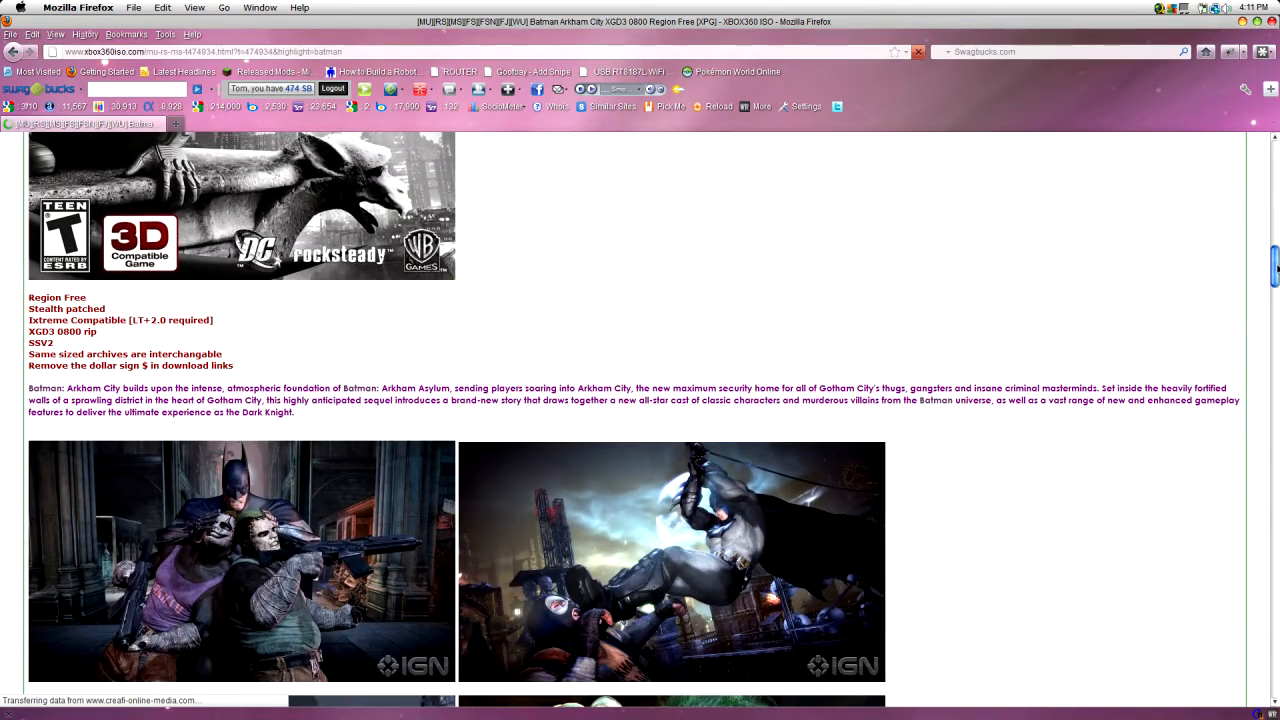
{"action": "scroll", "scroll_direction": "up", "scroll_amount": 3}
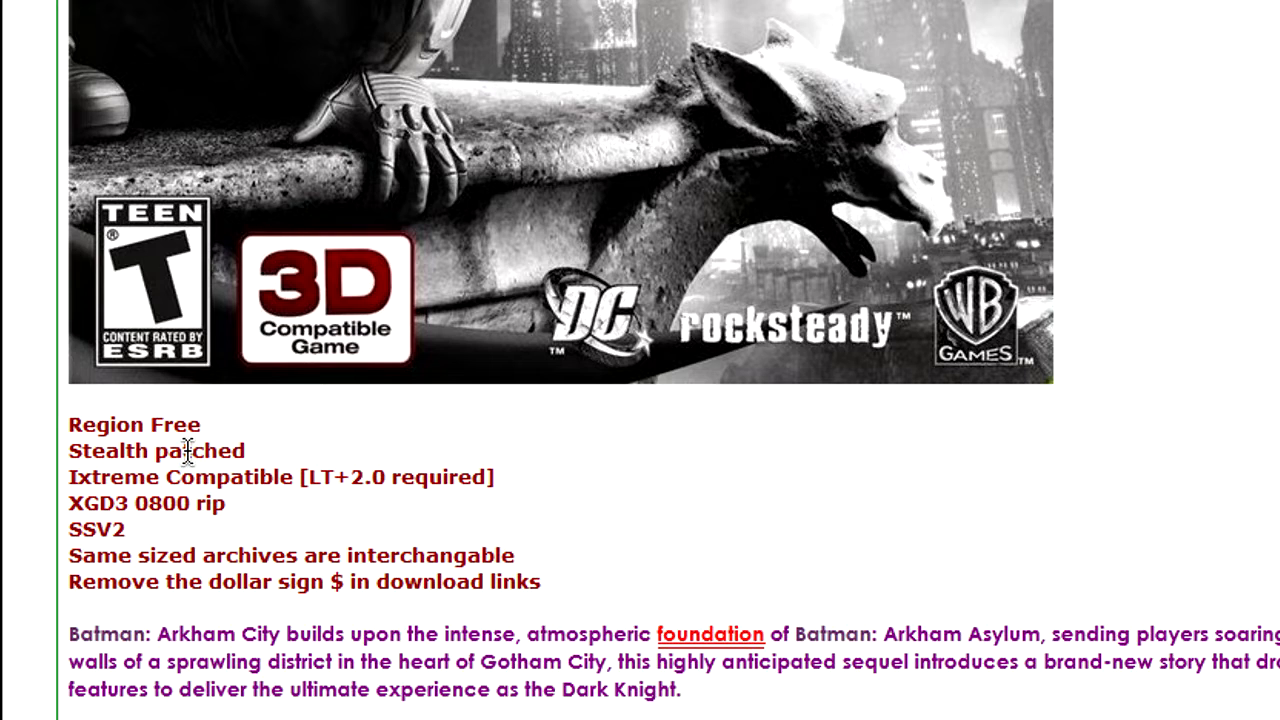
{"action": "mouse_move", "coordinate": [210, 380]}
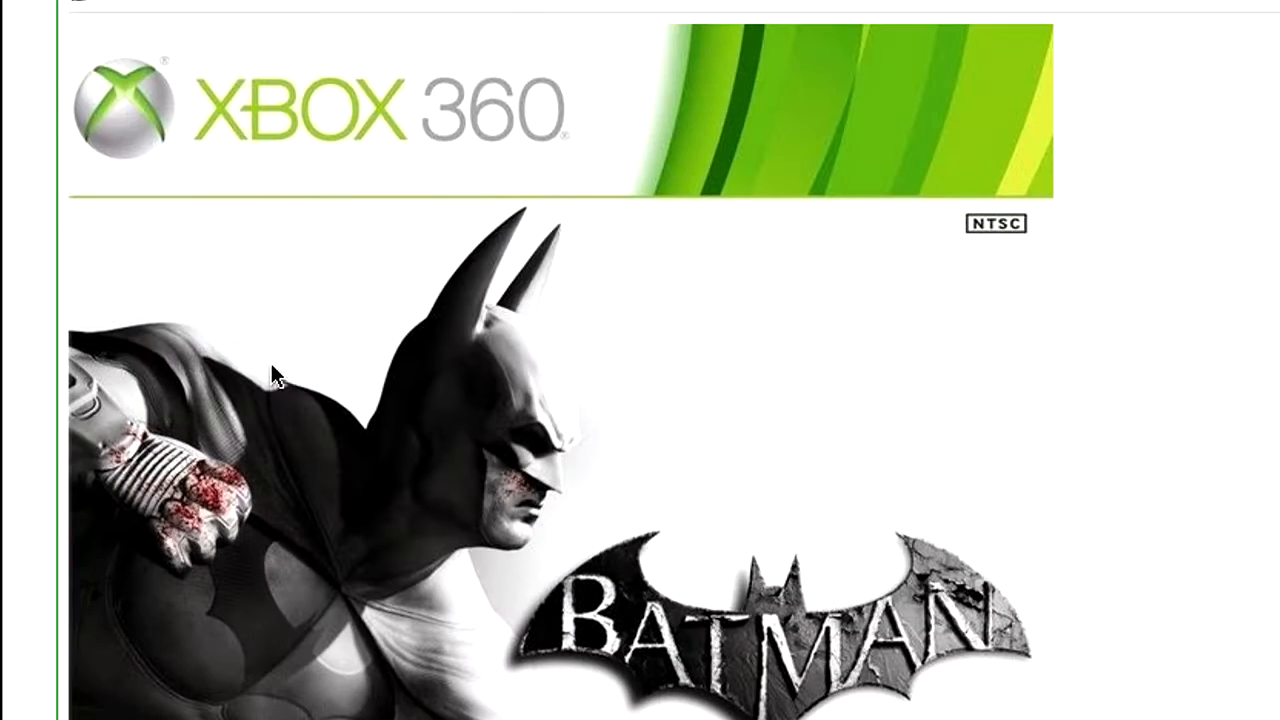
- Scroll on through the XGD3 0800 rip notes to the description and screenshots
{"action": "scroll", "scroll_direction": "down", "scroll_amount": 3}
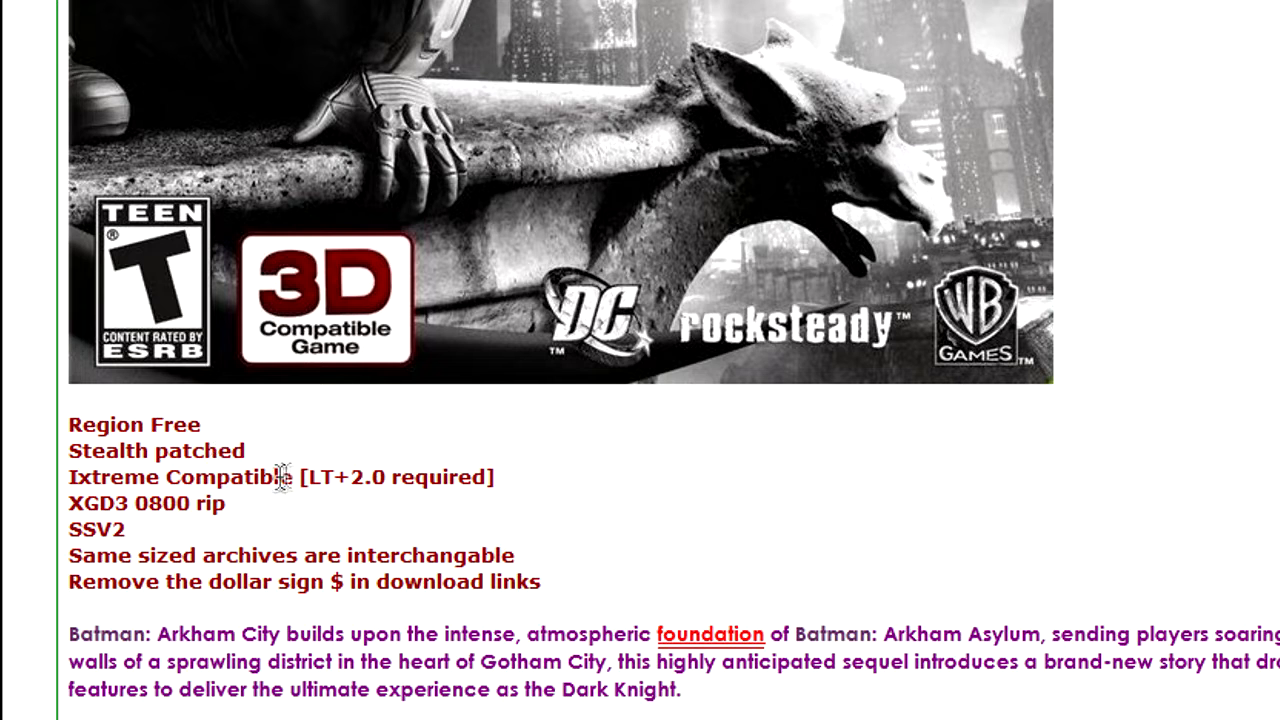
{"action": "mouse_move", "coordinate": [196, 450]}
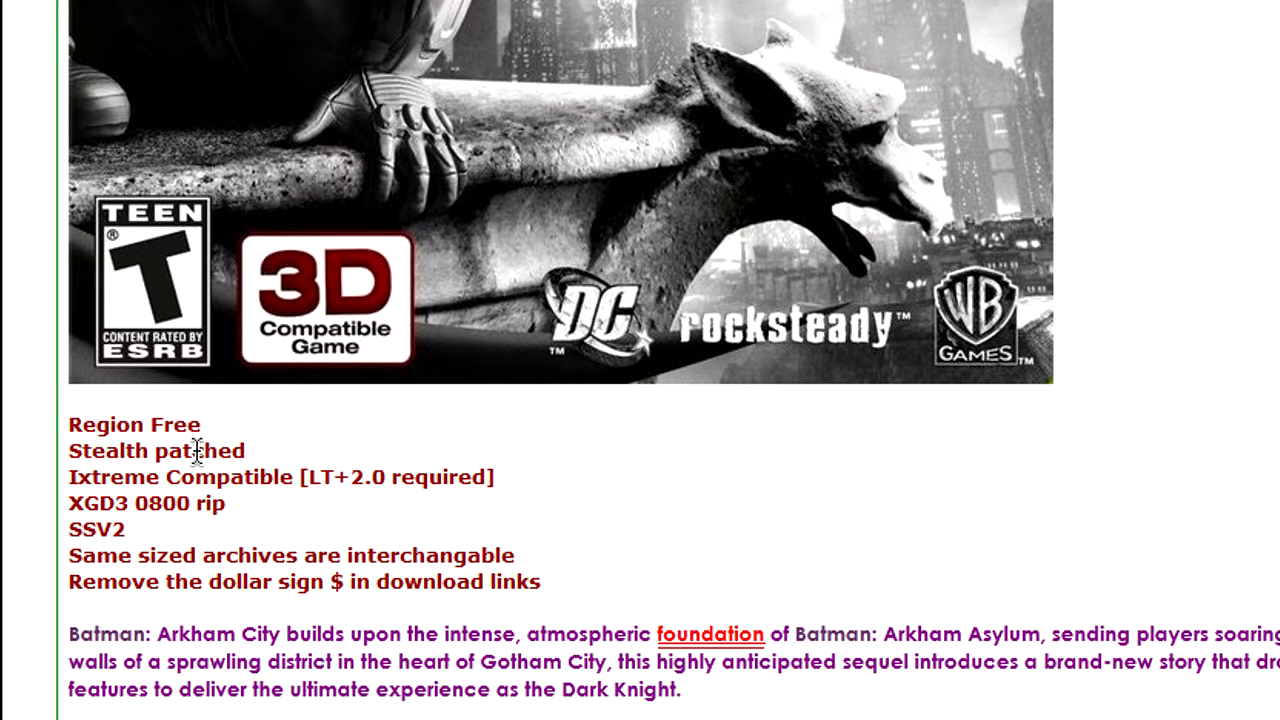
{"action": "scroll", "scroll_direction": "down", "scroll_amount": 3}
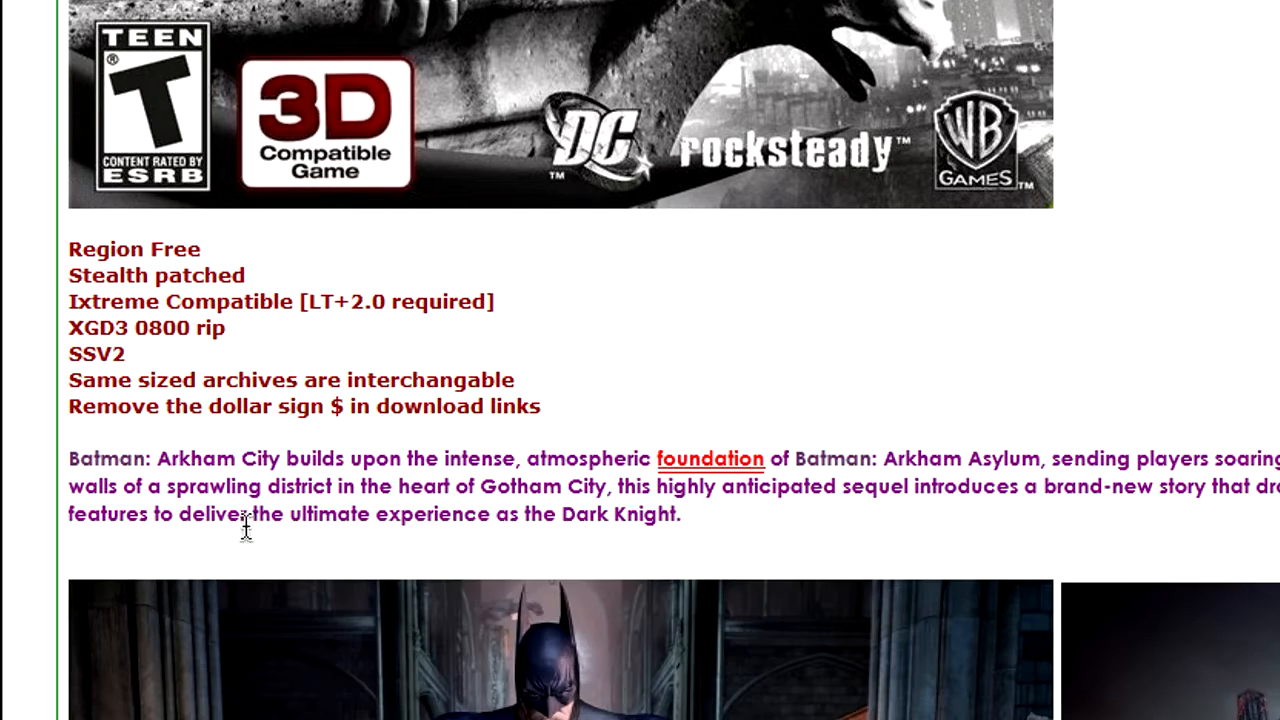
{"action": "mouse_move", "coordinate": [278, 303]}
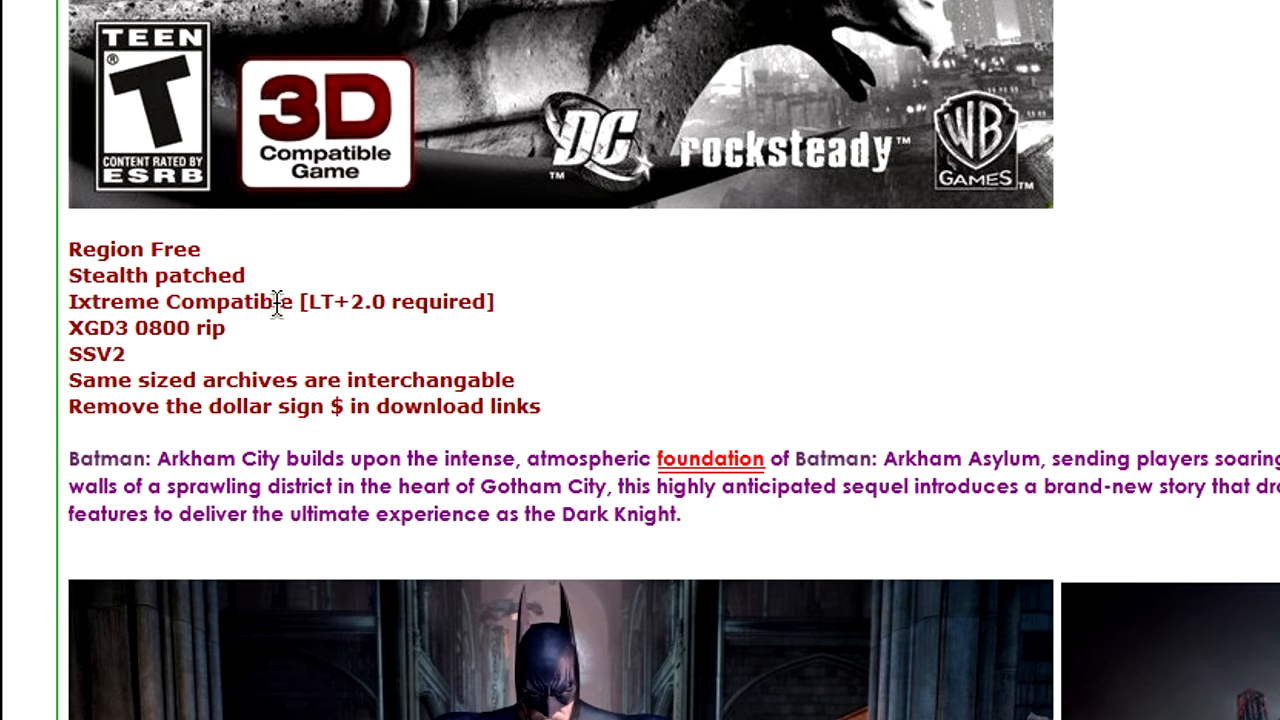
{"action": "scroll", "scroll_direction": "down", "scroll_amount": 3}
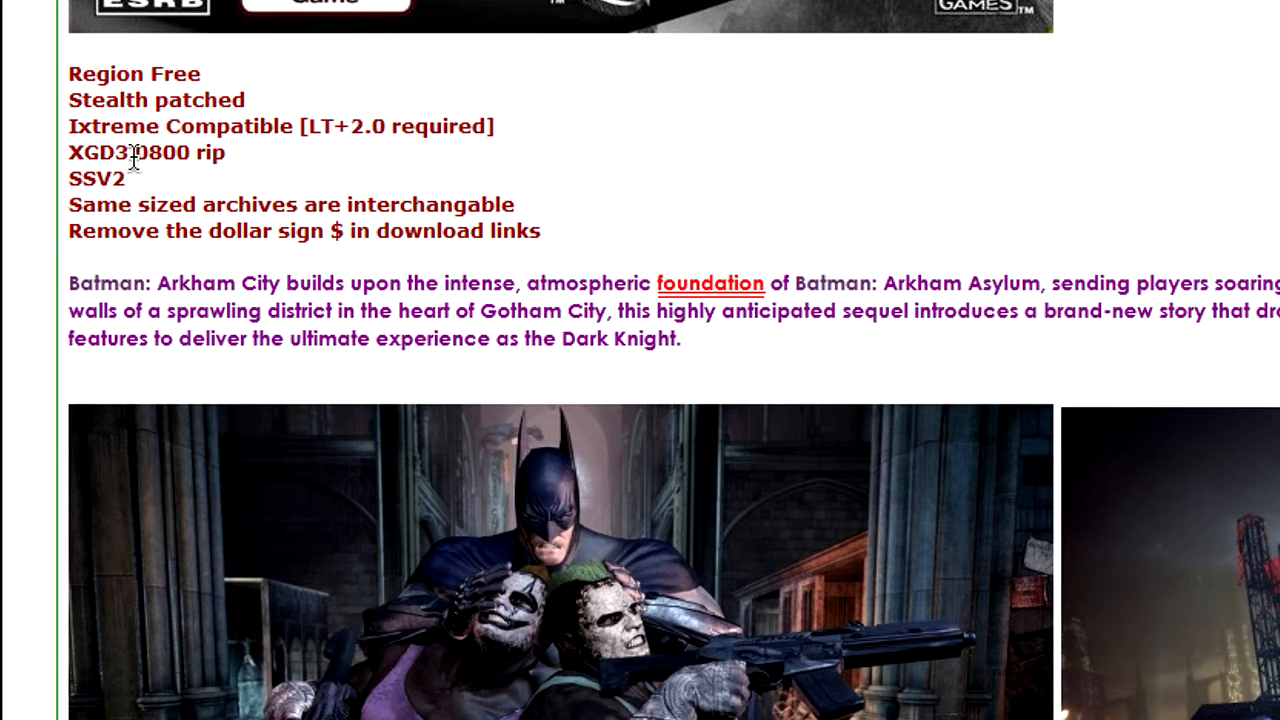
{"action": "mouse_move", "coordinate": [235, 165]}
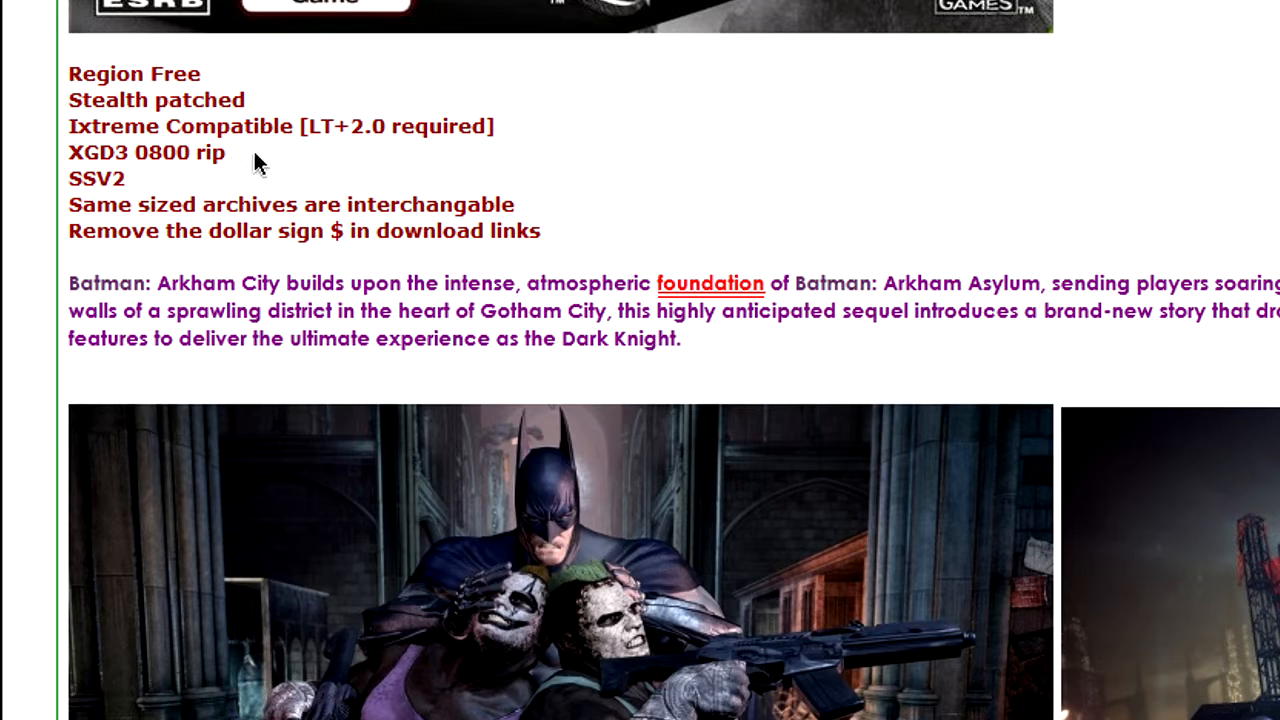
{"action": "mouse_move", "coordinate": [308, 153]}
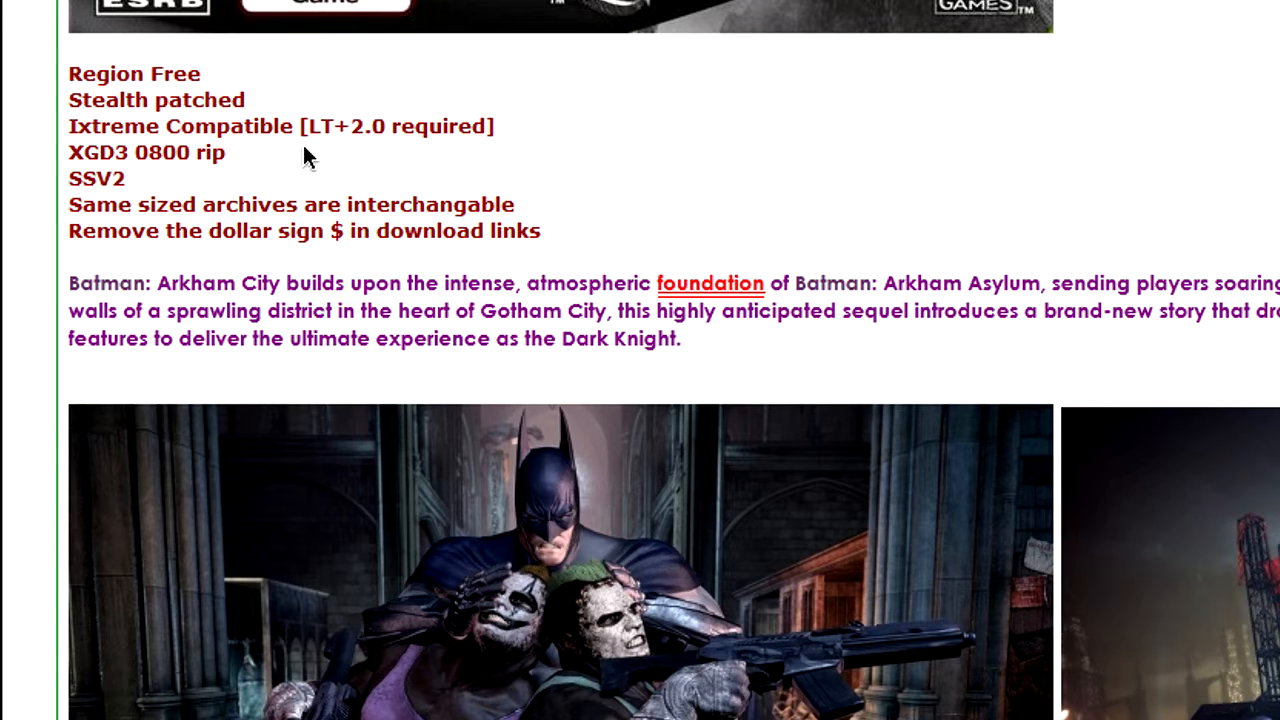
{"action": "mouse_move", "coordinate": [325, 150]}
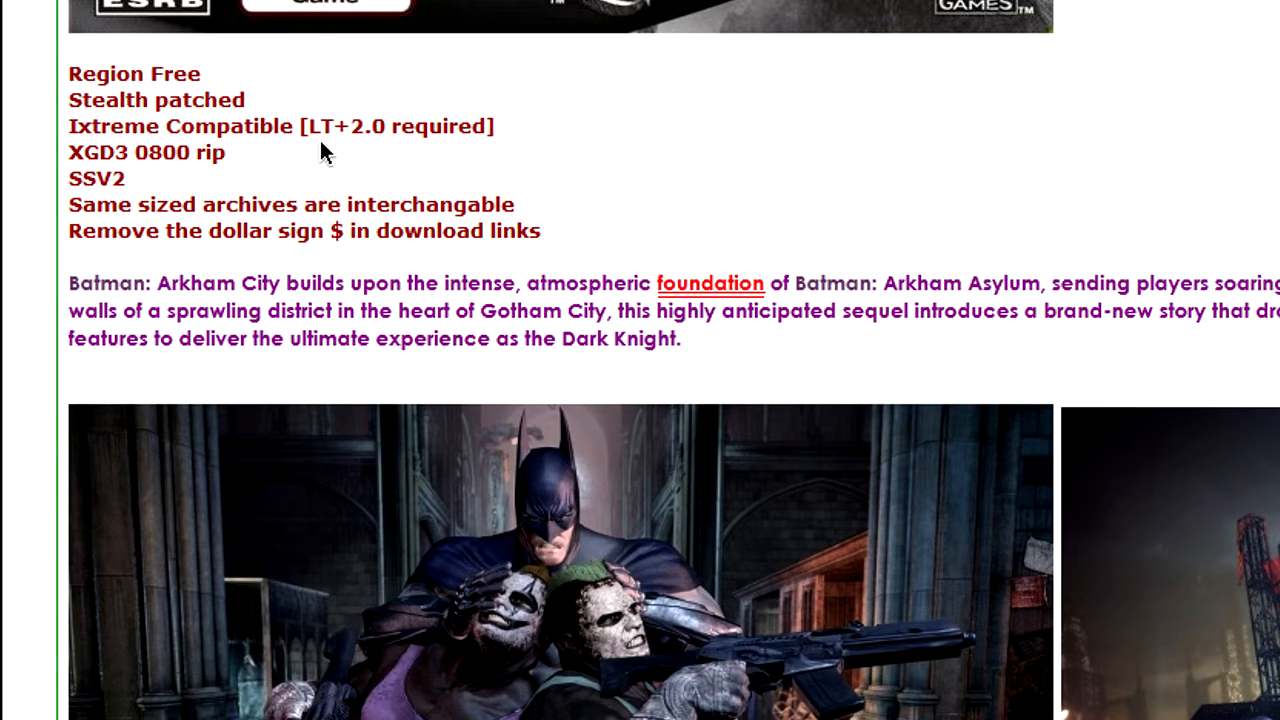
{"action": "mouse_move", "coordinate": [345, 185]}
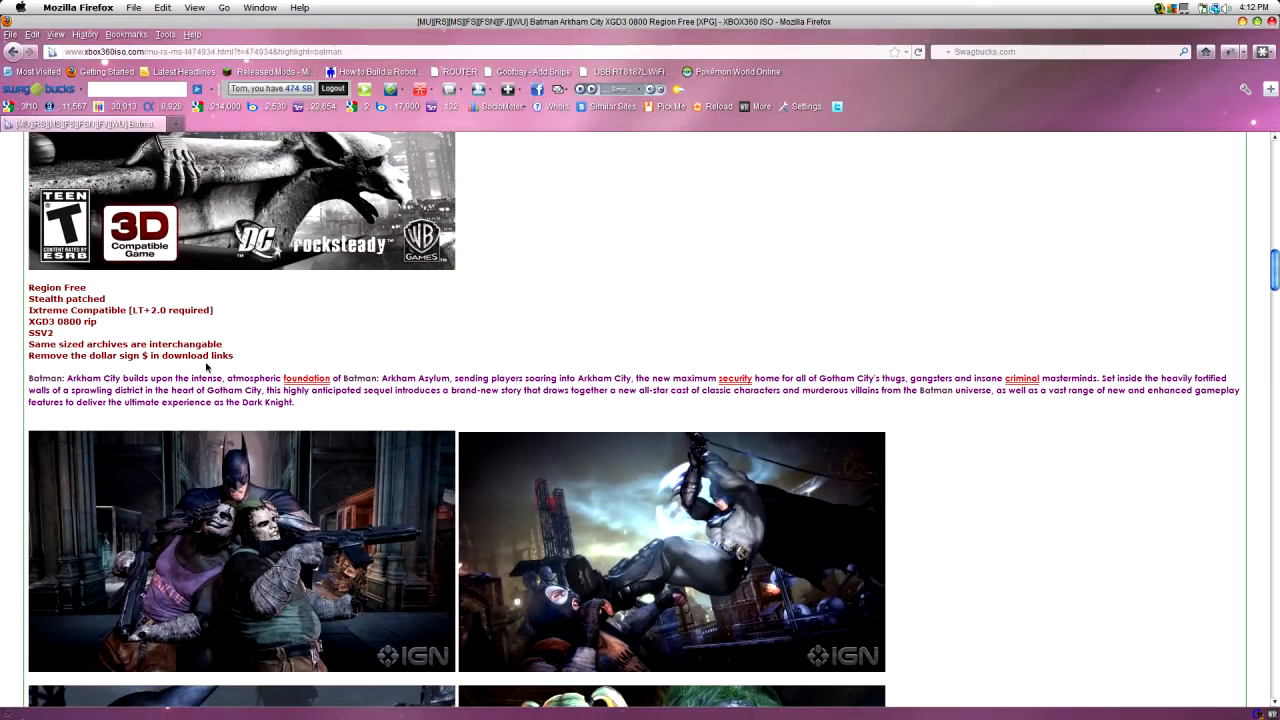
- Scroll to the Megaupload code box holding the eight core-xpg-bac-1gb part links
{"action": "scroll", "scroll_direction": "down", "scroll_amount": 3}
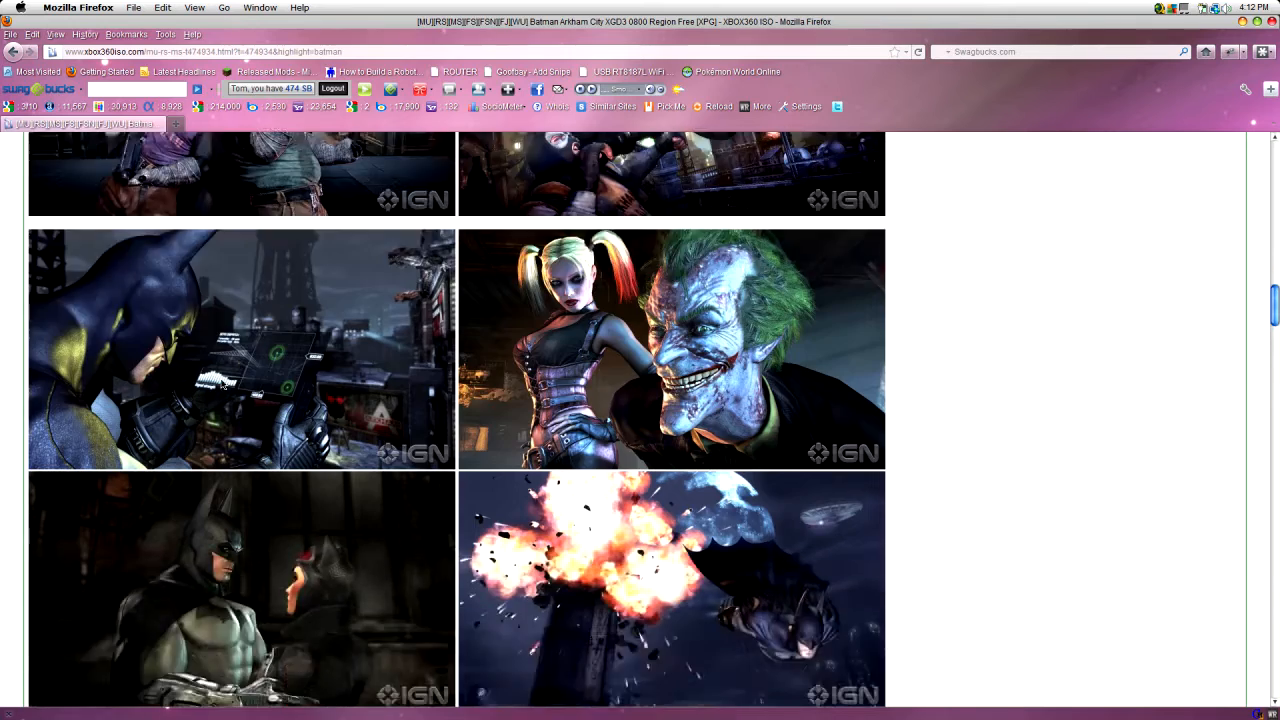
{"action": "scroll", "scroll_direction": "down", "scroll_amount": 3}
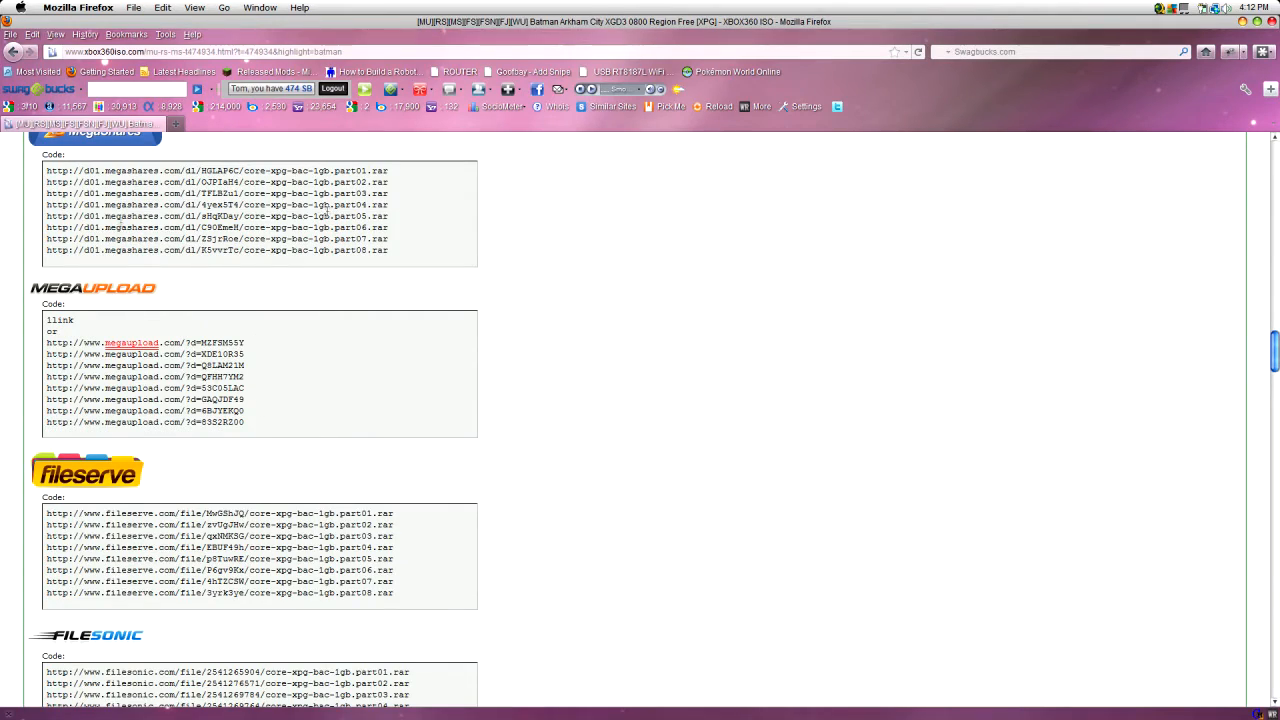
{"action": "mouse_move", "coordinate": [380, 291]}
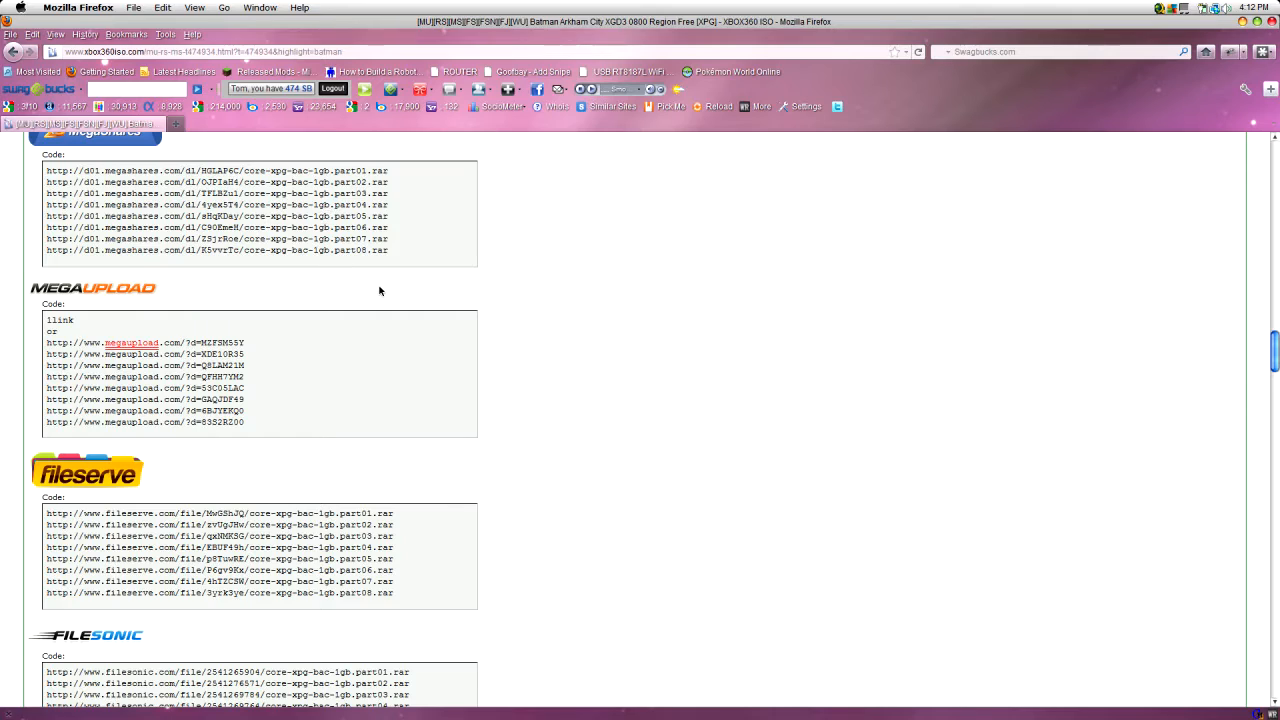
{"action": "mouse_move", "coordinate": [435, 290]}
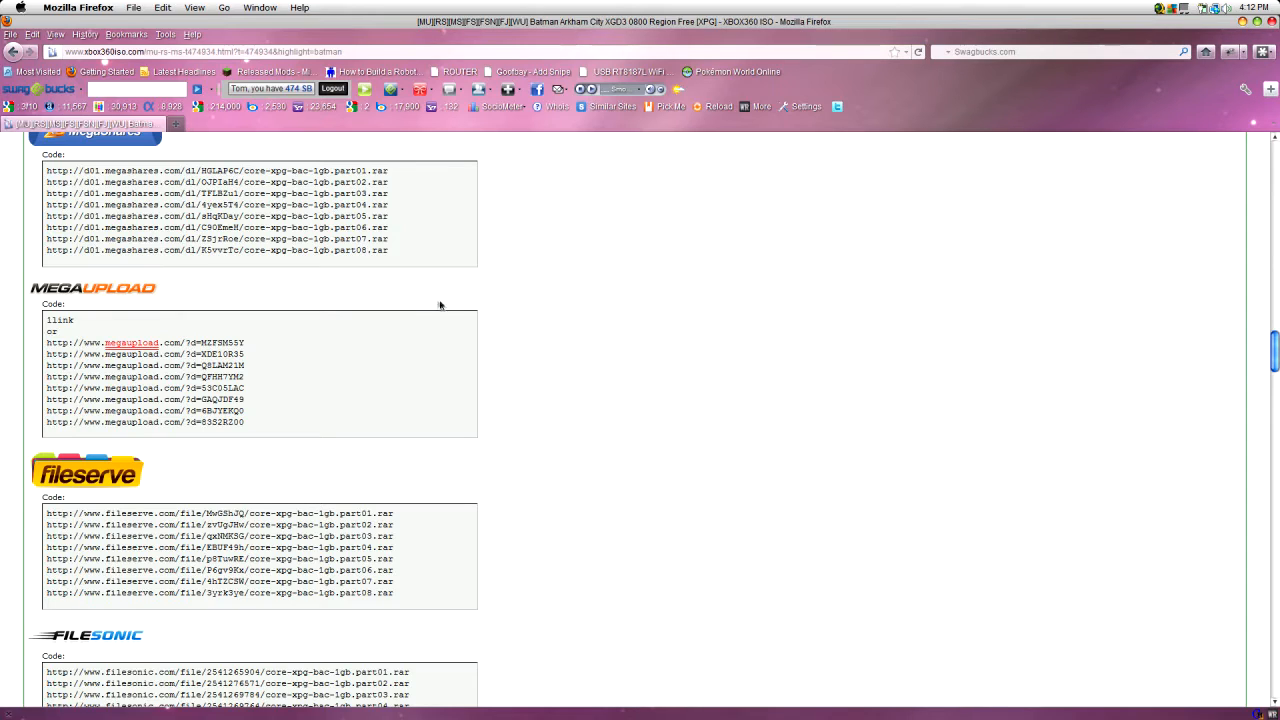
{"action": "mouse_move", "coordinate": [432, 327]}
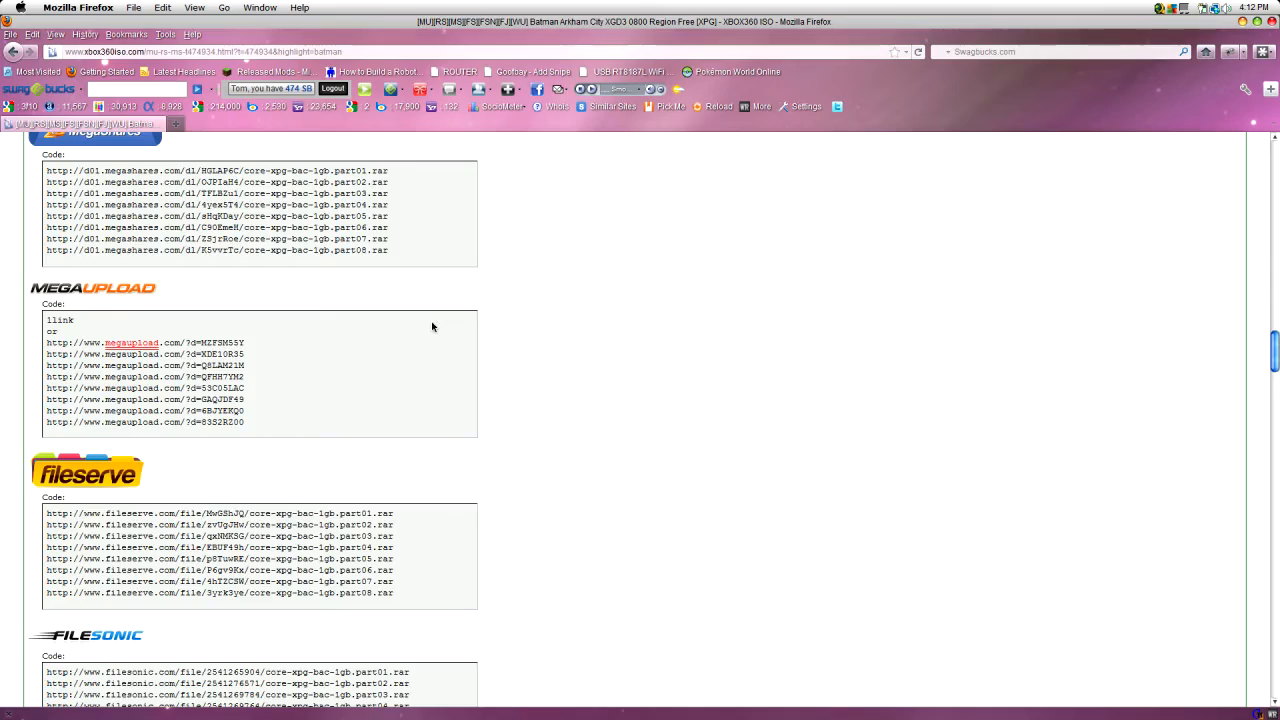
{"action": "scroll", "scroll_direction": "up", "scroll_amount": 3}
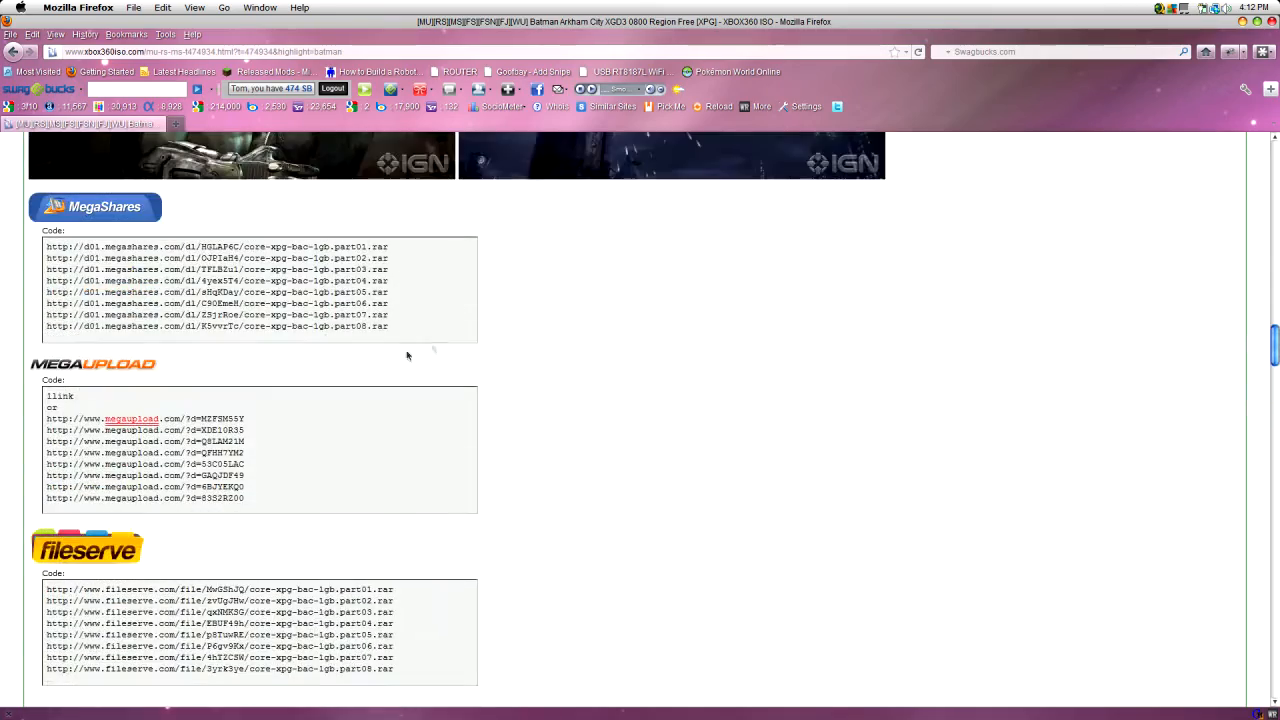
{"action": "scroll", "scroll_direction": "down", "scroll_amount": 3}
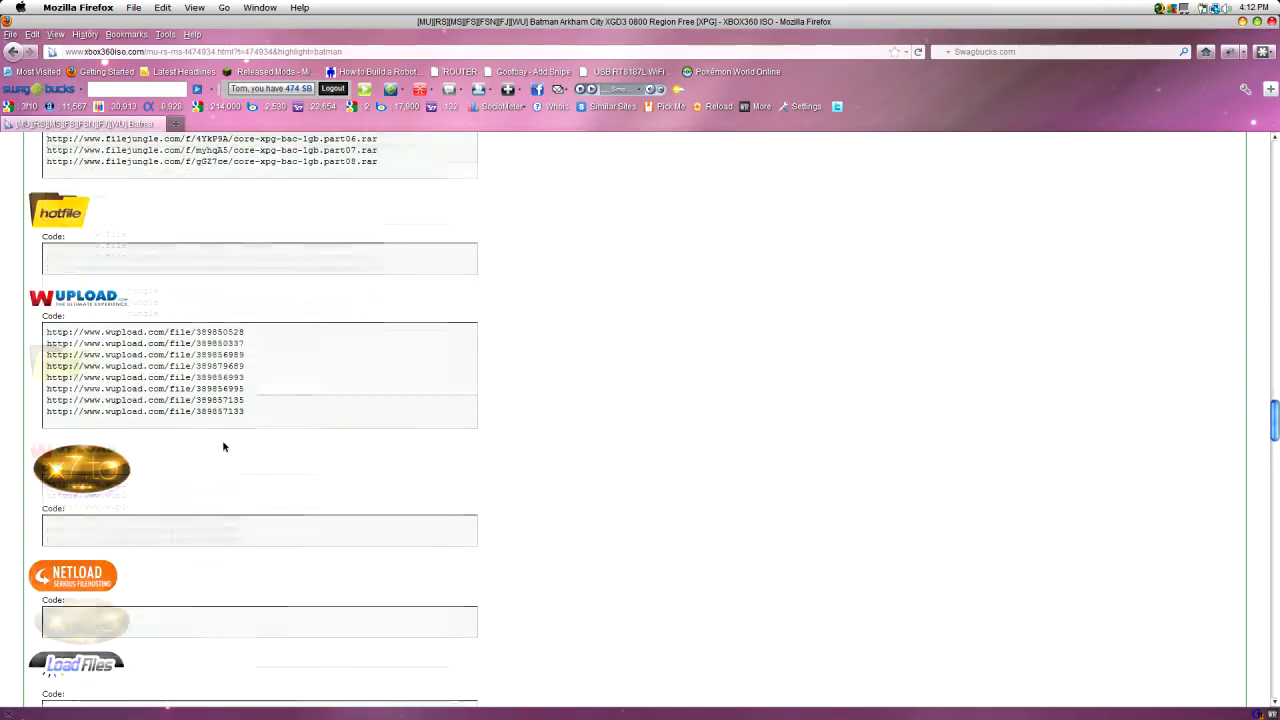
{"action": "scroll", "scroll_direction": "up", "scroll_amount": 3}
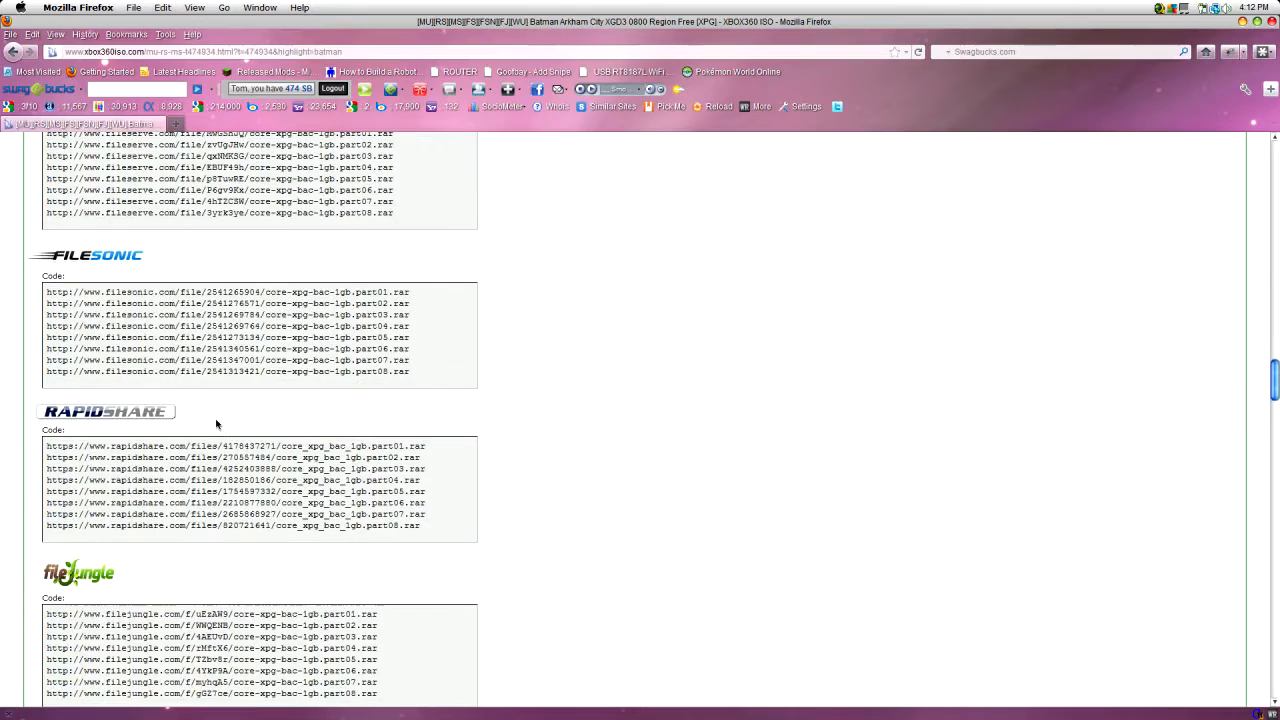
{"action": "scroll", "scroll_direction": "up", "scroll_amount": 3}
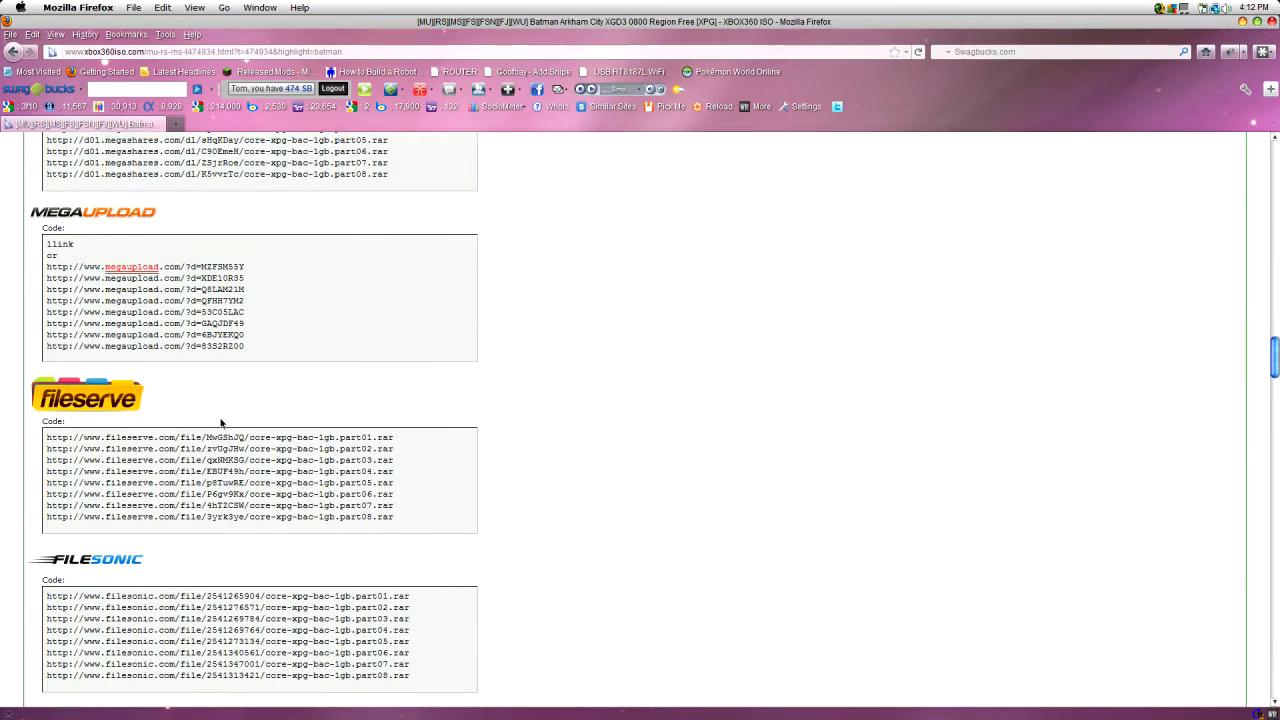
{"action": "scroll", "scroll_direction": "up", "scroll_amount": 3}
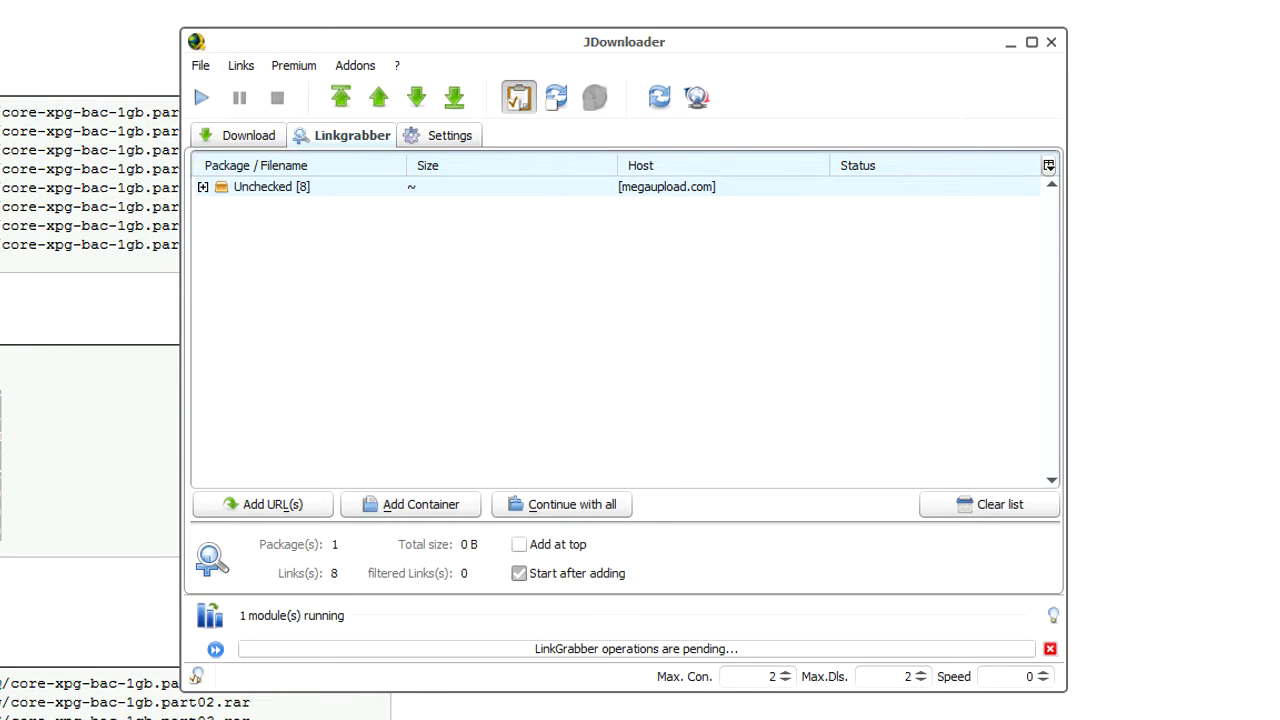
{"action": "mouse_move", "coordinate": [509, 313]}
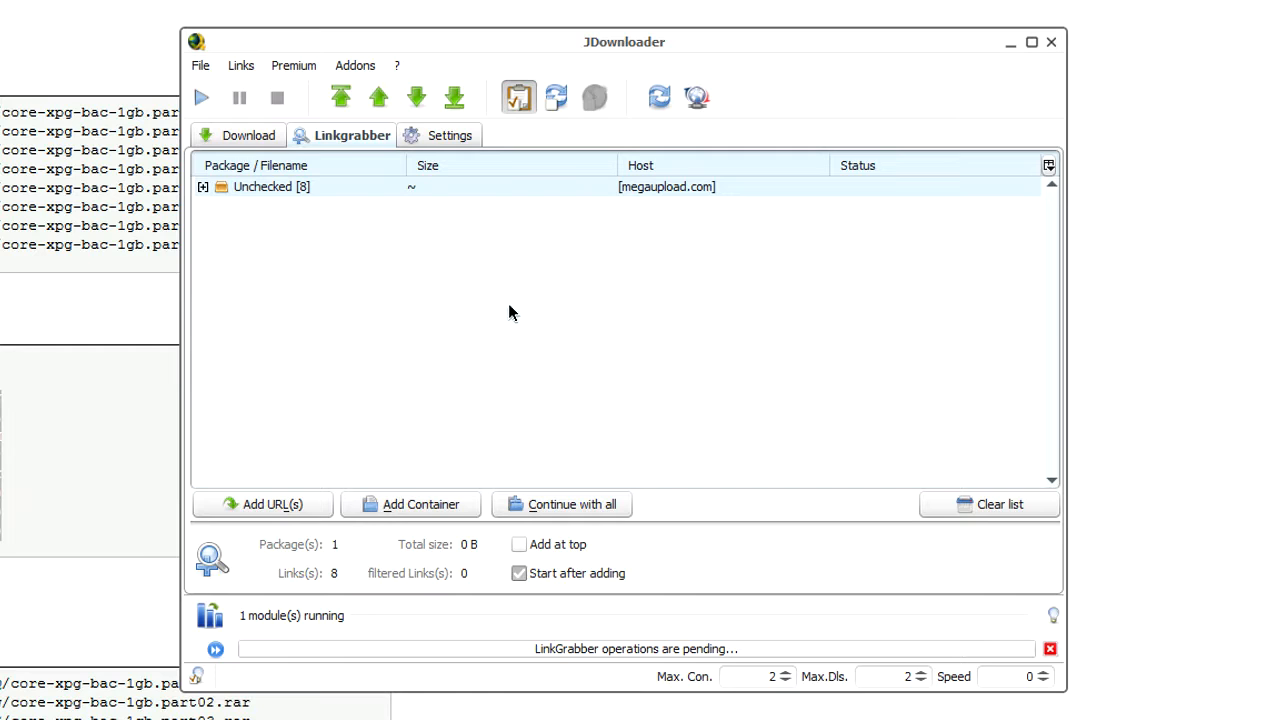
- Queue all eight online core-xpg-bac-1gb parts as one 7.88 GB download package
{"action": "left_click", "coordinate": [202, 187]}
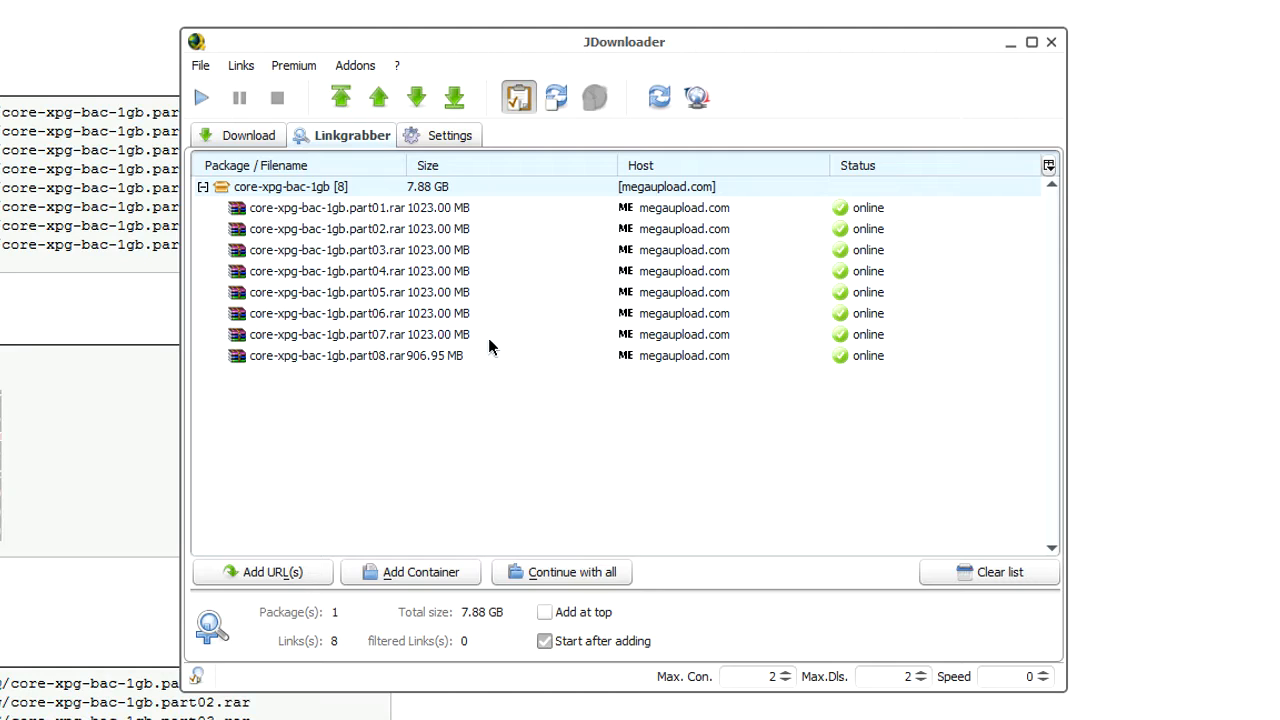
{"action": "mouse_move", "coordinate": [510, 457]}
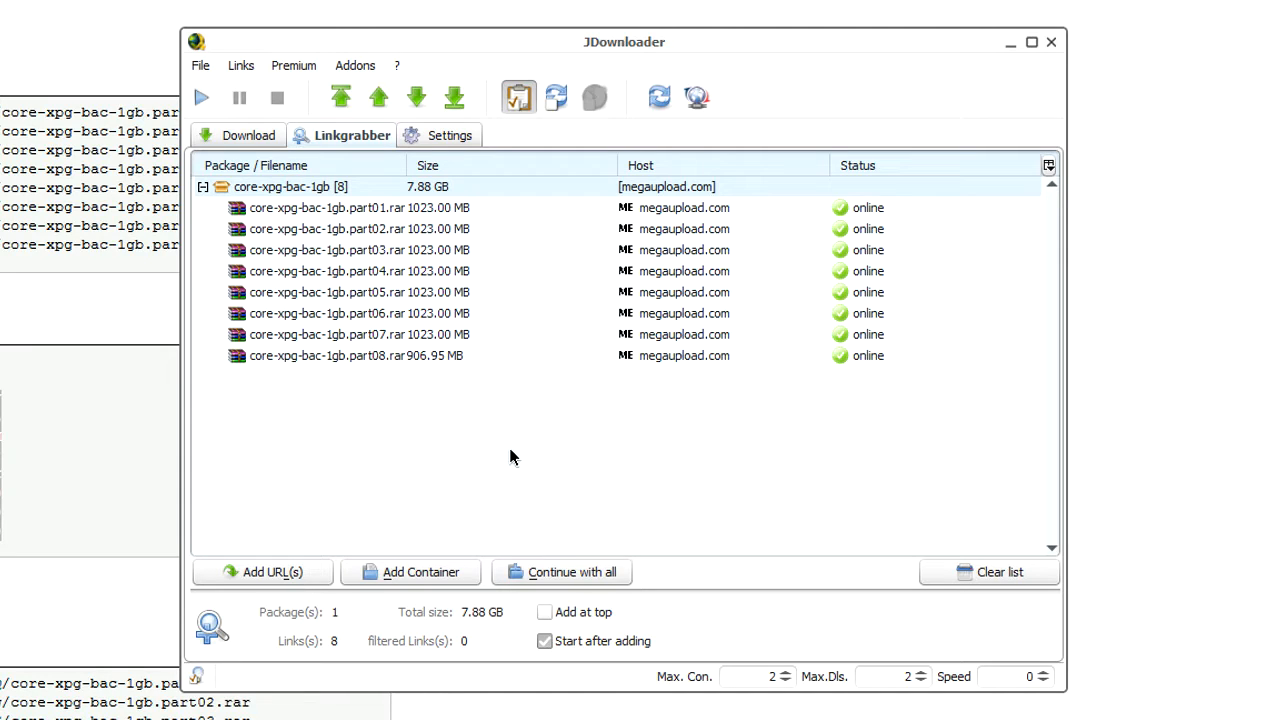
{"action": "mouse_move", "coordinate": [528, 454]}
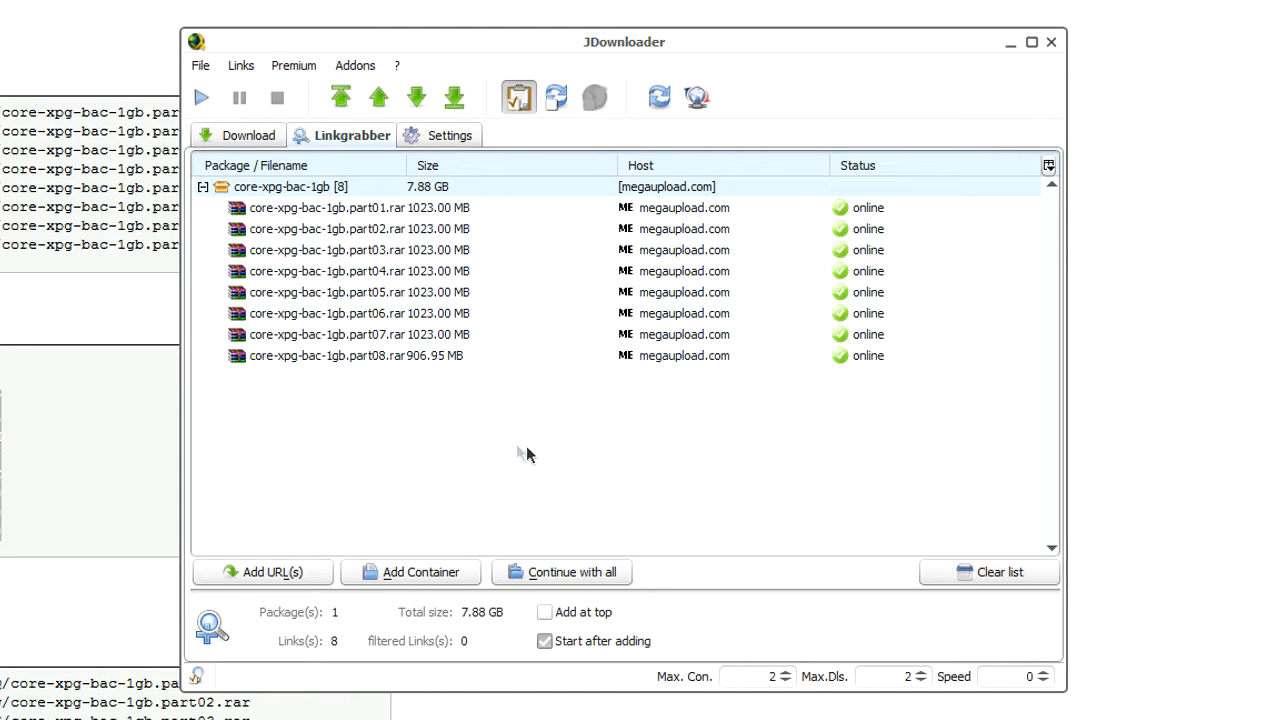
{"action": "mouse_move", "coordinate": [372, 148]}
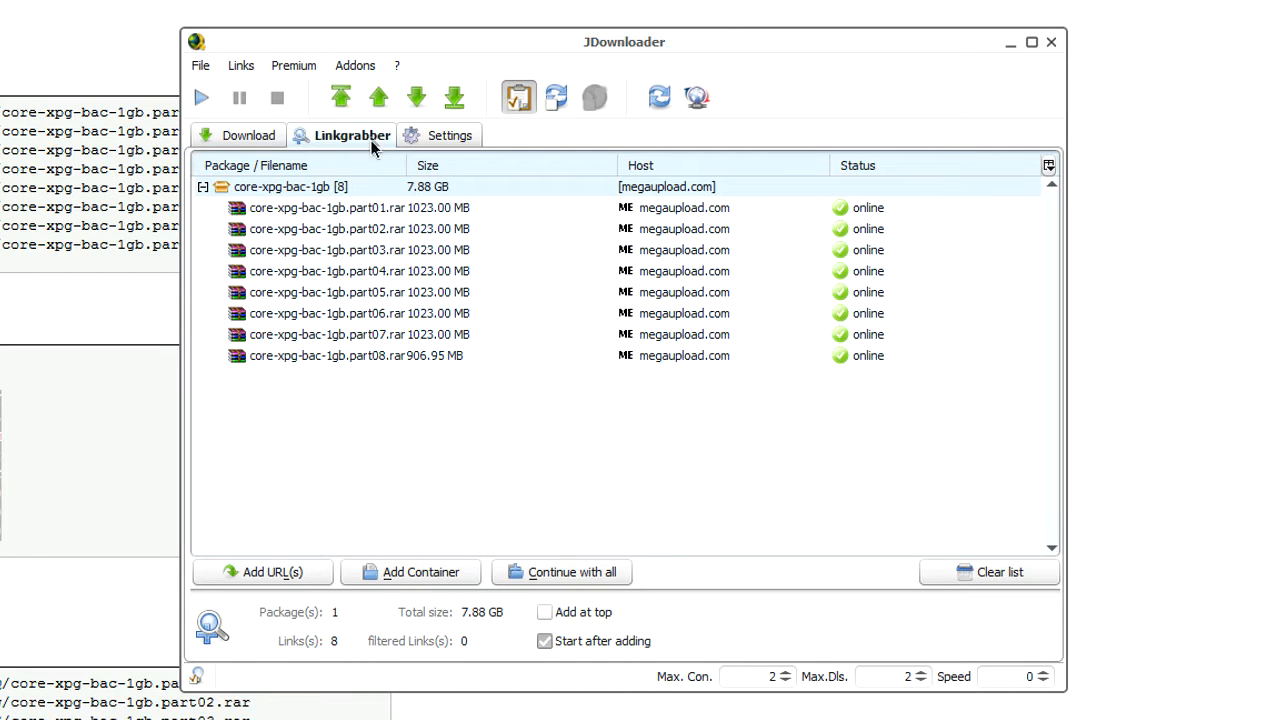
{"action": "mouse_move", "coordinate": [540, 415]}
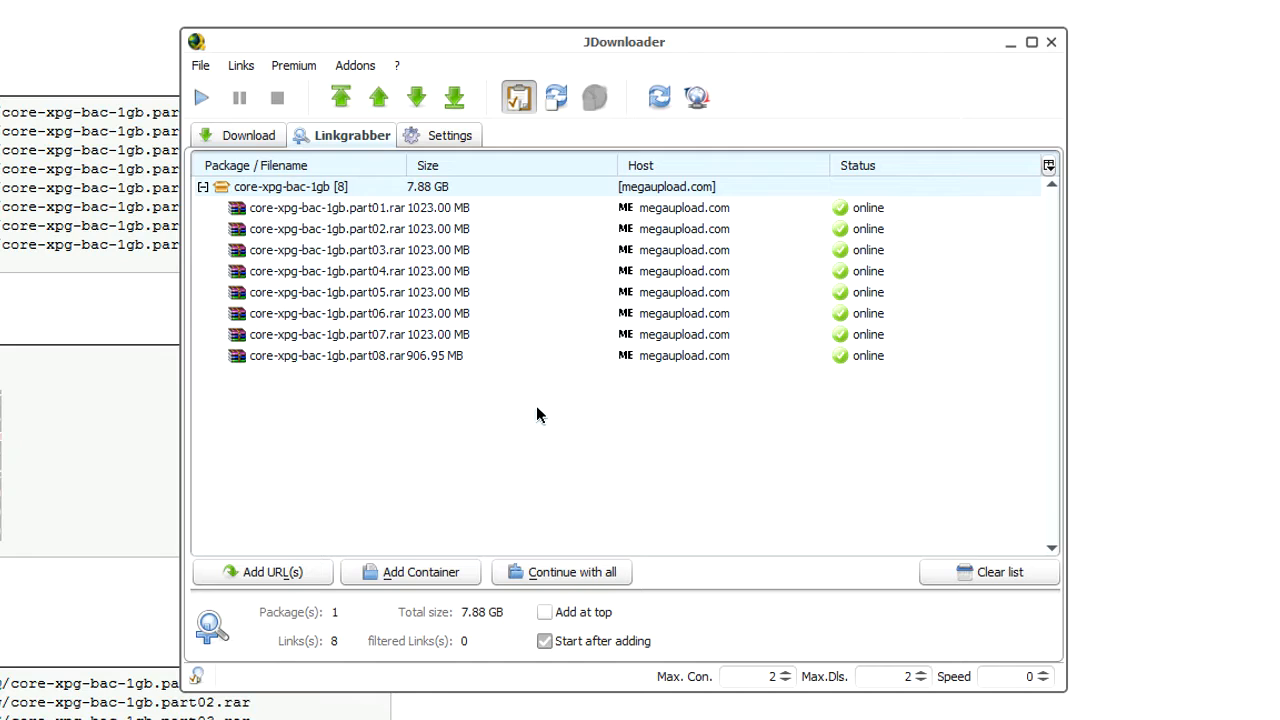
{"action": "mouse_move", "coordinate": [447, 271]}
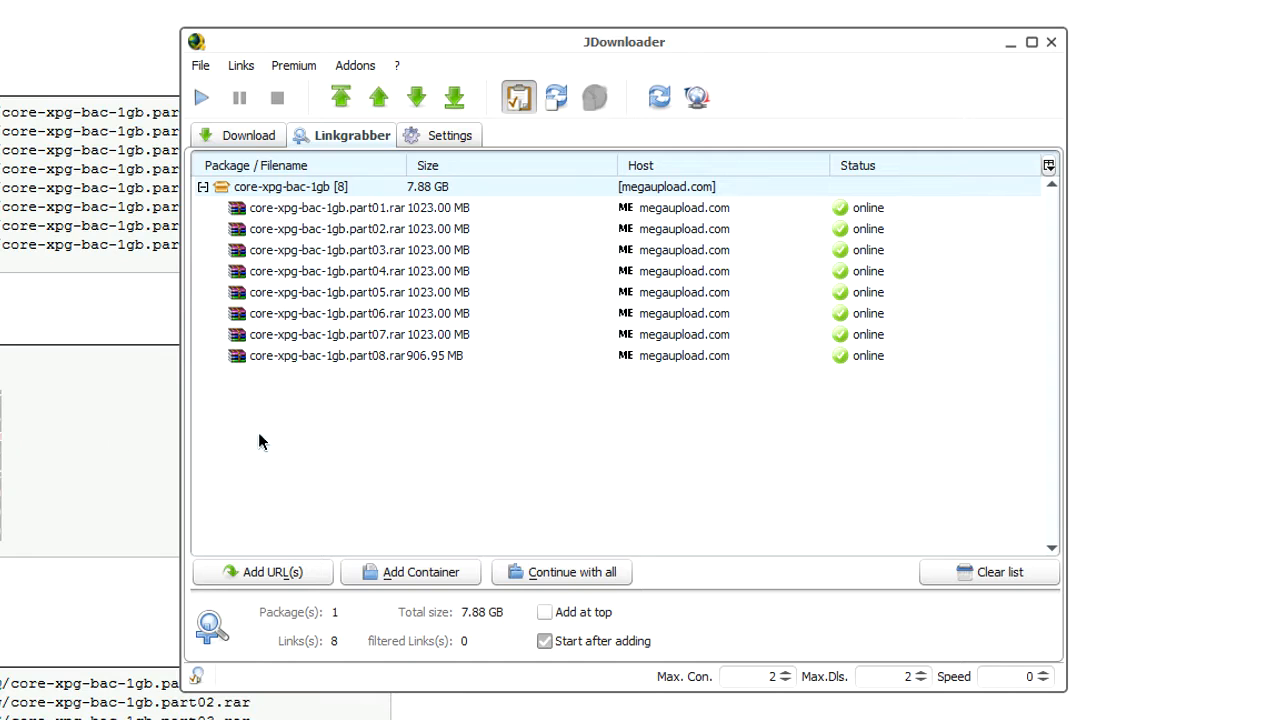
{"action": "mouse_move", "coordinate": [435, 410]}
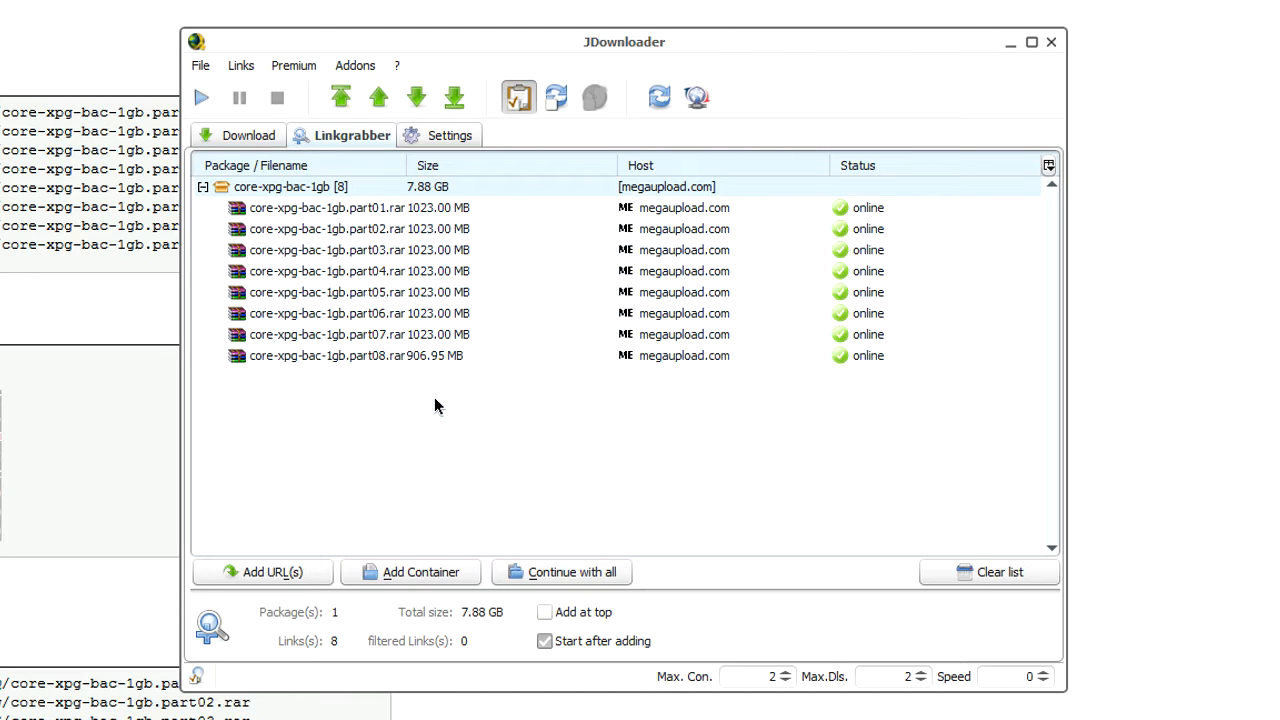
{"action": "mouse_move", "coordinate": [420, 390]}
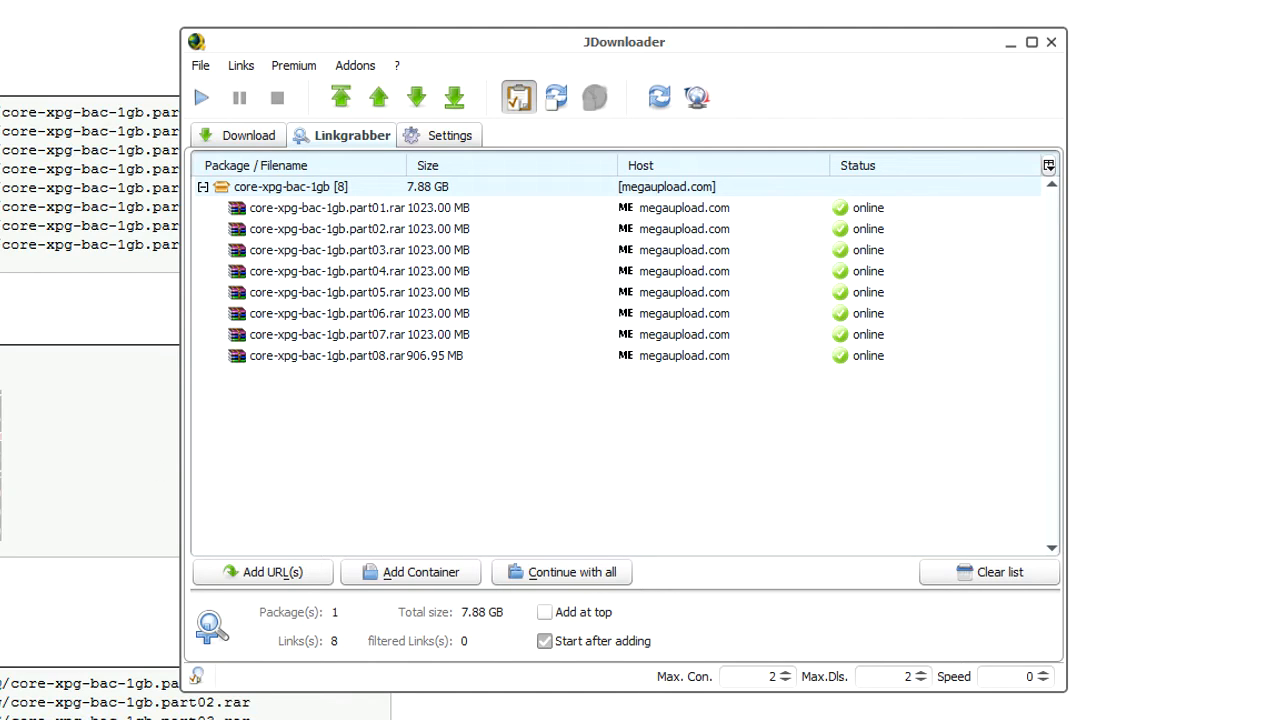
{"action": "mouse_move", "coordinate": [785, 308]}
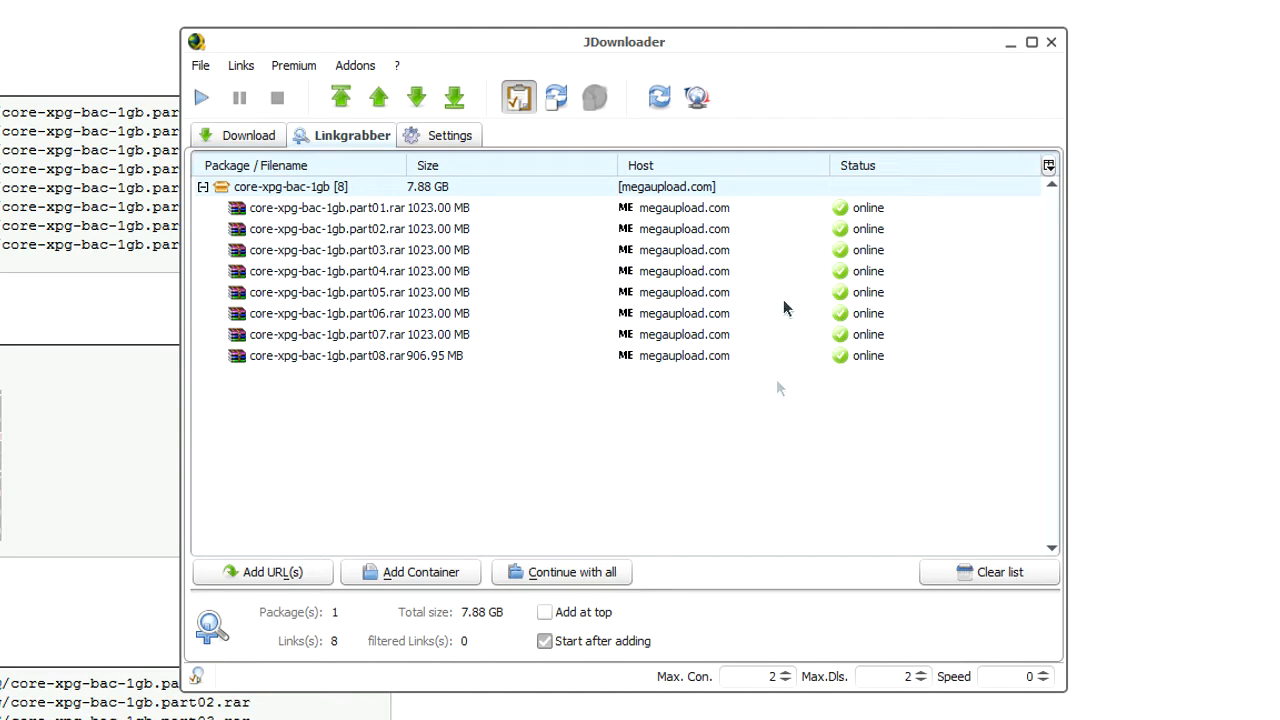
{"action": "mouse_move", "coordinate": [343, 186]}
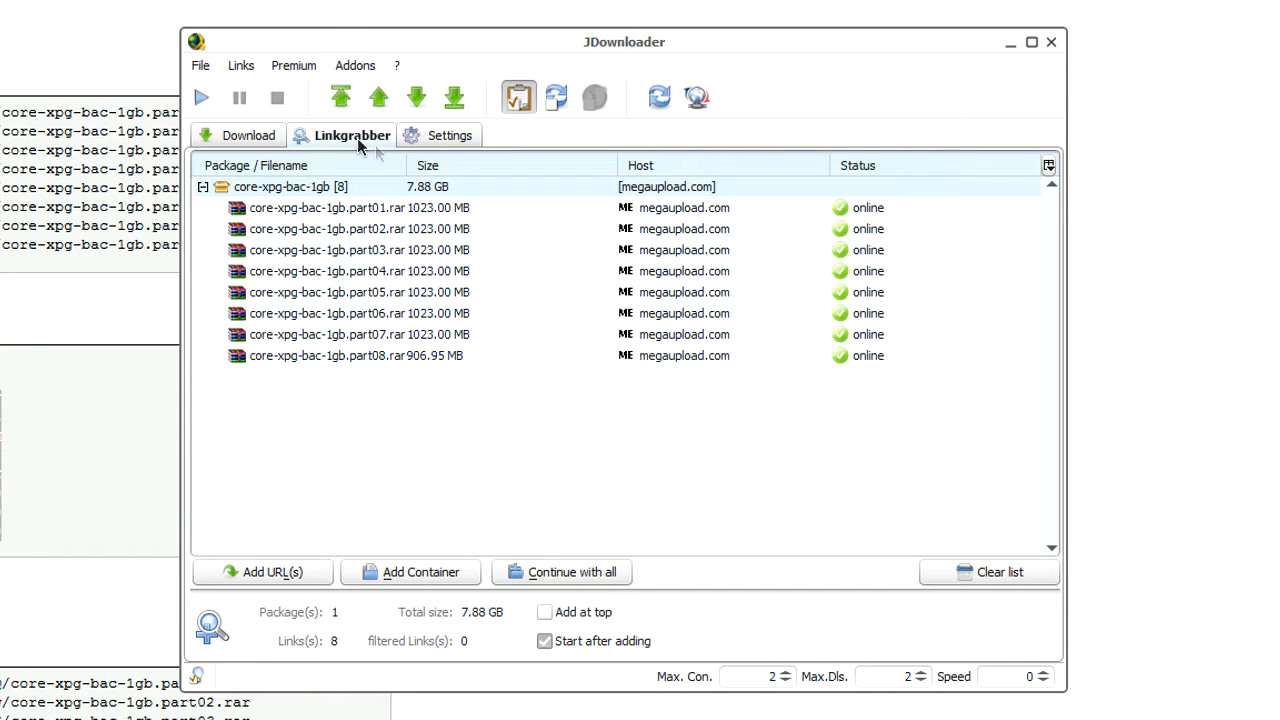
{"action": "mouse_move", "coordinate": [431, 503]}
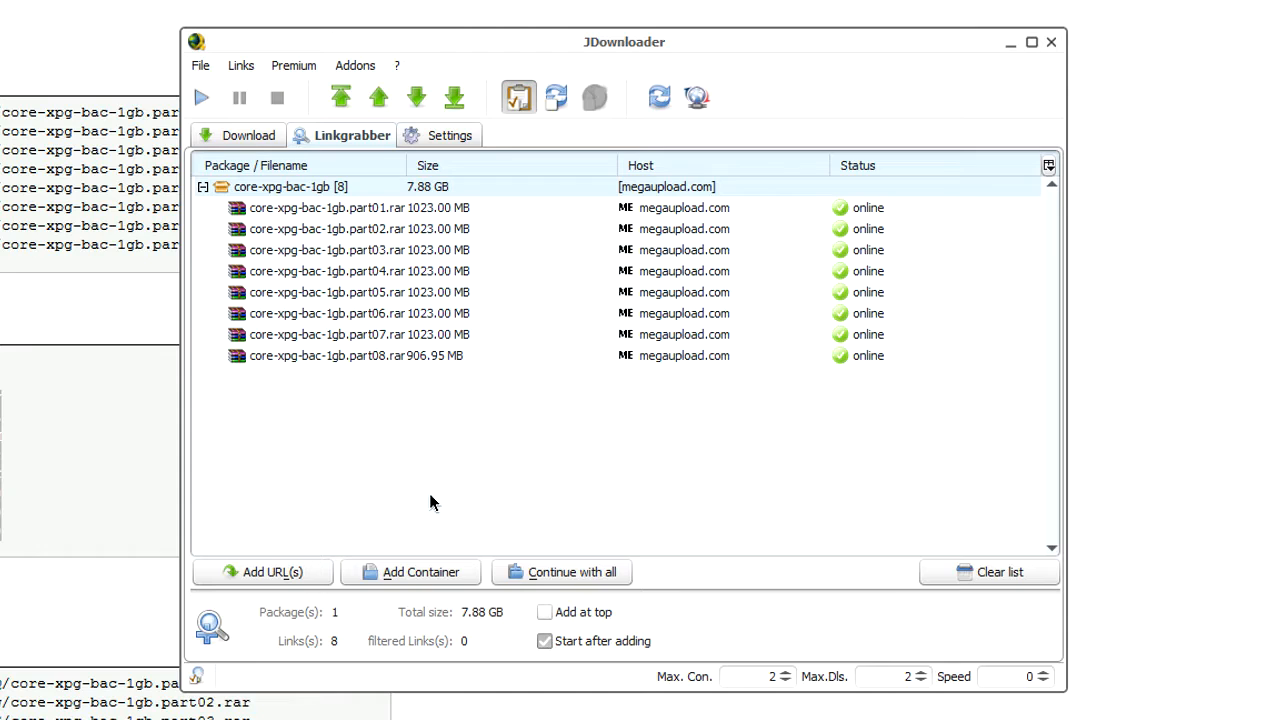
{"action": "mouse_move", "coordinate": [590, 572]}
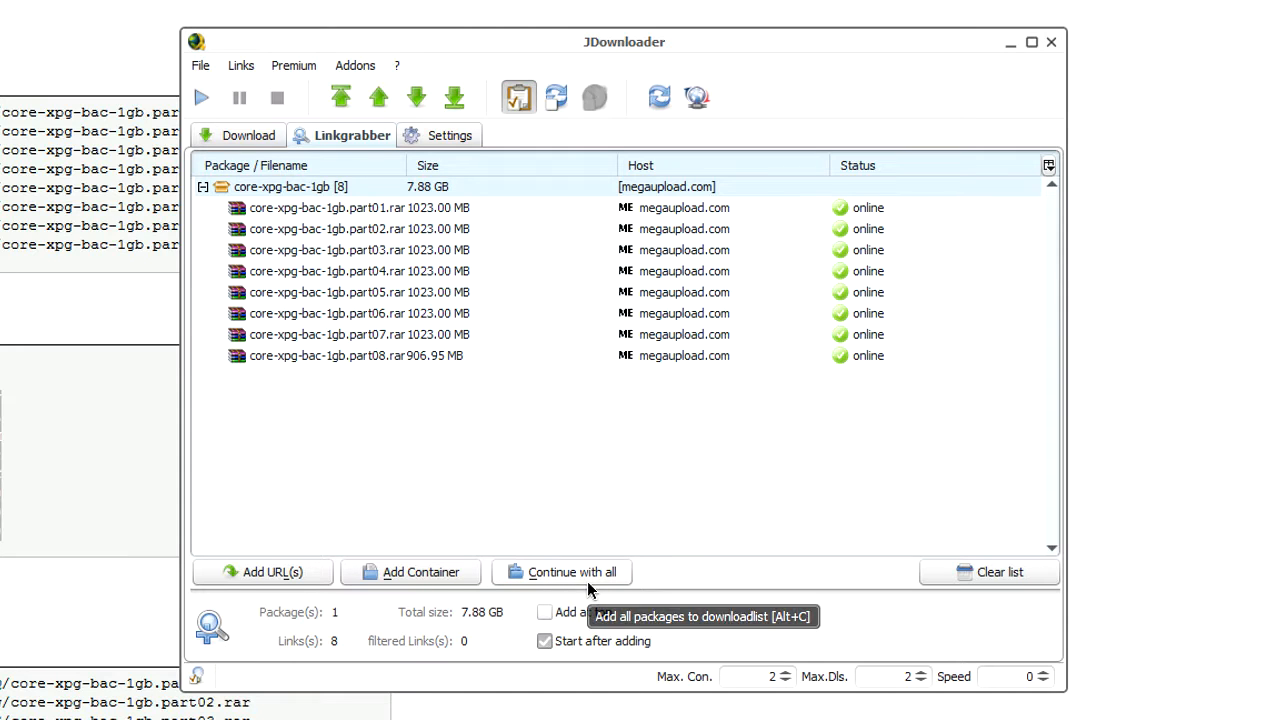
{"action": "mouse_move", "coordinate": [585, 580]}
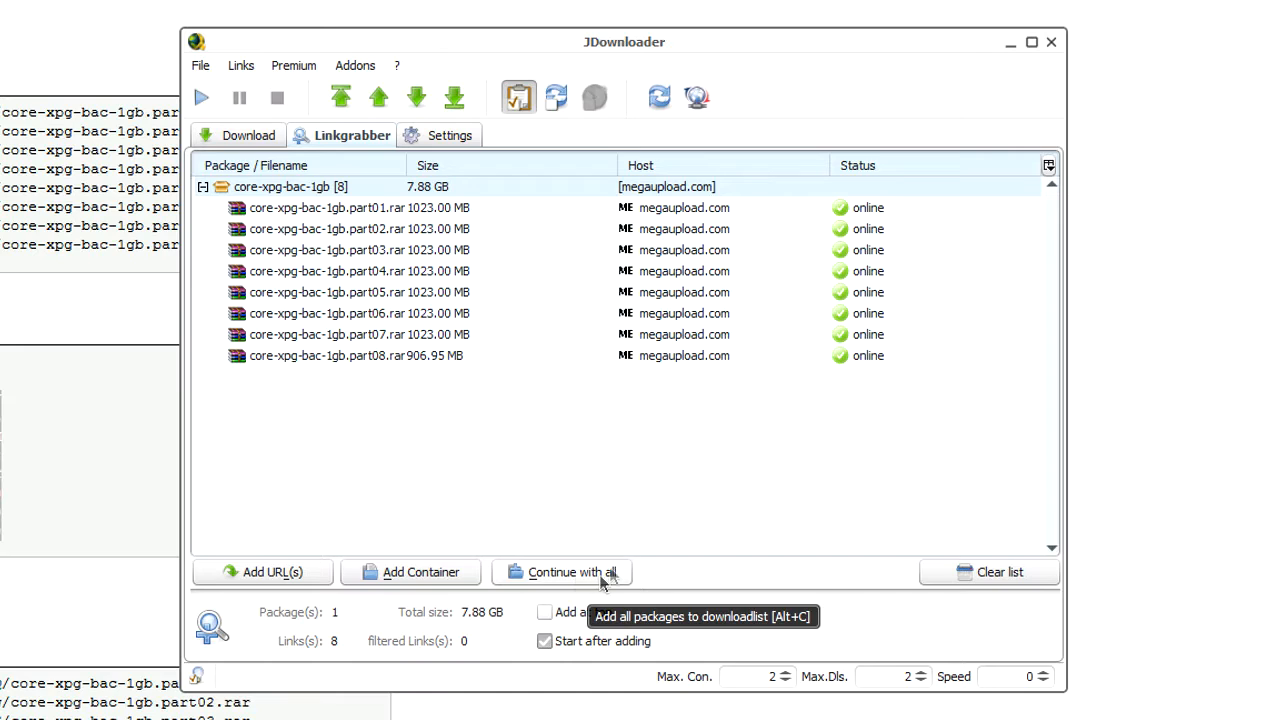
{"action": "mouse_move", "coordinate": [603, 588]}
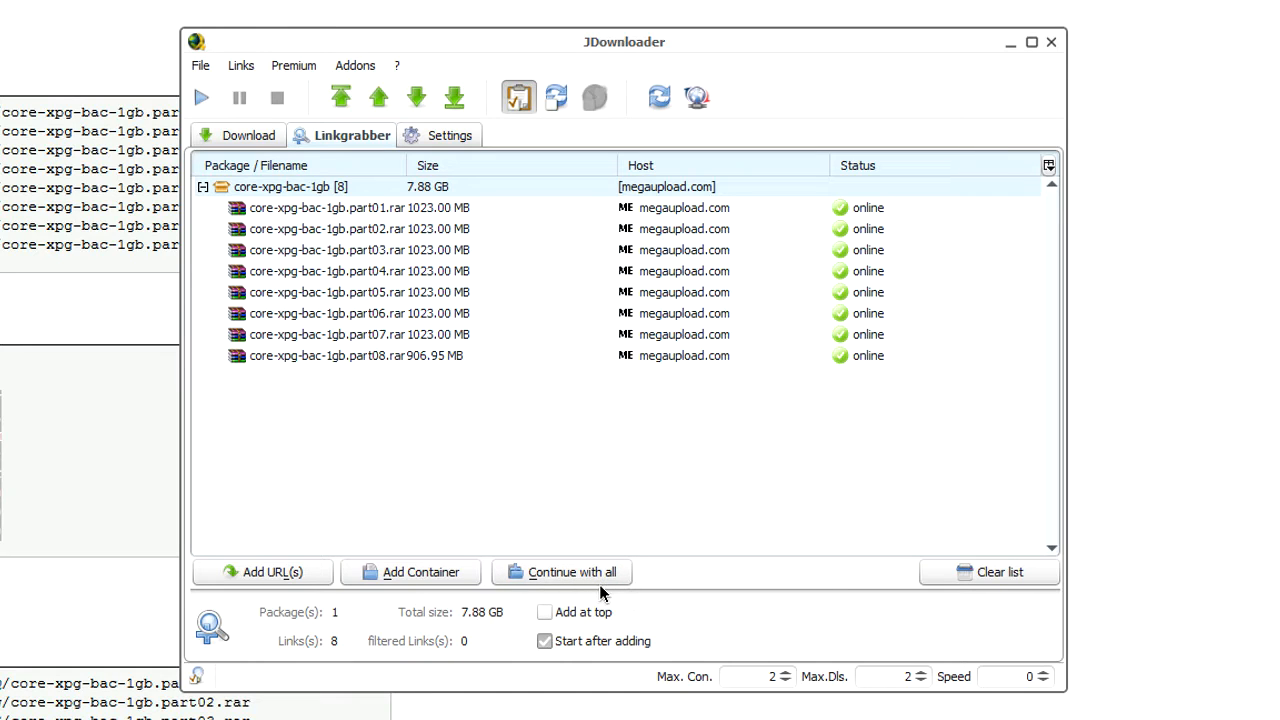
{"action": "mouse_move", "coordinate": [525, 675]}
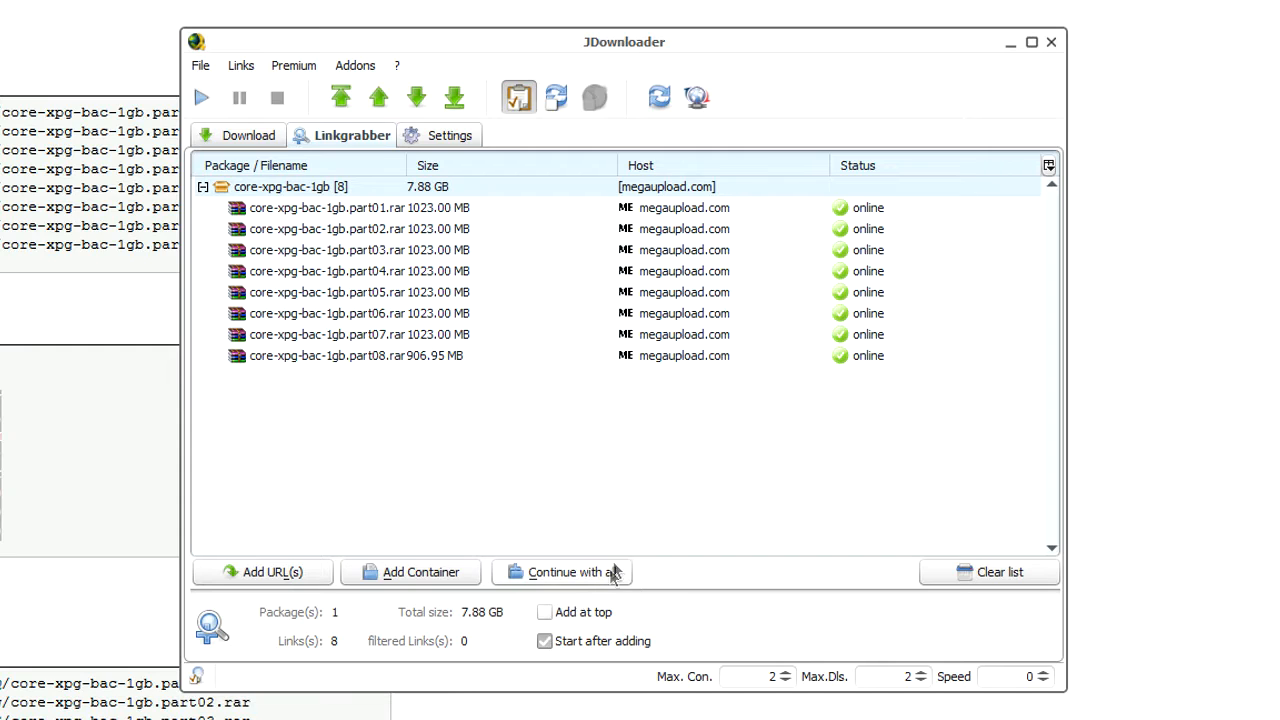
{"action": "left_click", "coordinate": [562, 572]}
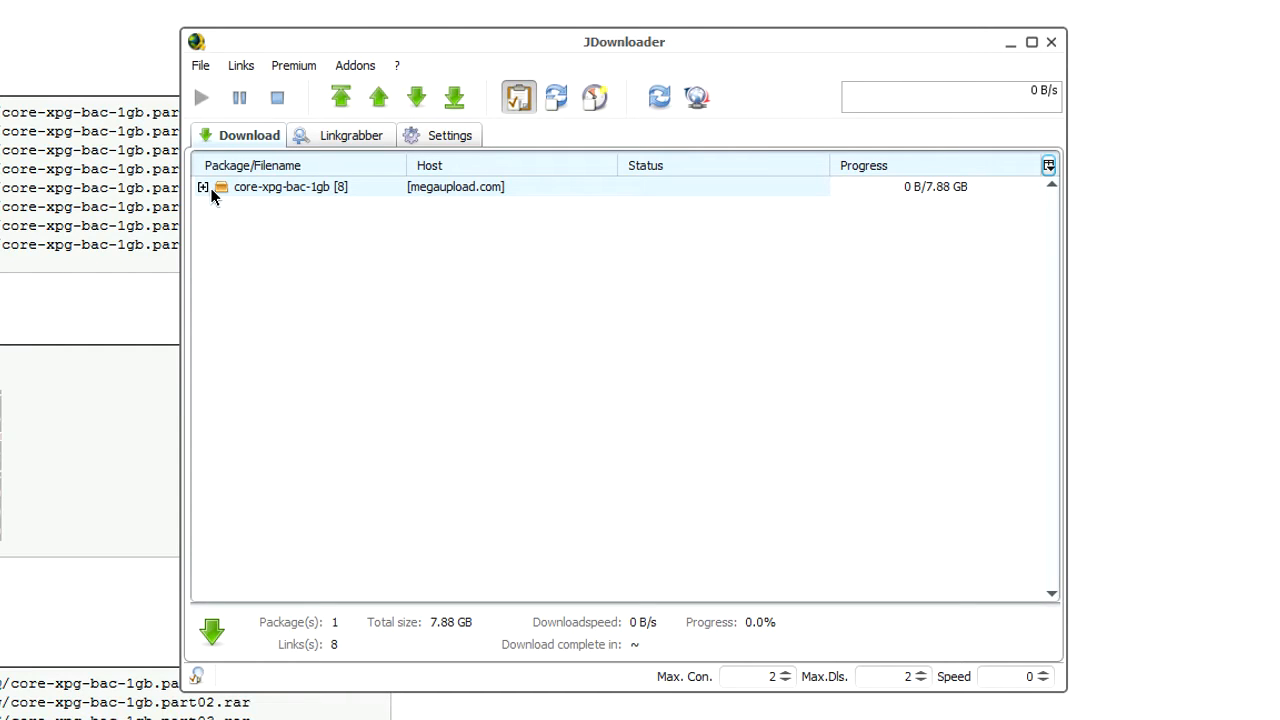
- Expand core-xpg-bac-1gb to show part01's wait timer and parts awaiting a new IP
{"action": "left_click", "coordinate": [203, 187]}
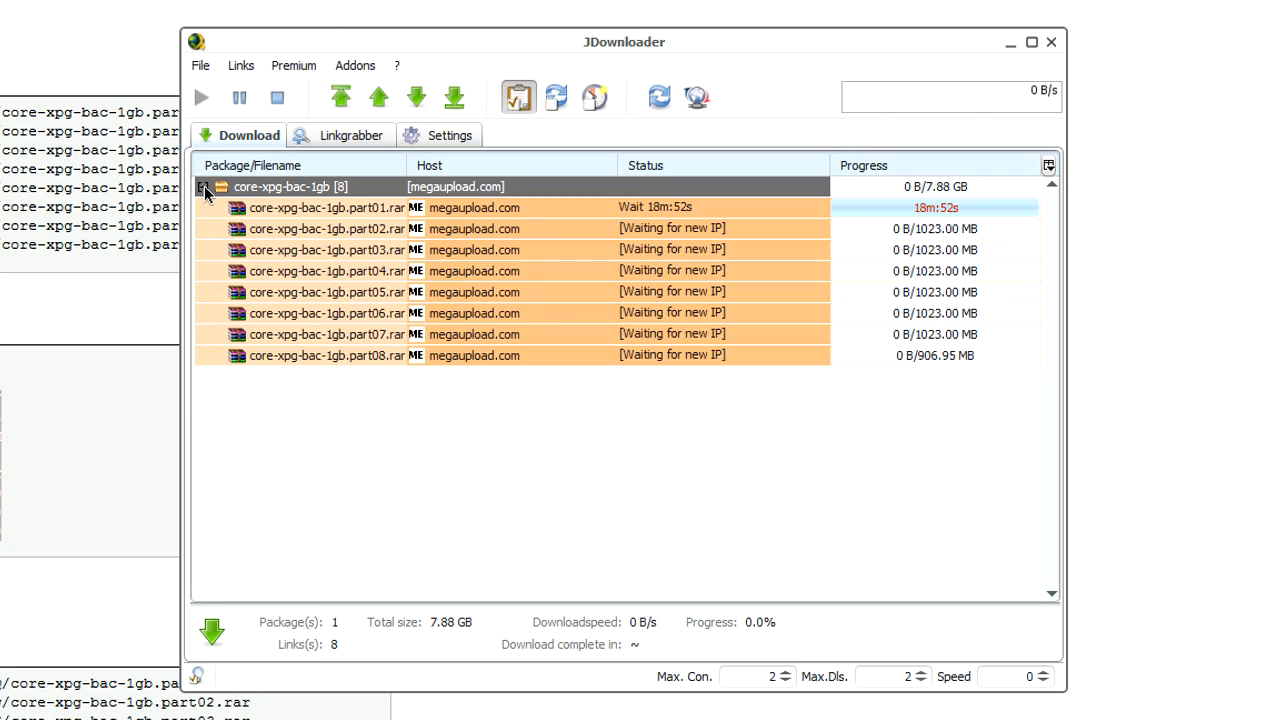
{"action": "mouse_move", "coordinate": [697, 232]}
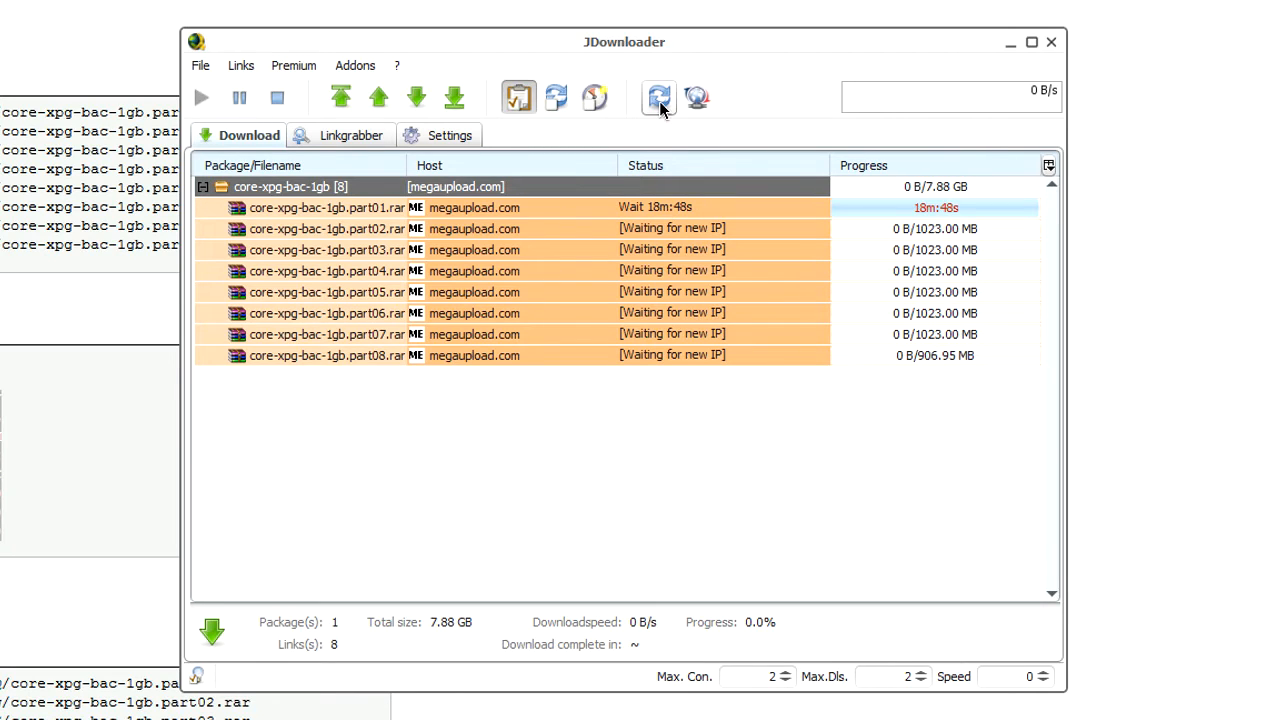
- Request and confirm an internet reconnect in JDownloader to clear the wait
{"action": "left_click", "coordinate": [658, 97]}
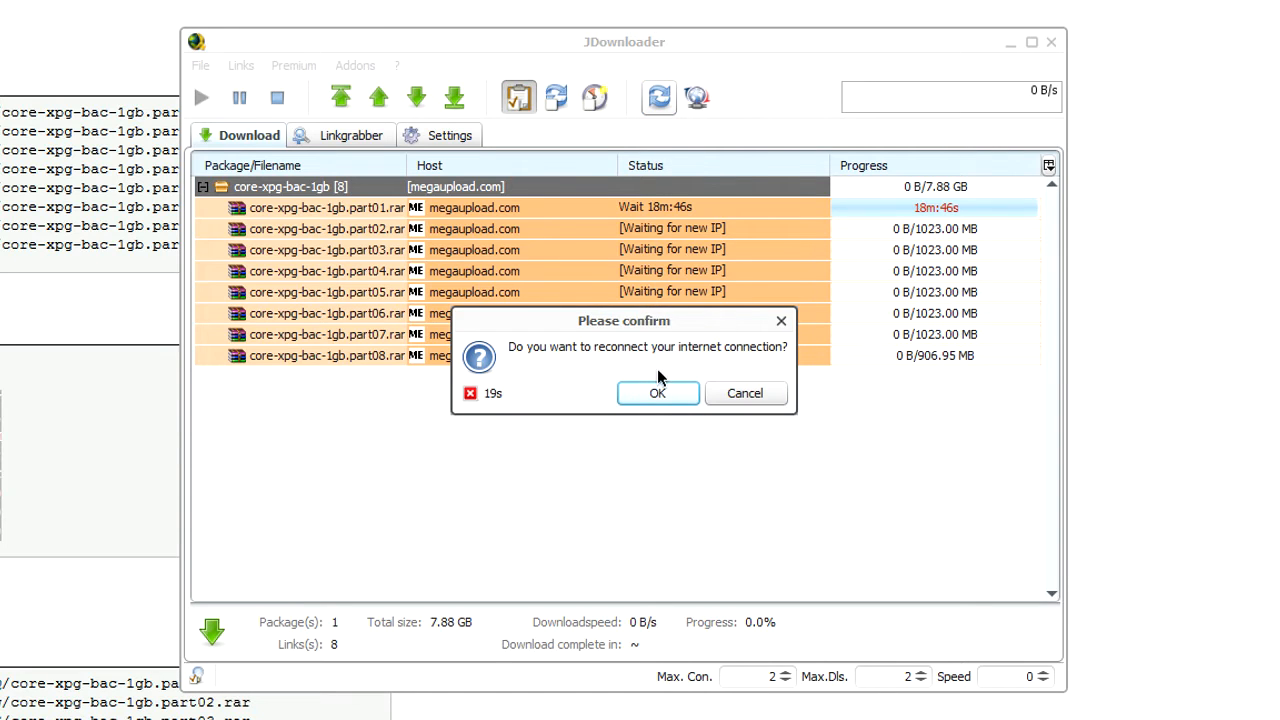
{"action": "left_click", "coordinate": [657, 392]}
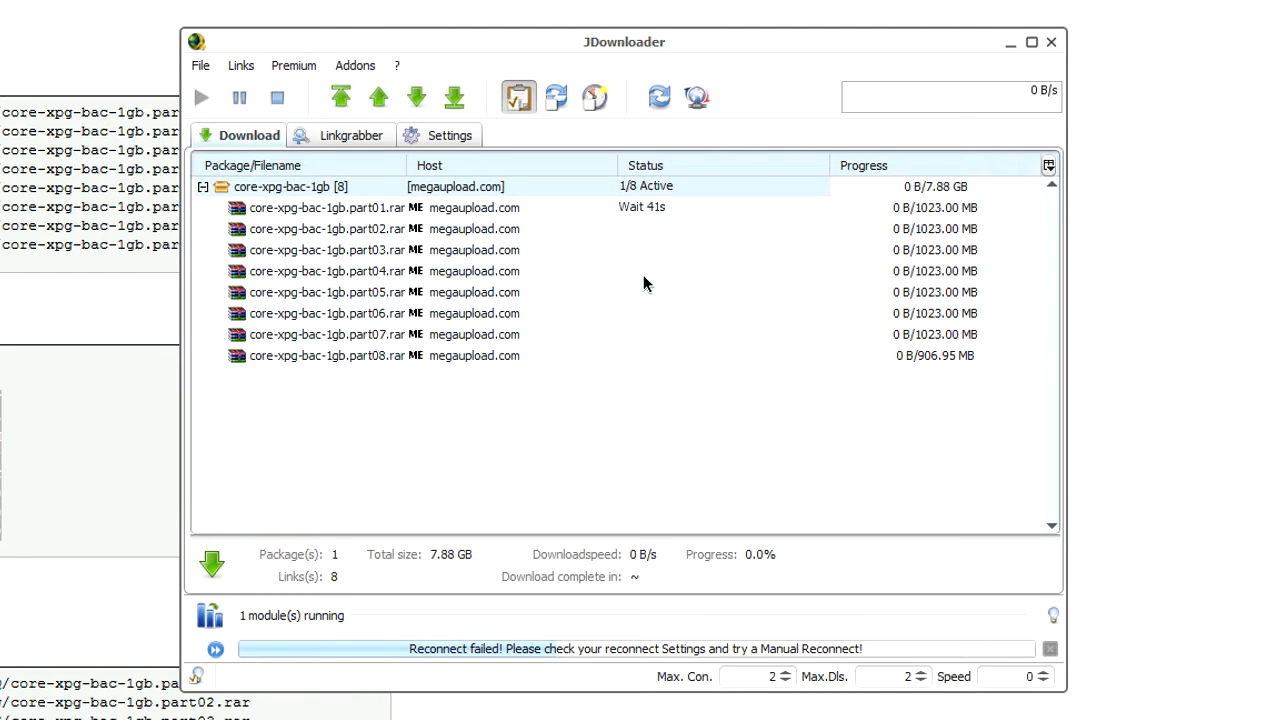
{"action": "mouse_move", "coordinate": [767, 250]}
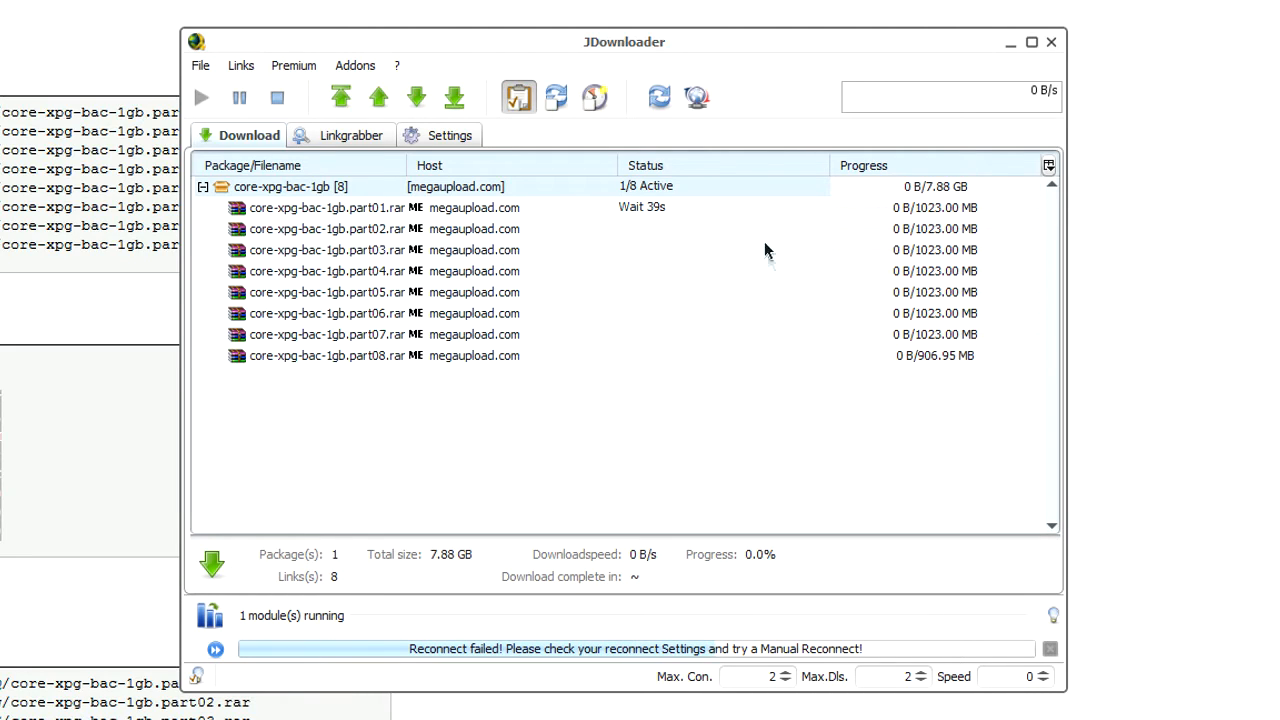
{"action": "mouse_move", "coordinate": [743, 467]}
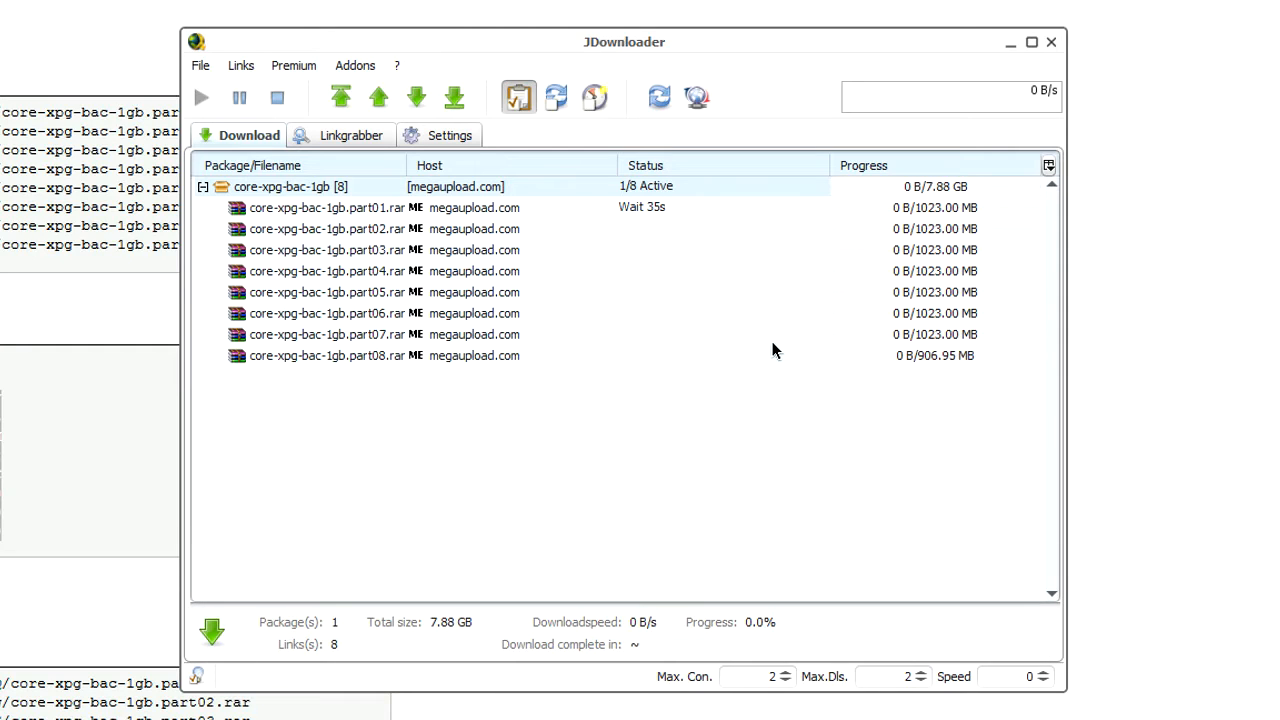
{"action": "mouse_move", "coordinate": [754, 378]}
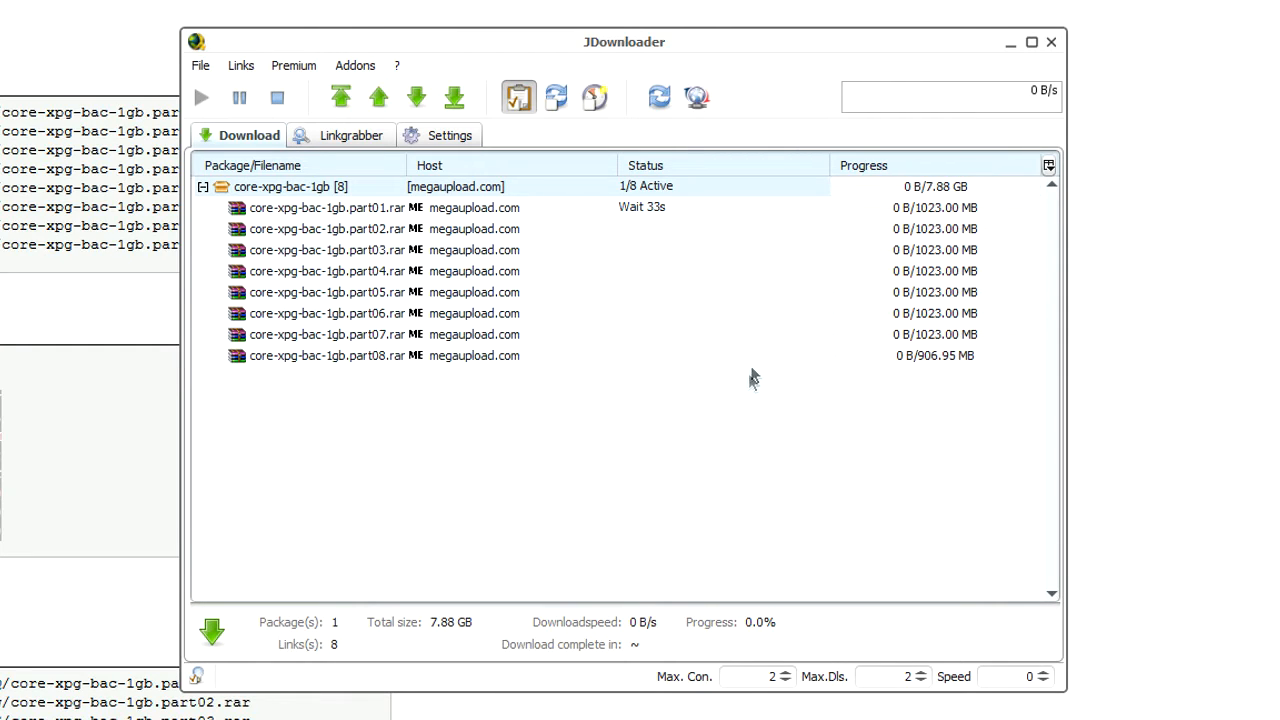
{"action": "mouse_move", "coordinate": [125, 55]}
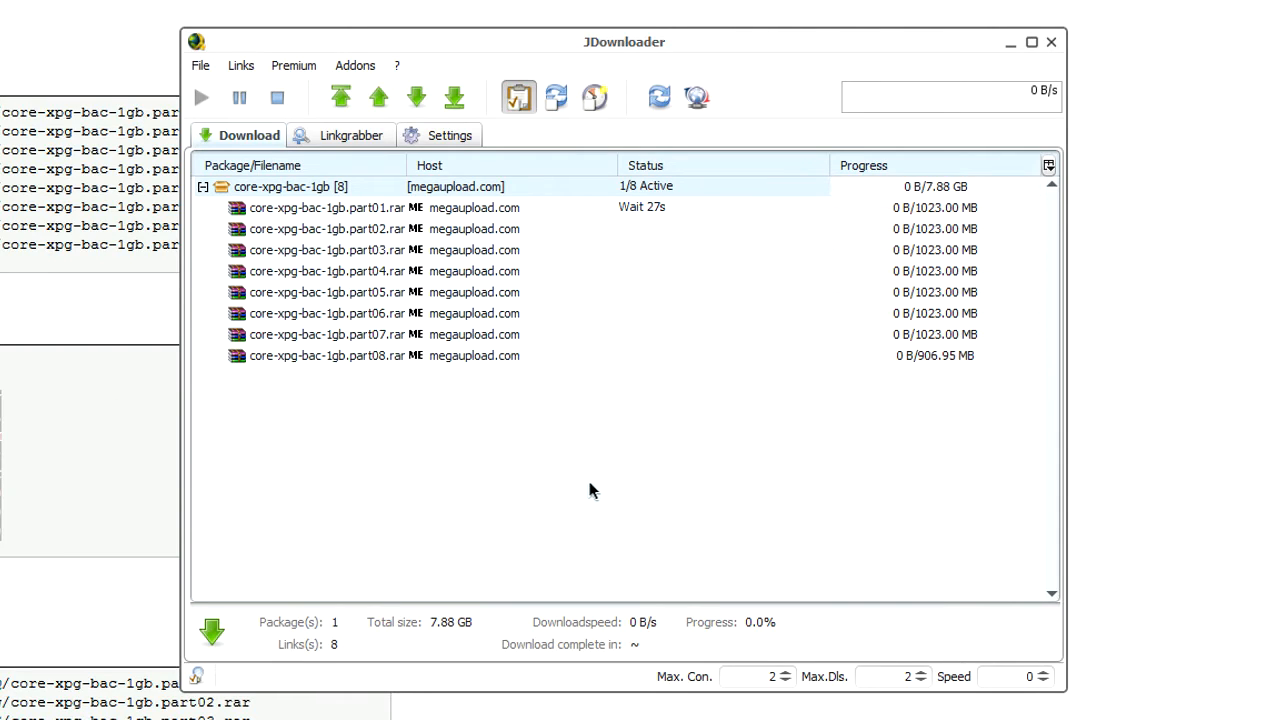
{"action": "mouse_move", "coordinate": [575, 557]}
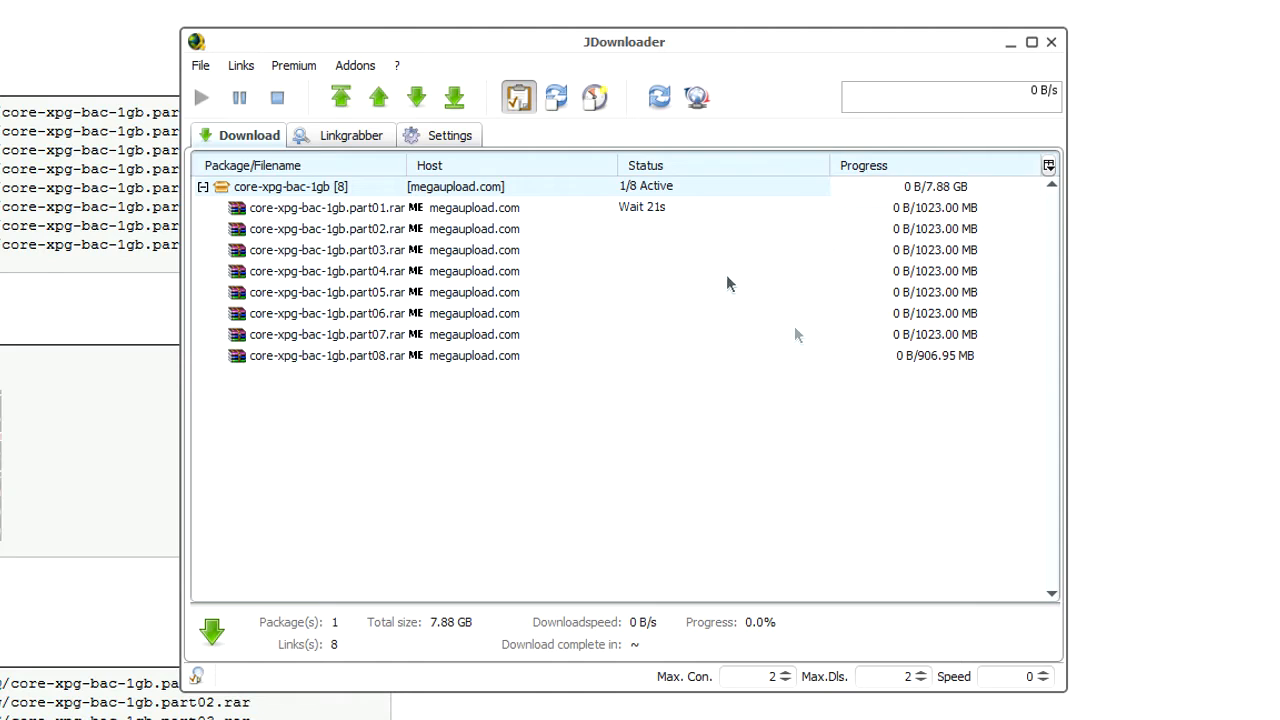
{"action": "mouse_move", "coordinate": [325, 600]}
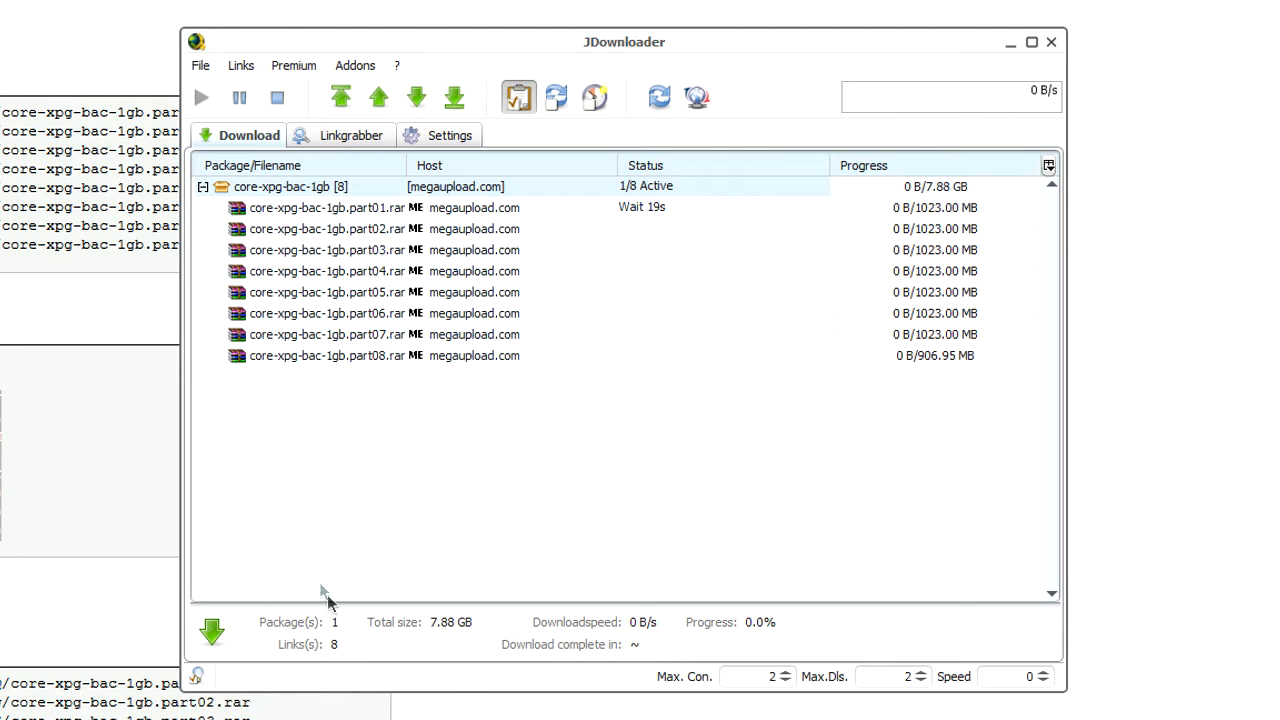
{"action": "mouse_move", "coordinate": [695, 690]}
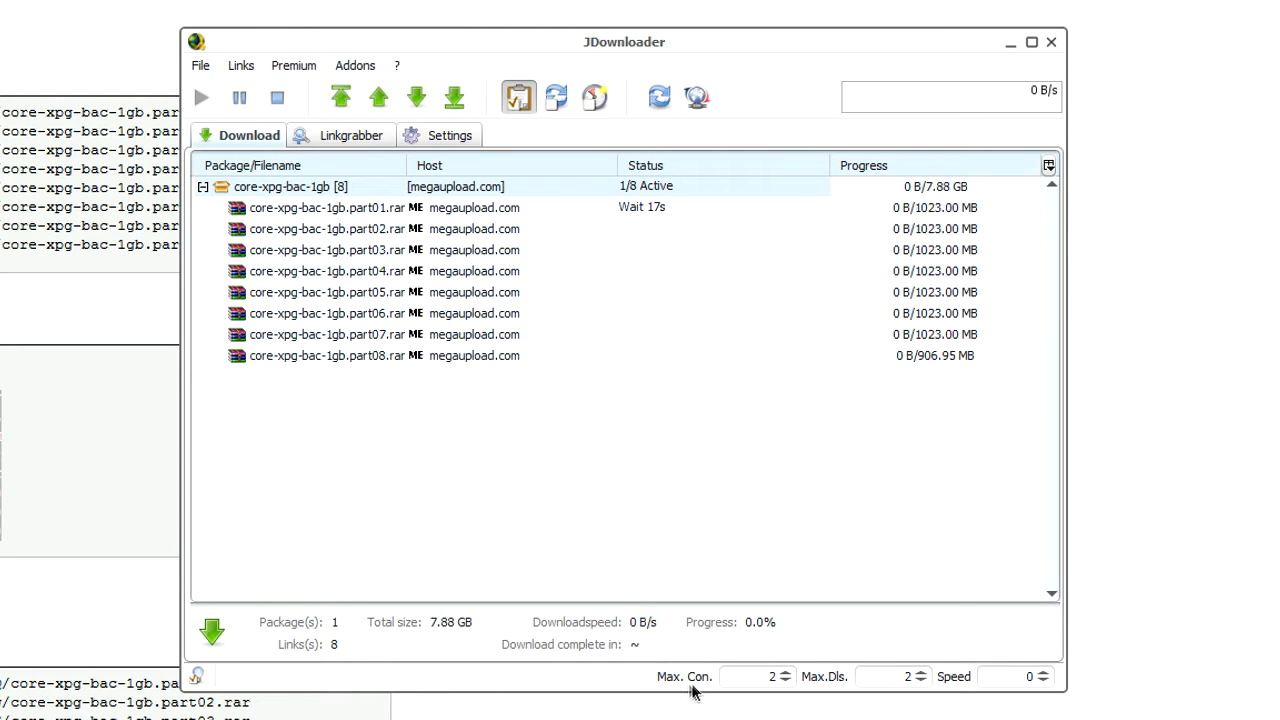
{"action": "mouse_move", "coordinate": [455, 172]}
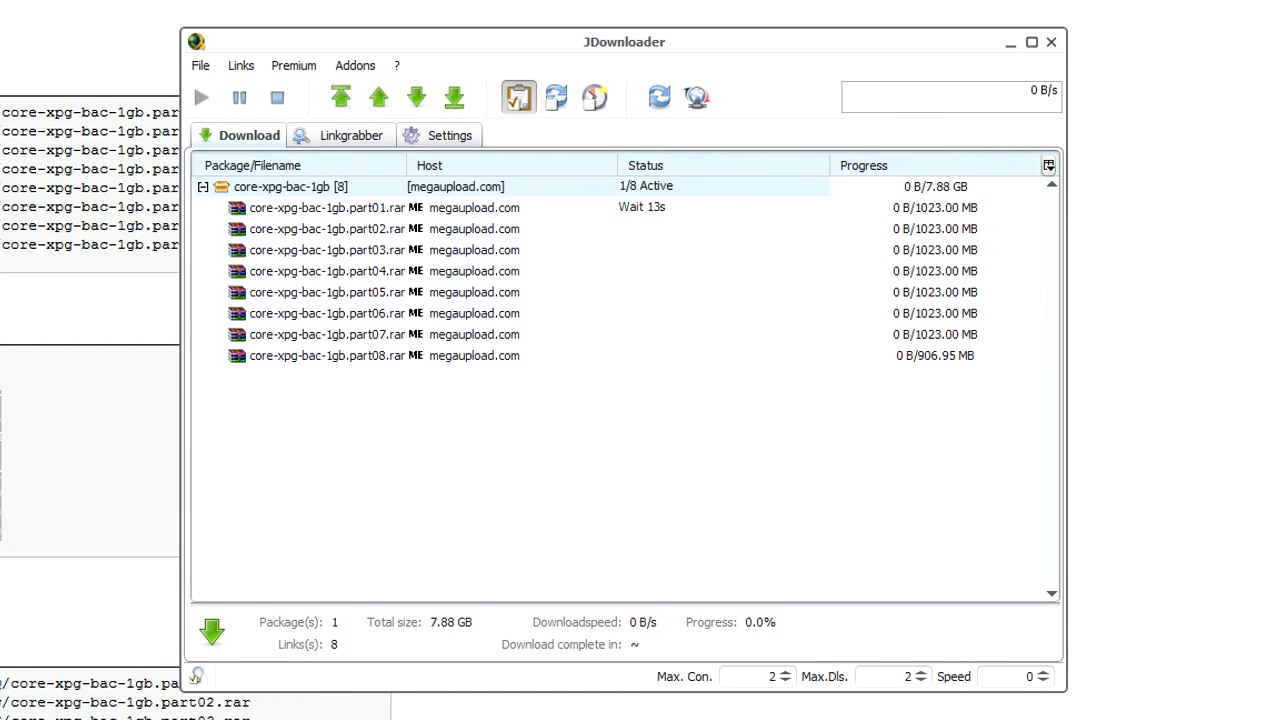
{"action": "mouse_move", "coordinate": [603, 589]}
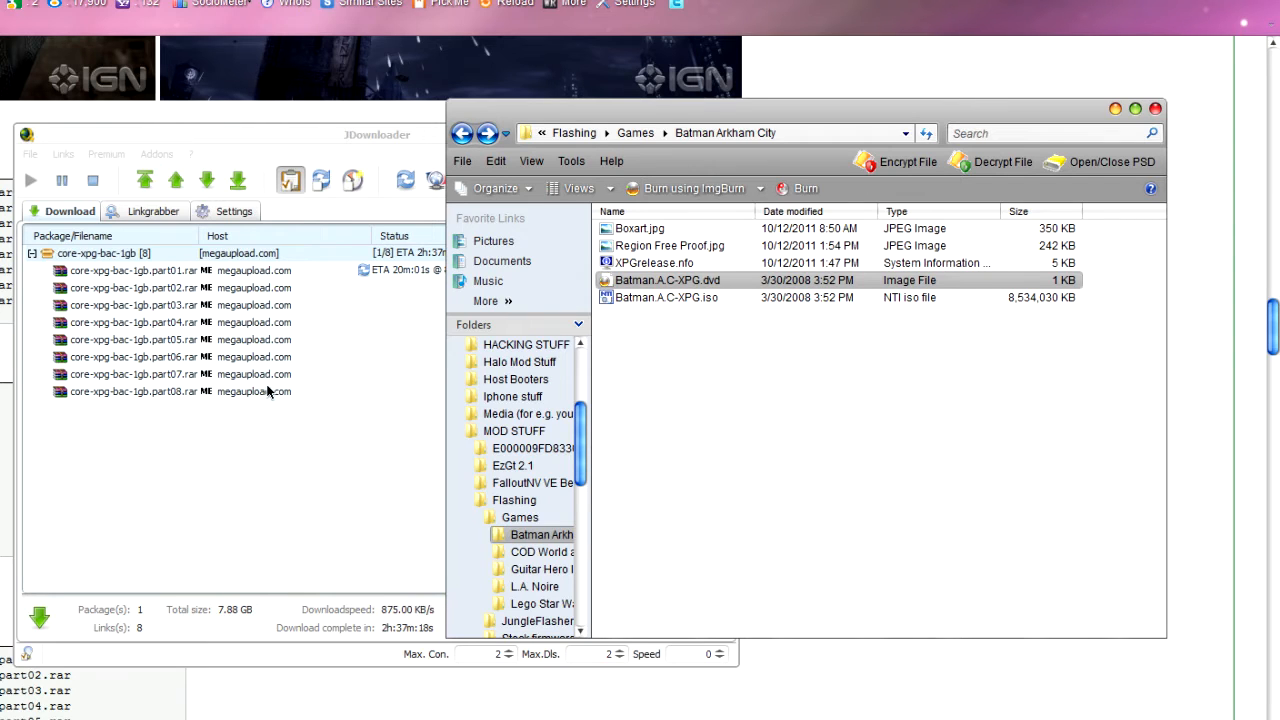
{"action": "mouse_move", "coordinate": [265, 392]}
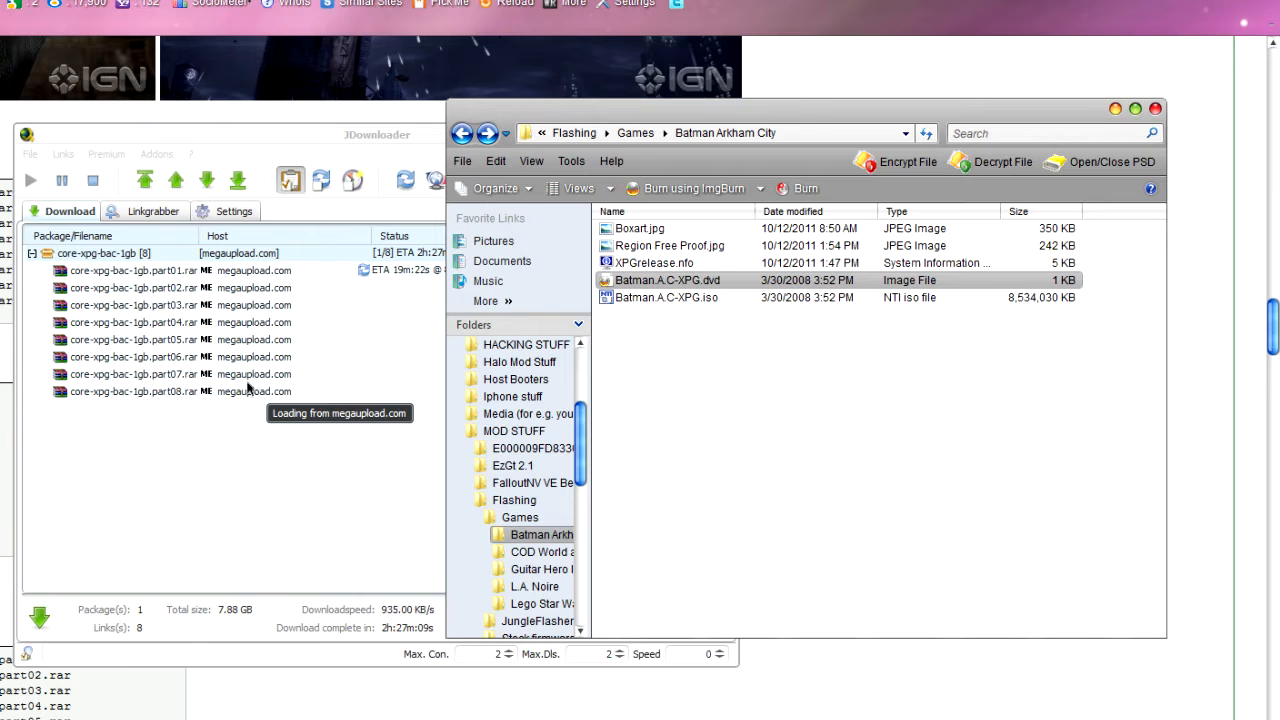
{"action": "mouse_move", "coordinate": [603, 370]}
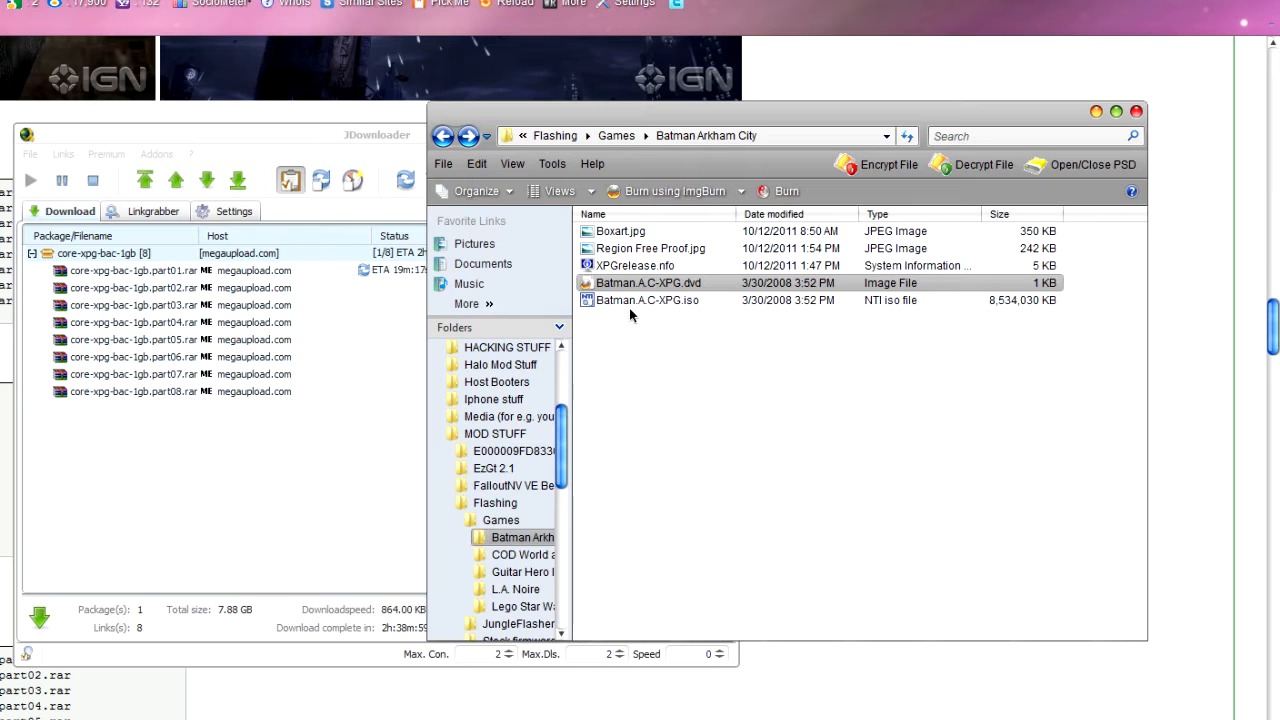
{"action": "mouse_move", "coordinate": [648, 283]}
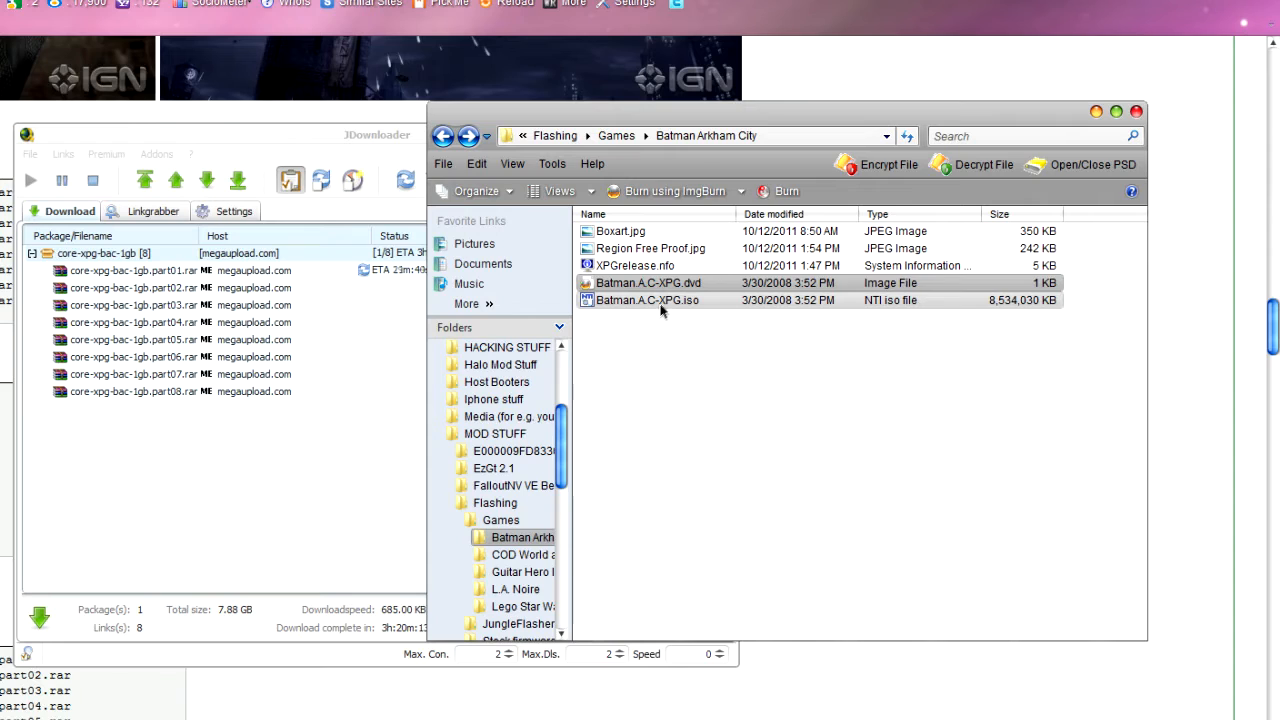
- Select Batman.A.C-XPG.iso in the Batman Arkham City folder
{"action": "left_click", "coordinate": [660, 358]}
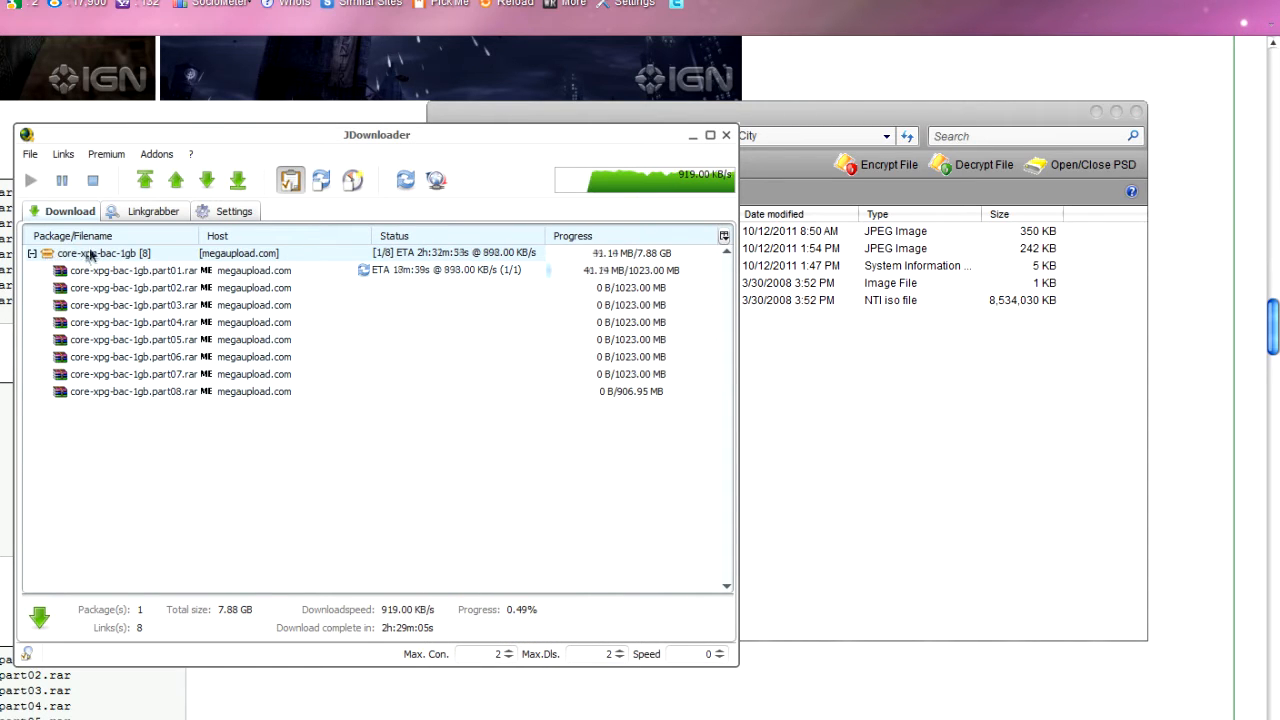
{"action": "left_click", "coordinate": [103, 252]}
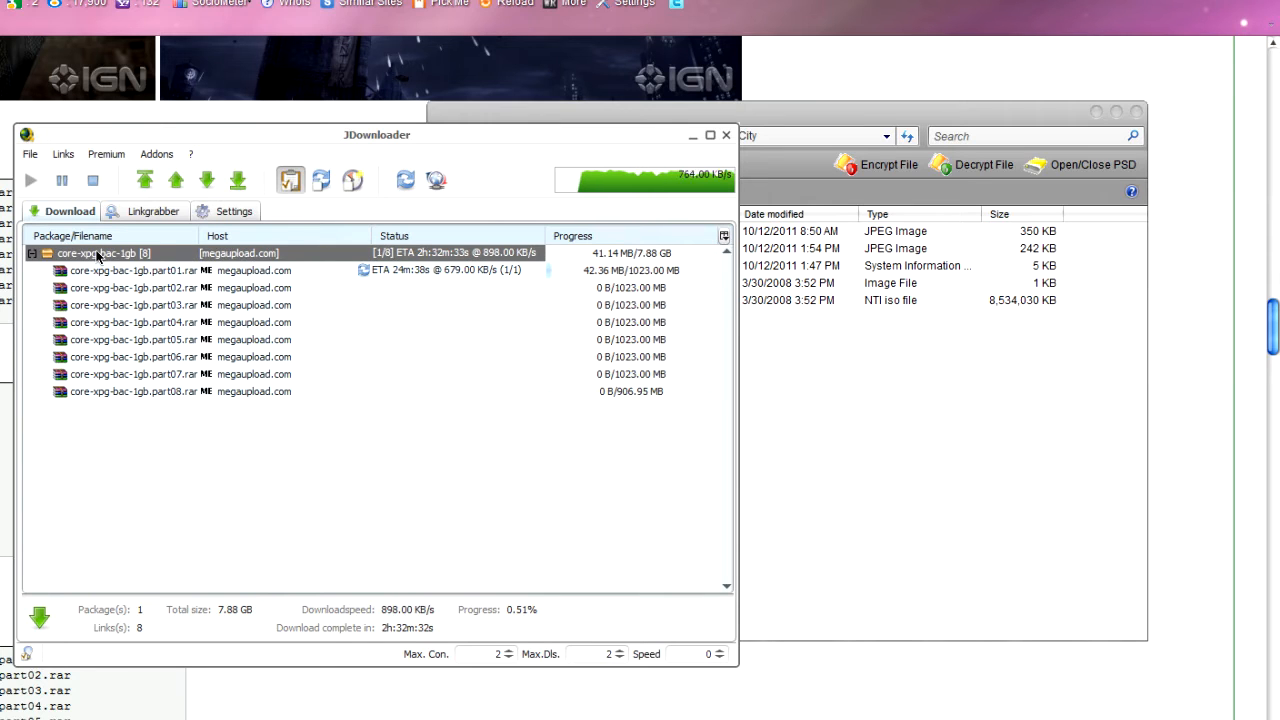
{"action": "right_click", "coordinate": [103, 252]}
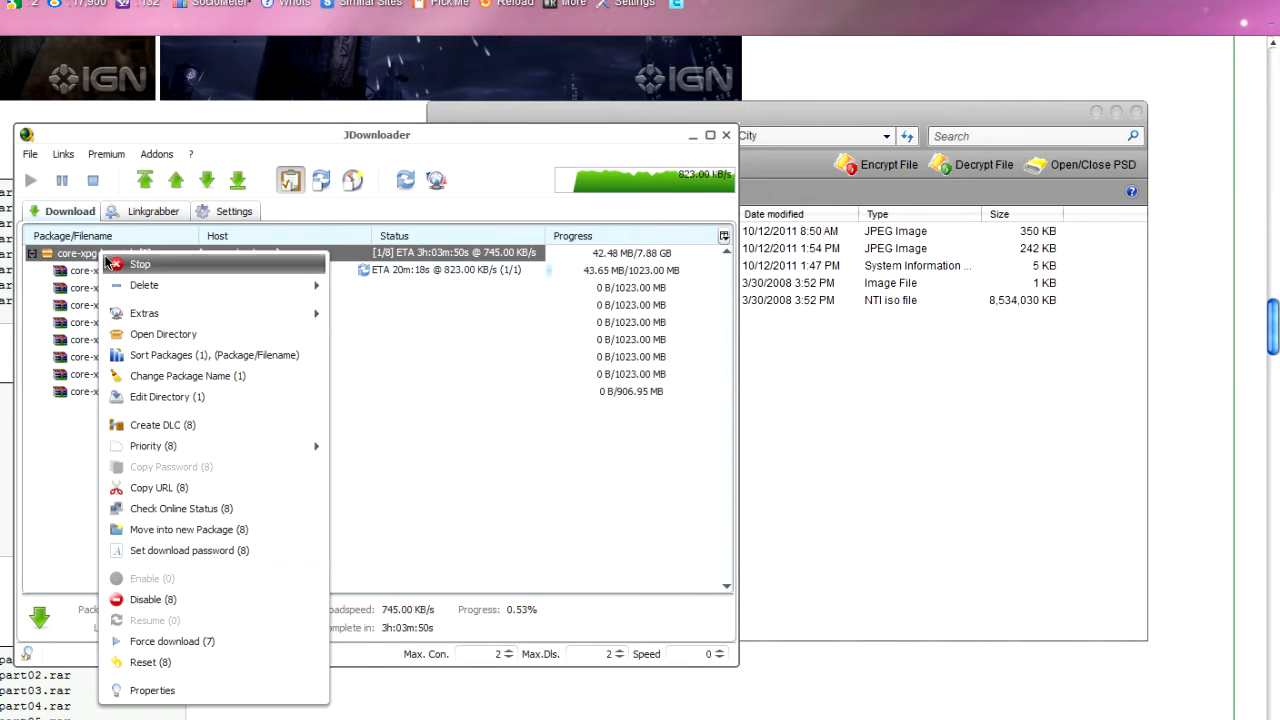
{"action": "left_click", "coordinate": [152, 690]}
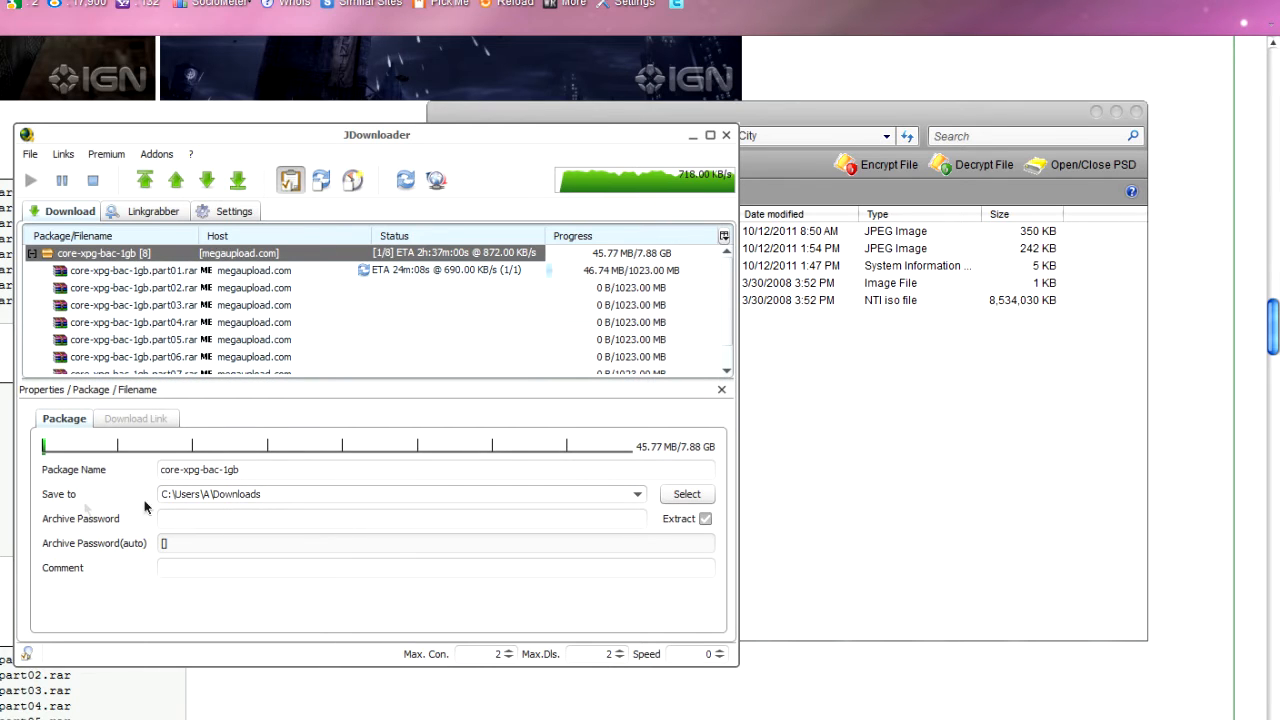
{"action": "left_click", "coordinate": [395, 494]}
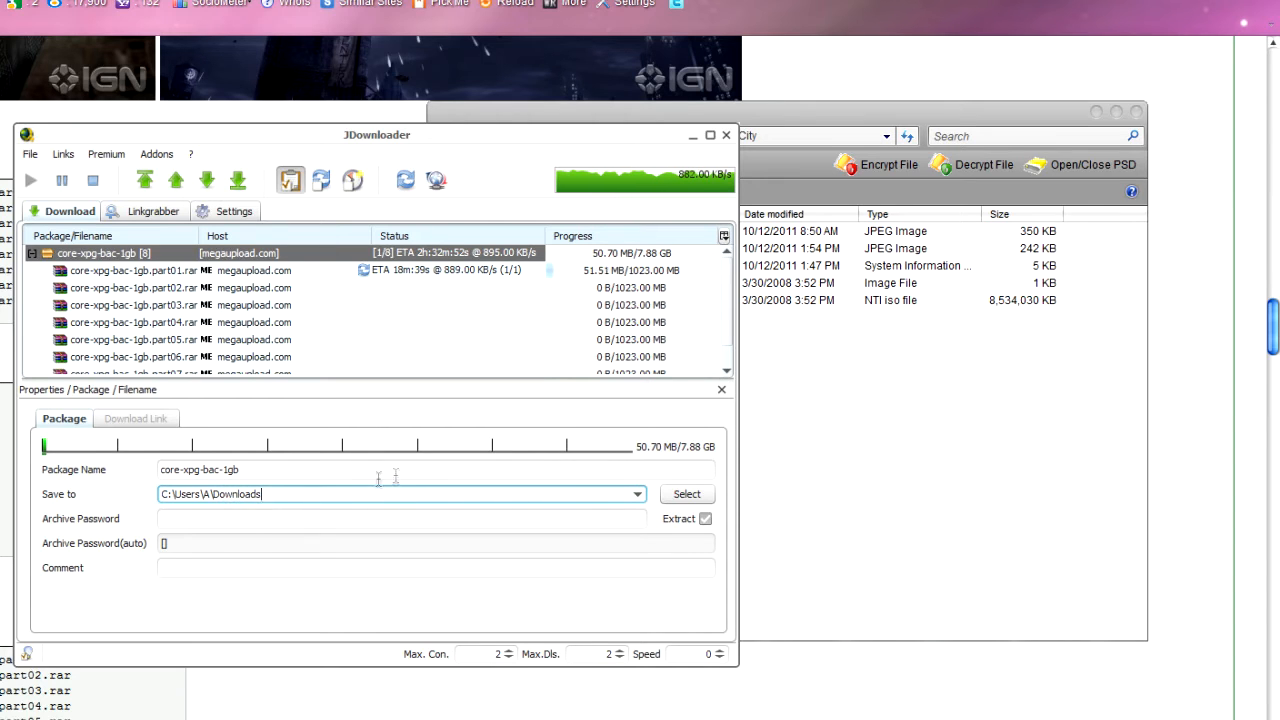
{"action": "left_click", "coordinate": [721, 389]}
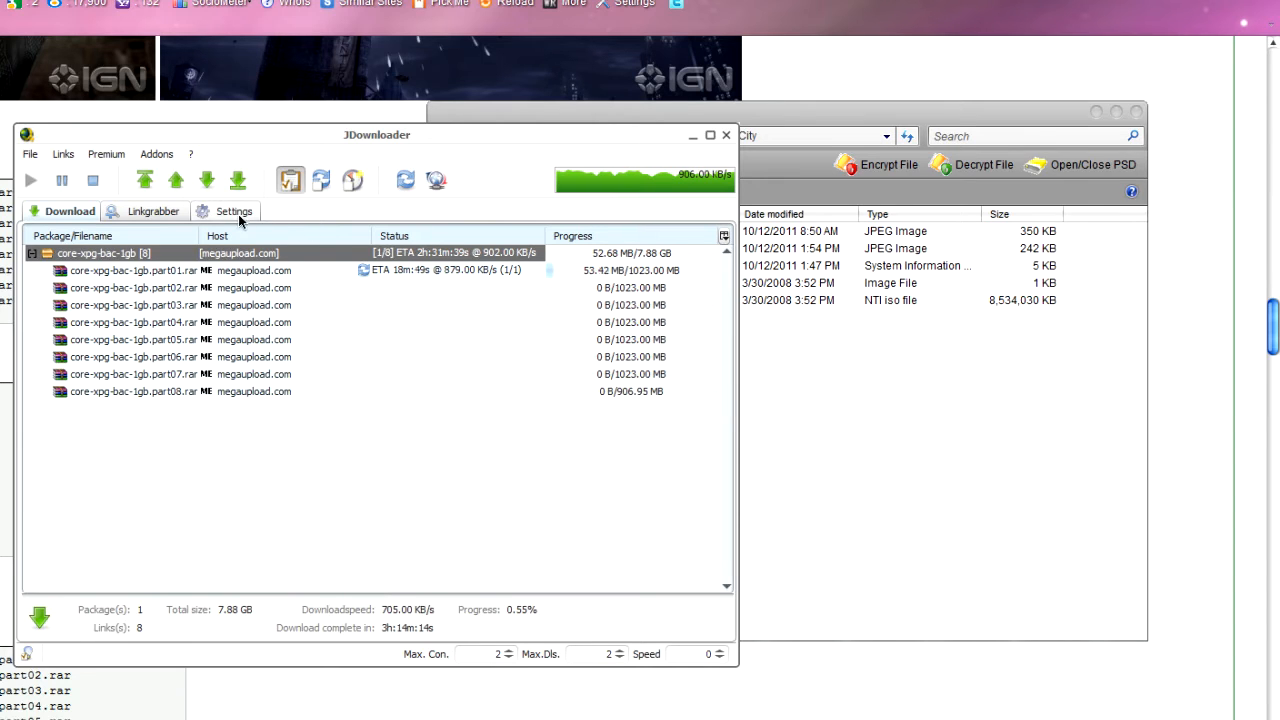
{"action": "left_click", "coordinate": [233, 211]}
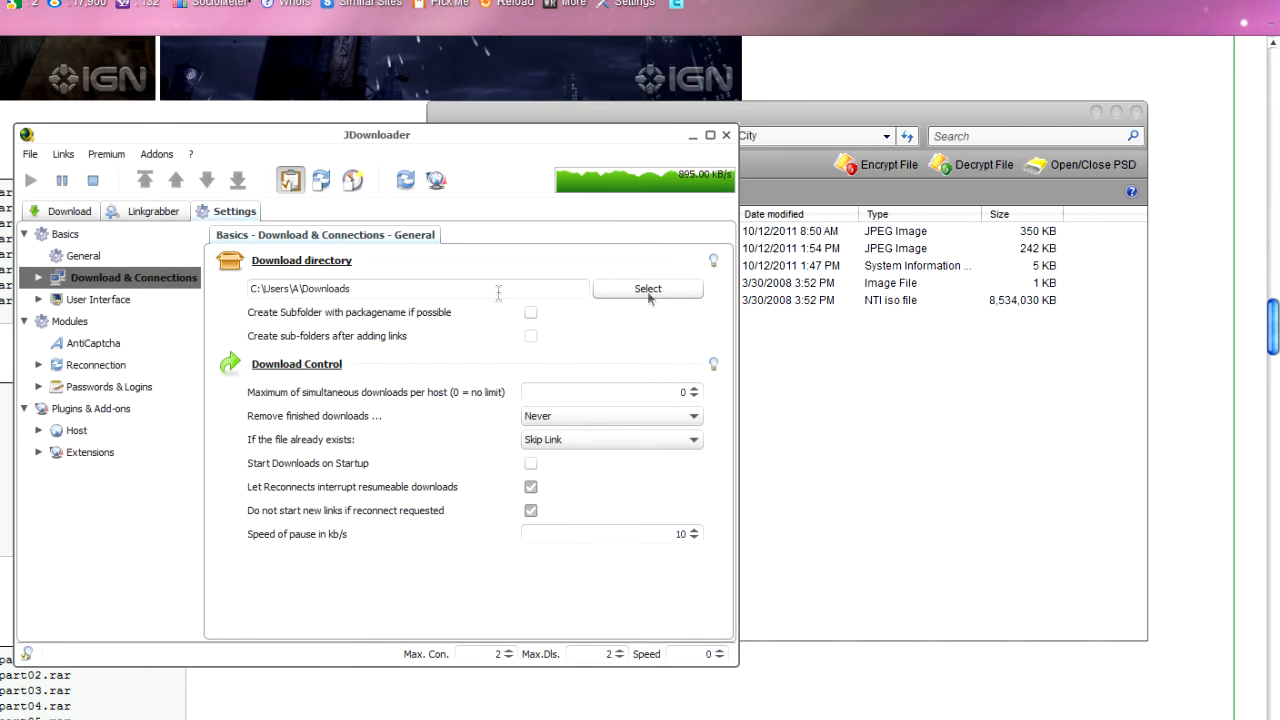
{"action": "mouse_move", "coordinate": [382, 252]}
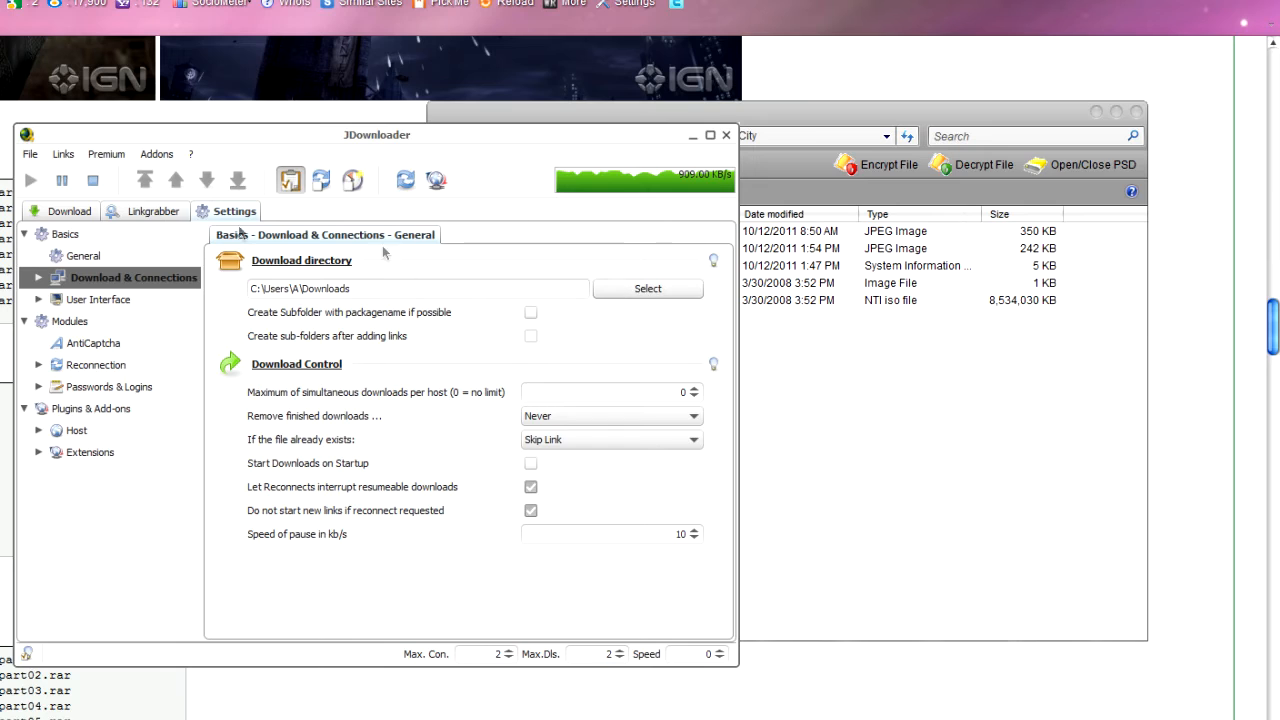
{"action": "left_click", "coordinate": [70, 211]}
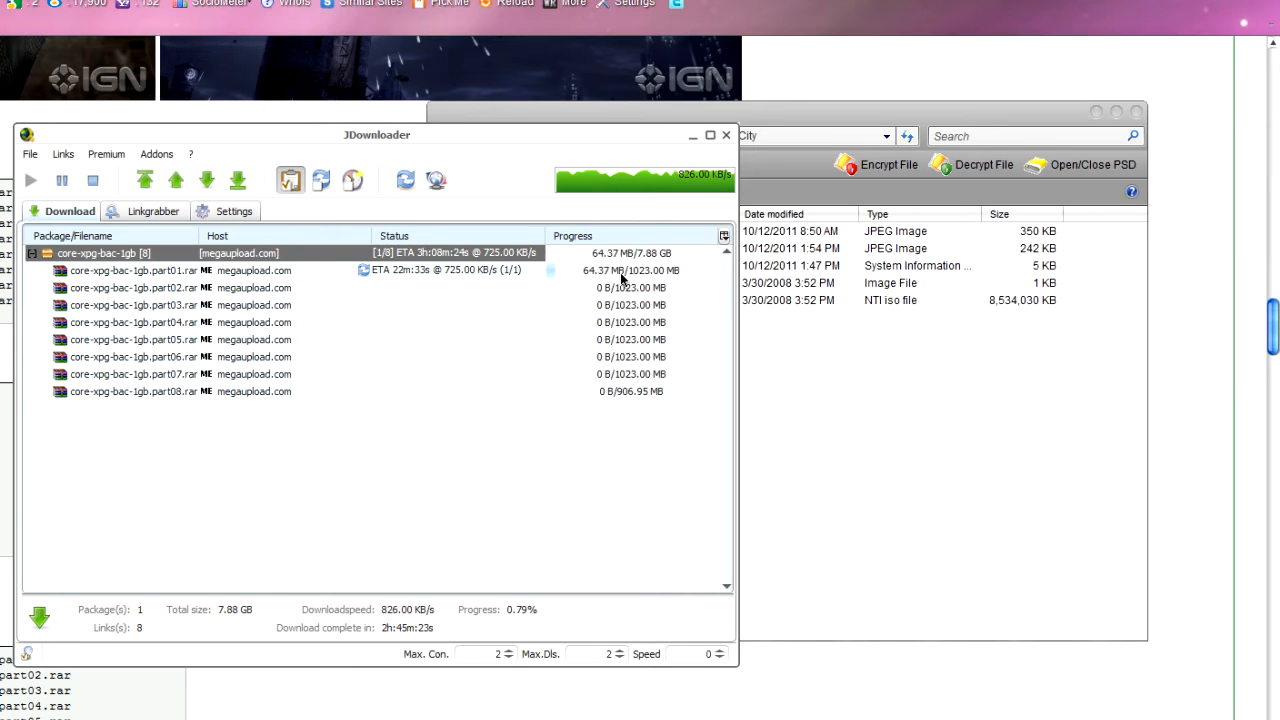
- With part01 still downloading, select Batman.A.C-XPG.dvd in the Explorer window
{"action": "right_click", "coordinate": [133, 270]}
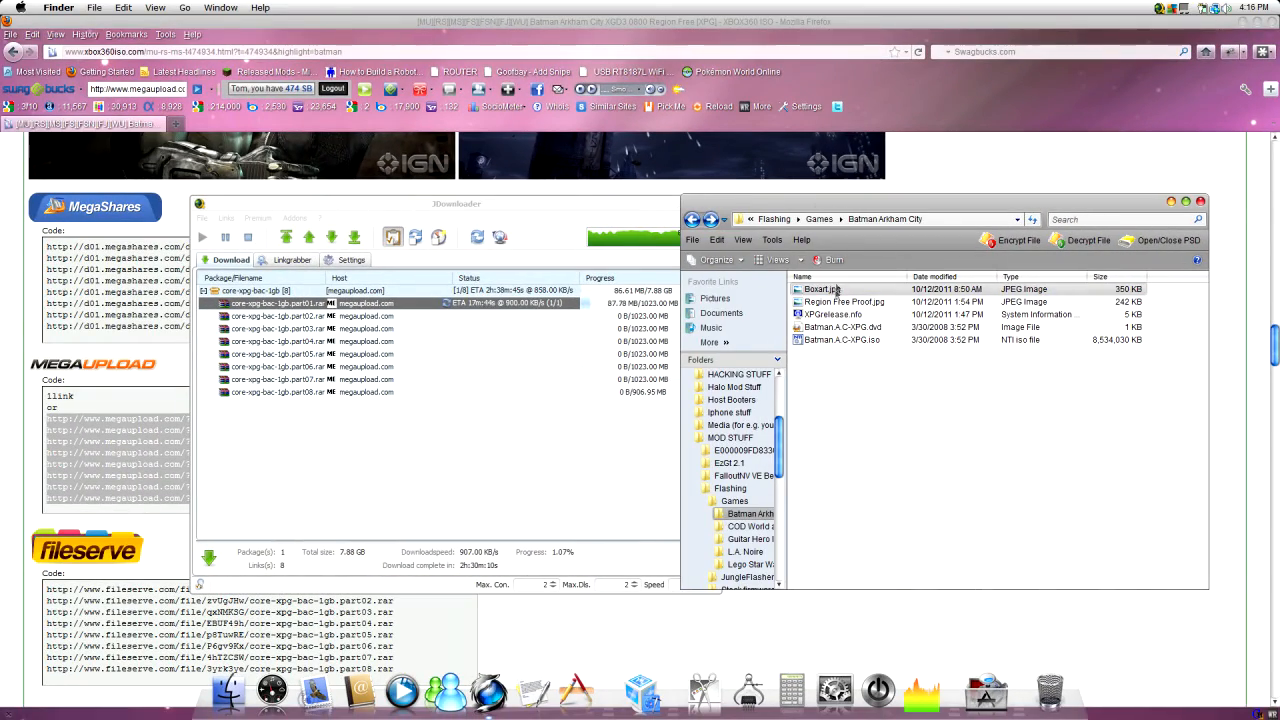
{"action": "left_click", "coordinate": [840, 327]}
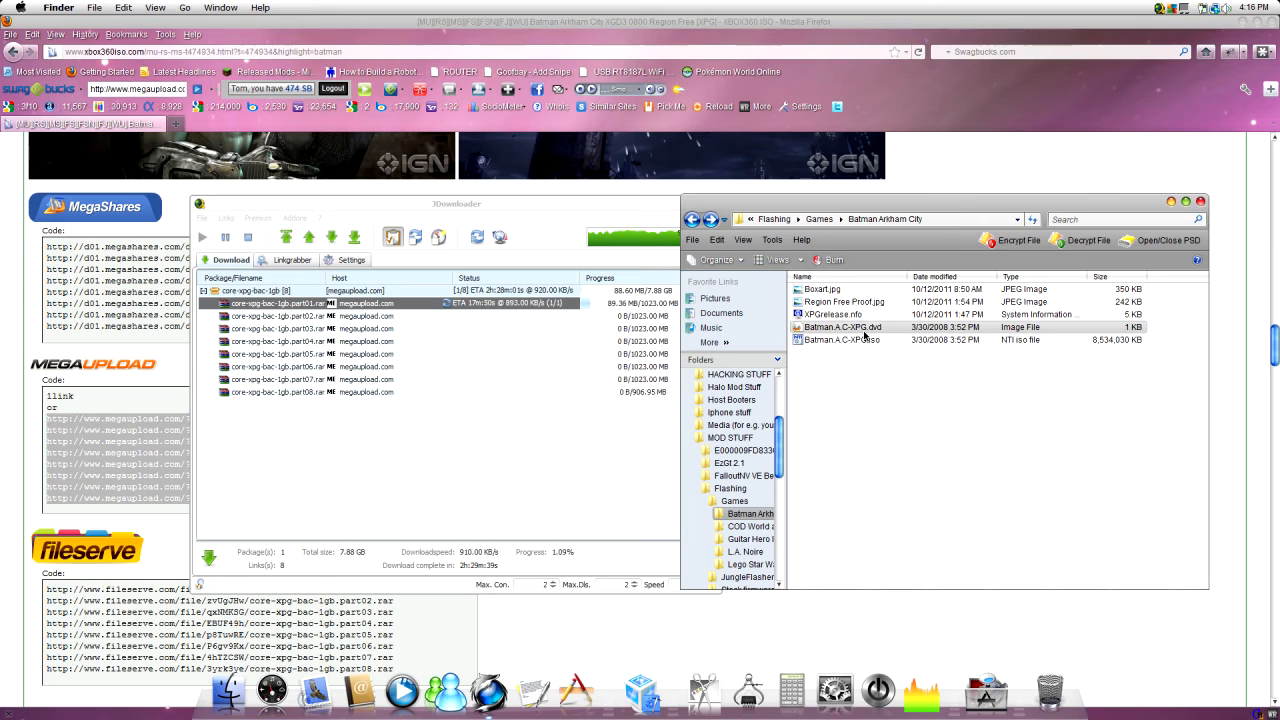